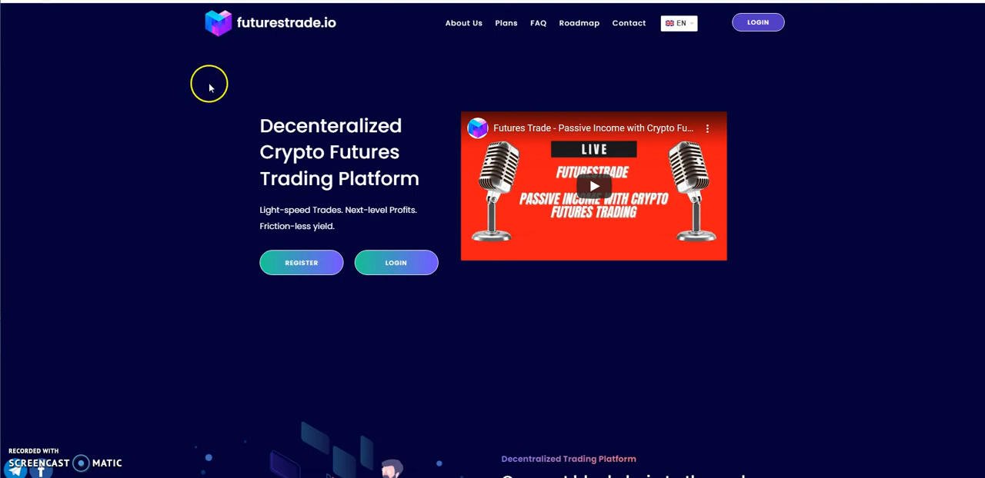
mouse_move(216, 91)
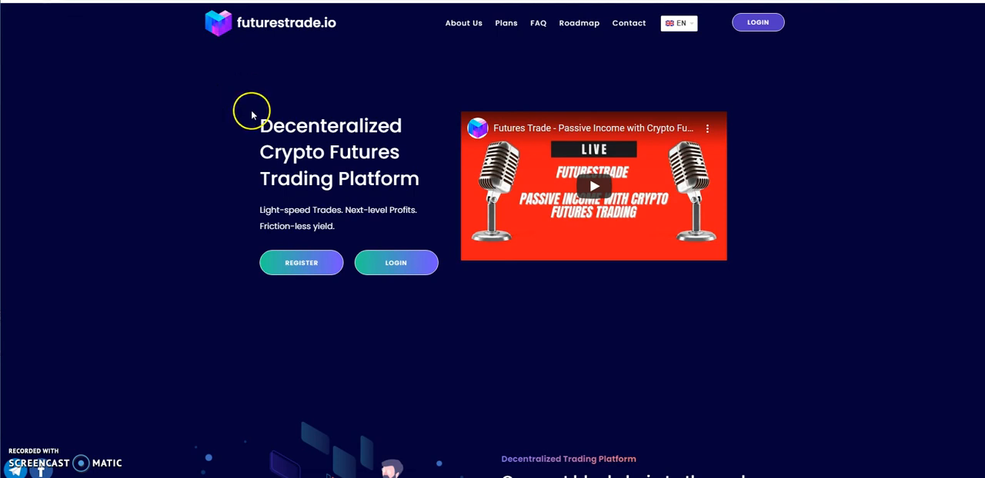
Scroll past the hero to the Connect blockchain section and the Our Trading Packages heading.
scroll(down, 3)
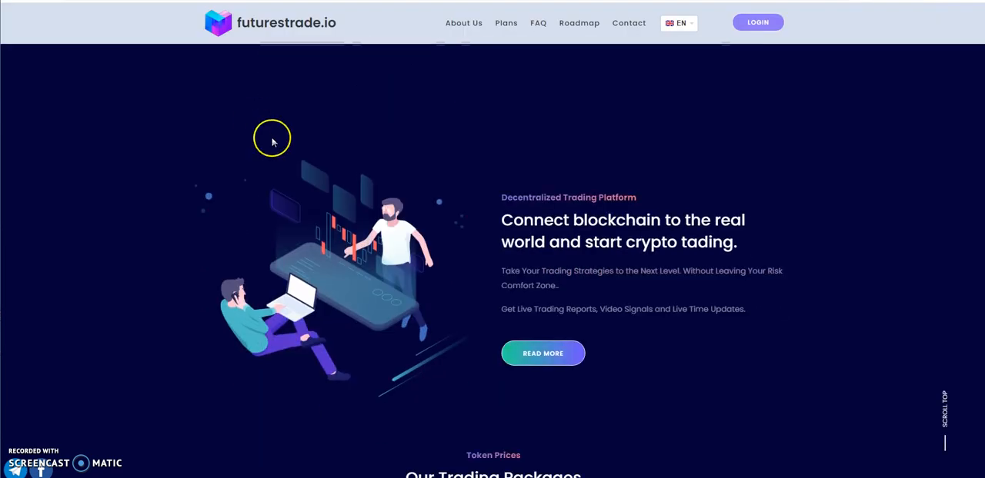
scroll(down, 3)
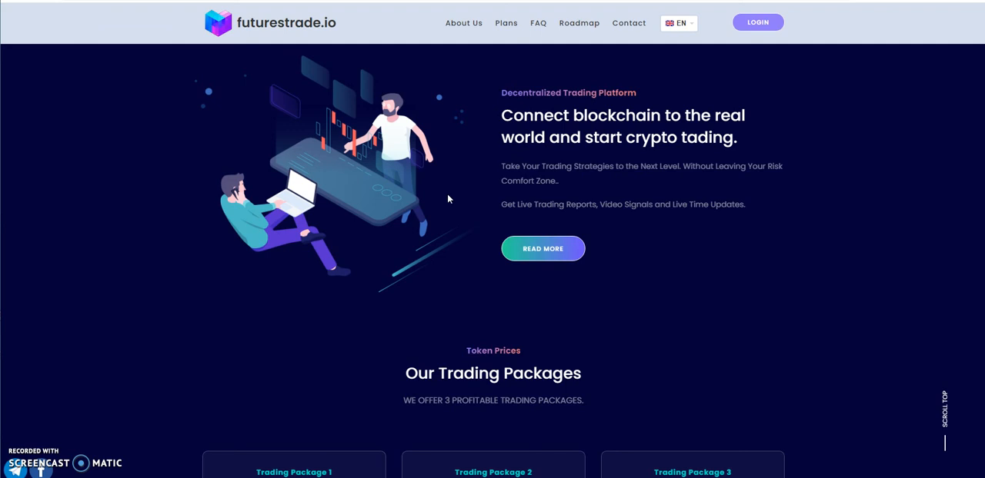
mouse_move(427, 197)
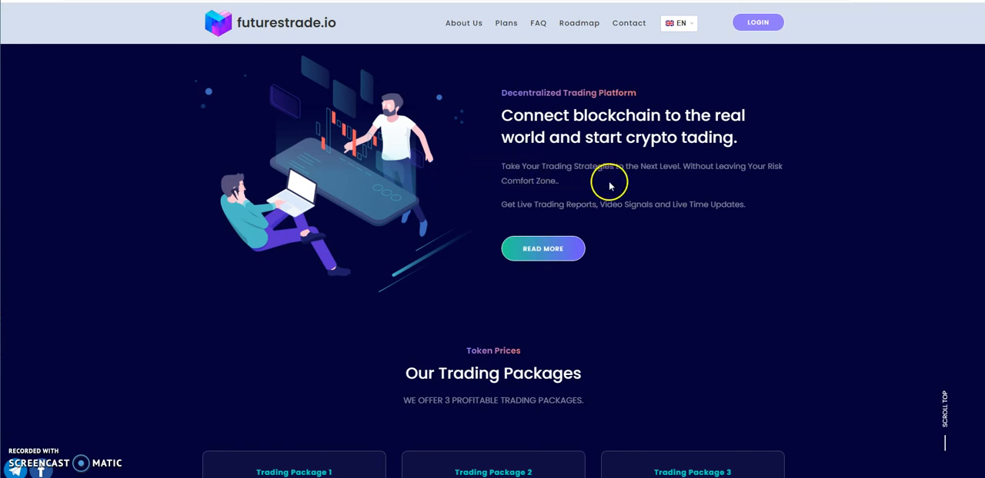
mouse_move(585, 182)
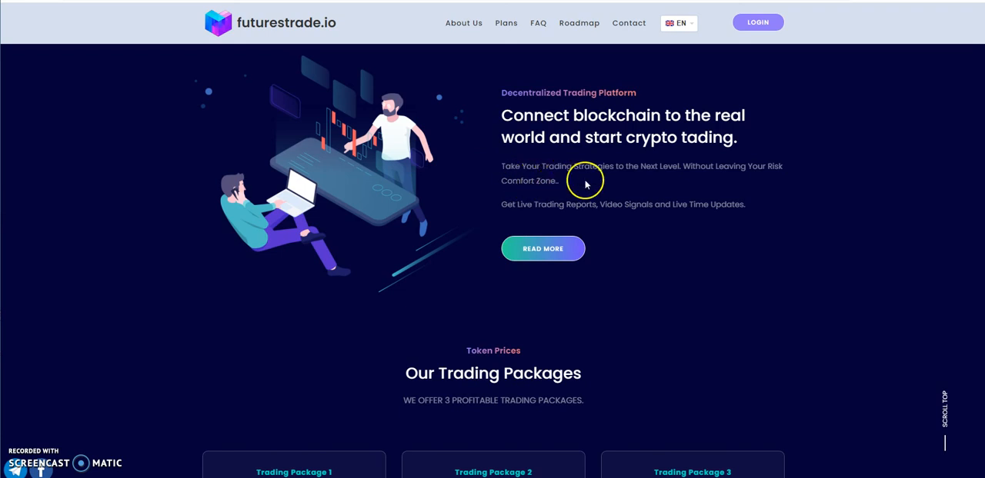
mouse_move(759, 183)
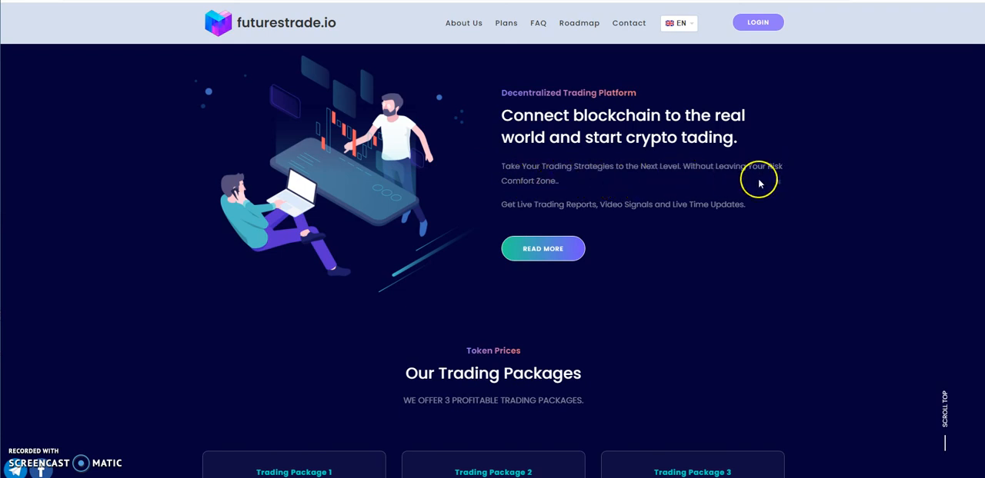
mouse_move(578, 190)
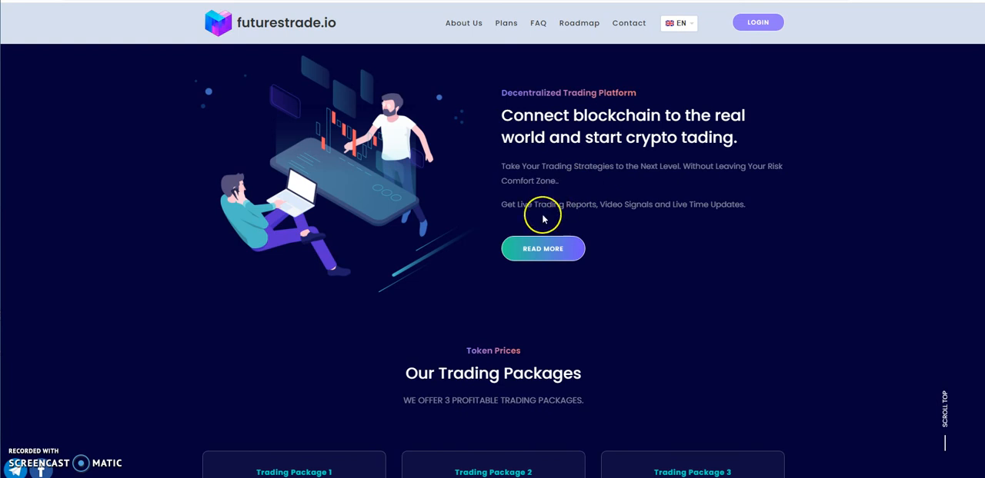
mouse_move(619, 216)
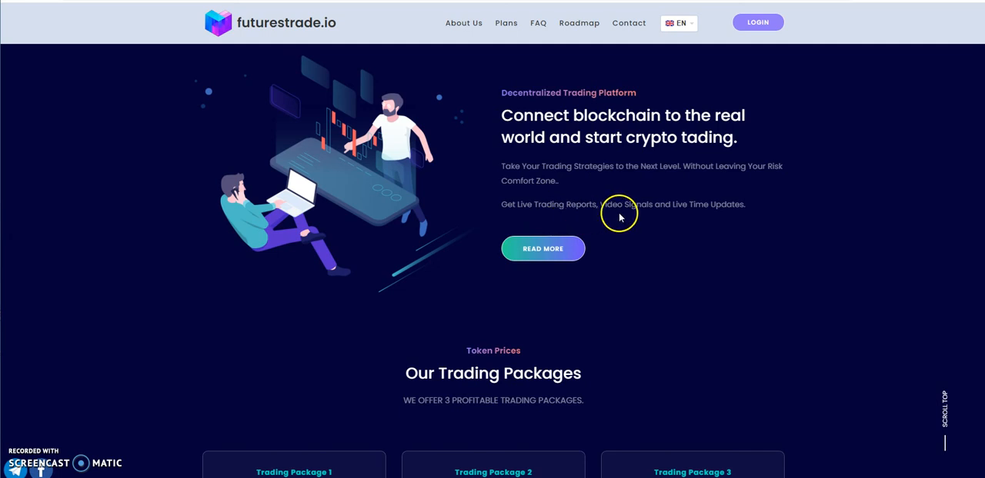
mouse_move(668, 230)
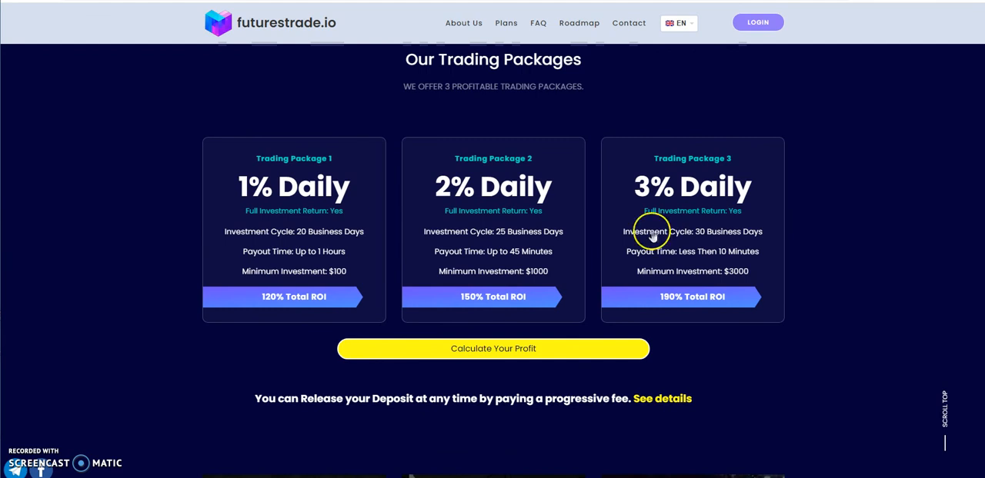
mouse_move(604, 198)
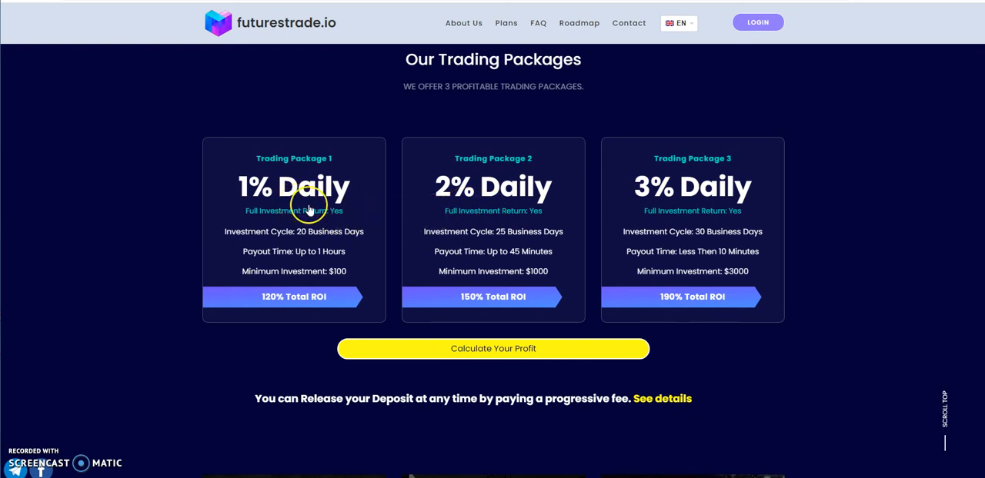
mouse_move(314, 237)
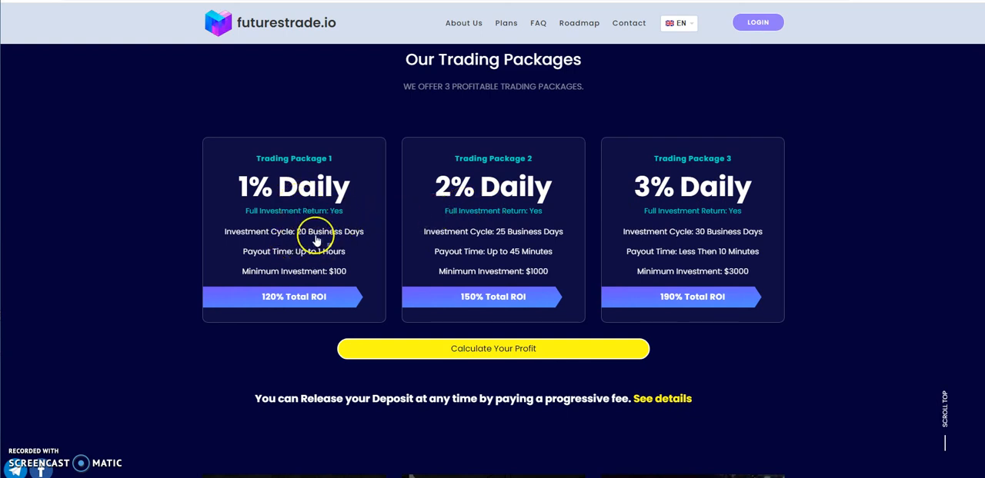
mouse_move(493, 225)
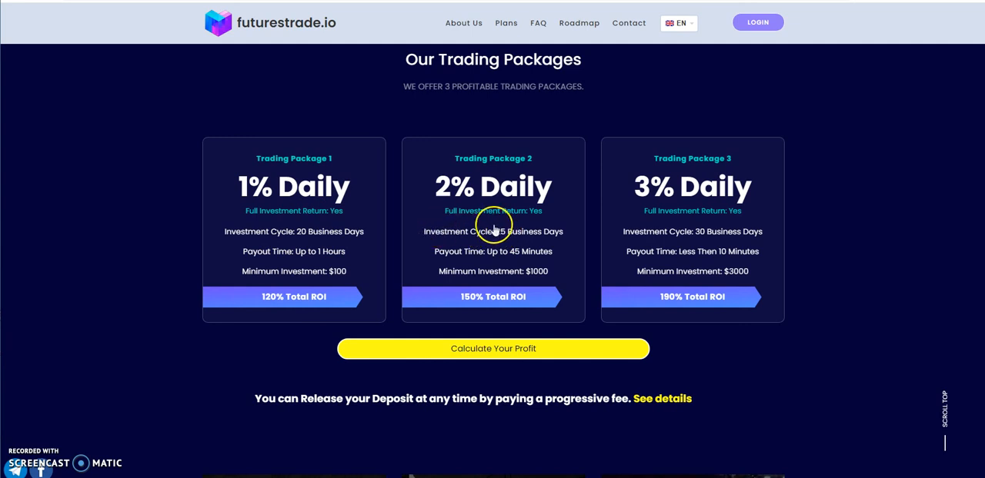
mouse_move(523, 226)
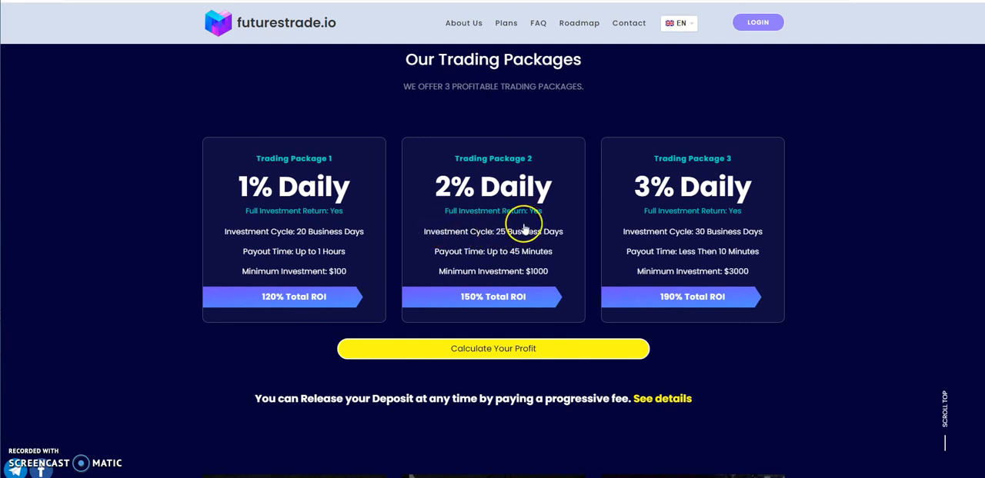
mouse_move(266, 208)
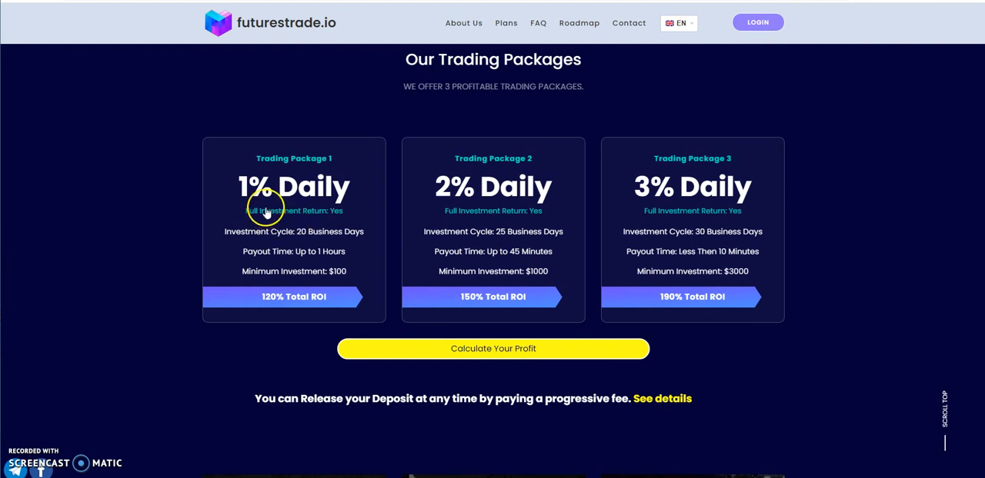
mouse_move(311, 274)
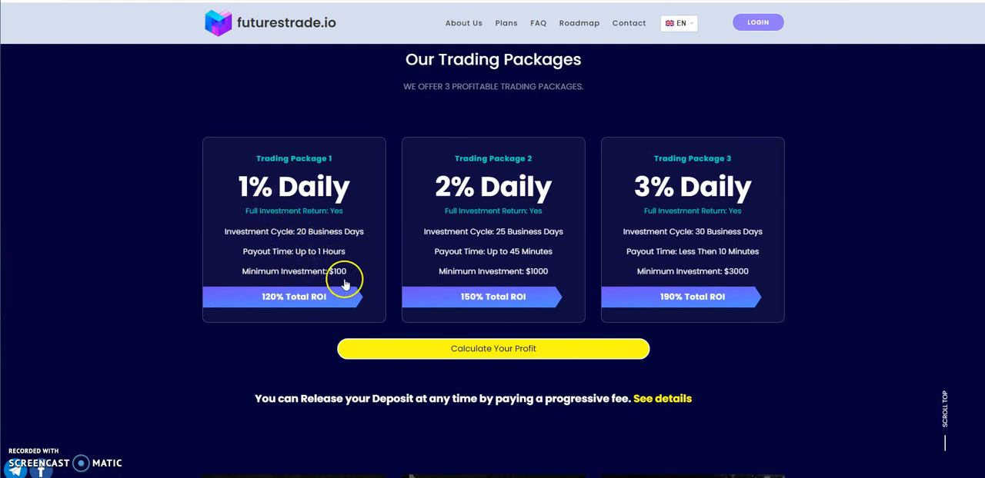
mouse_move(475, 208)
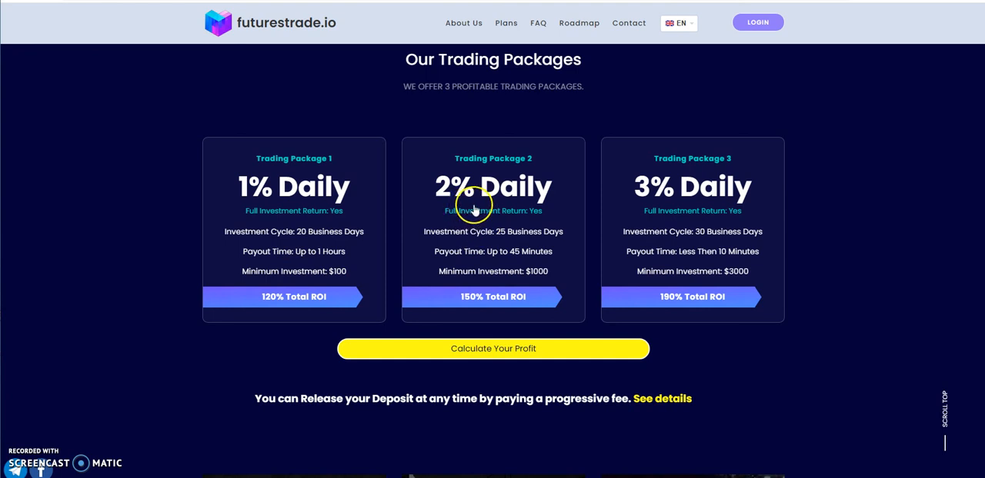
mouse_move(542, 237)
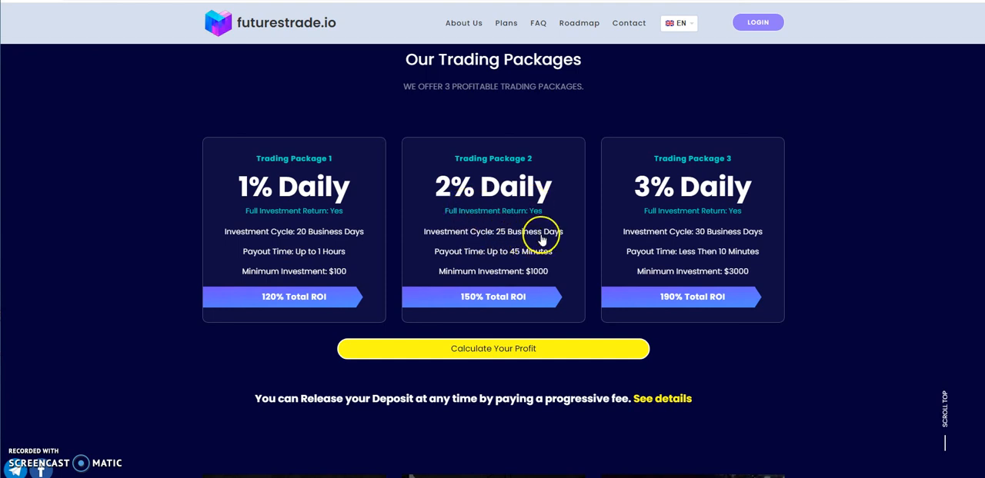
mouse_move(546, 276)
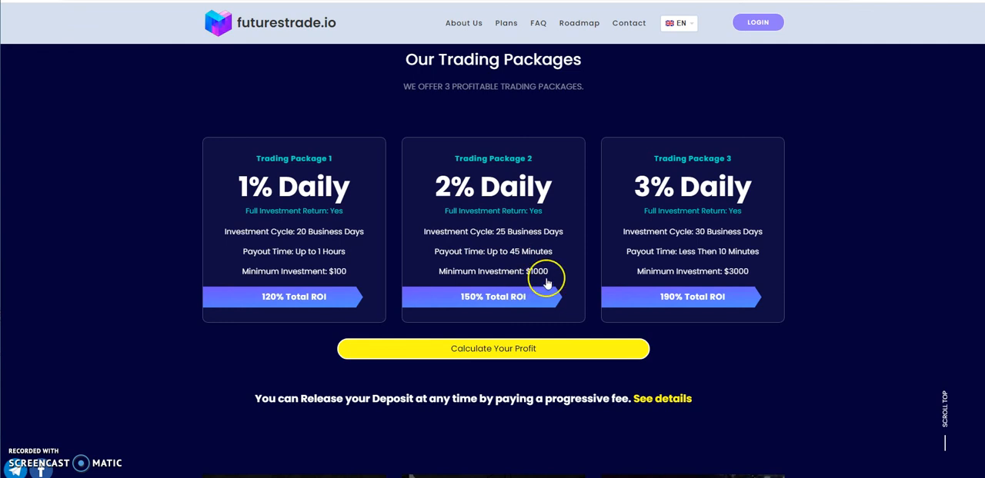
mouse_move(662, 214)
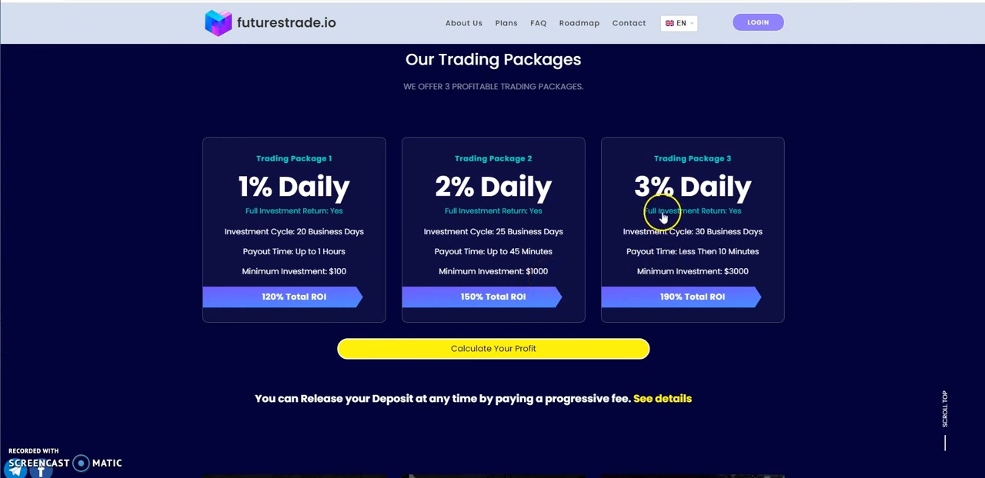
mouse_move(719, 245)
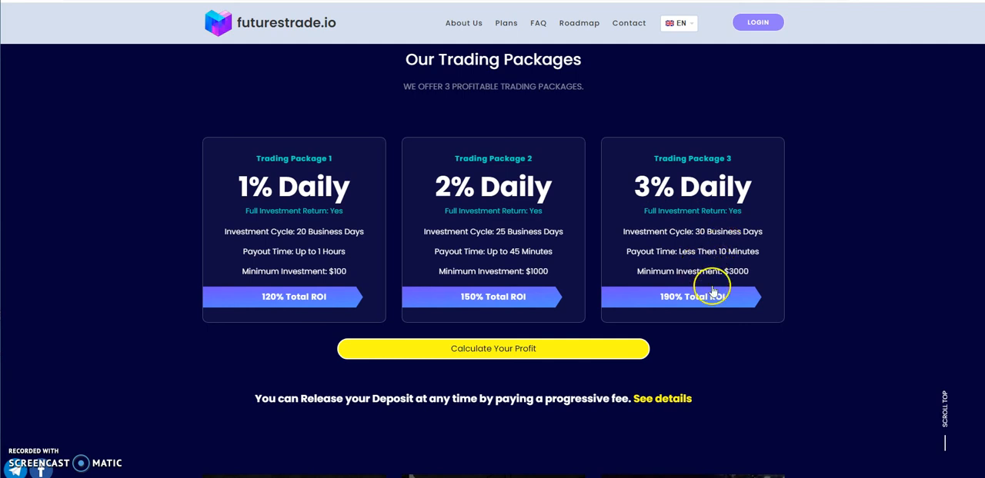
mouse_move(812, 220)
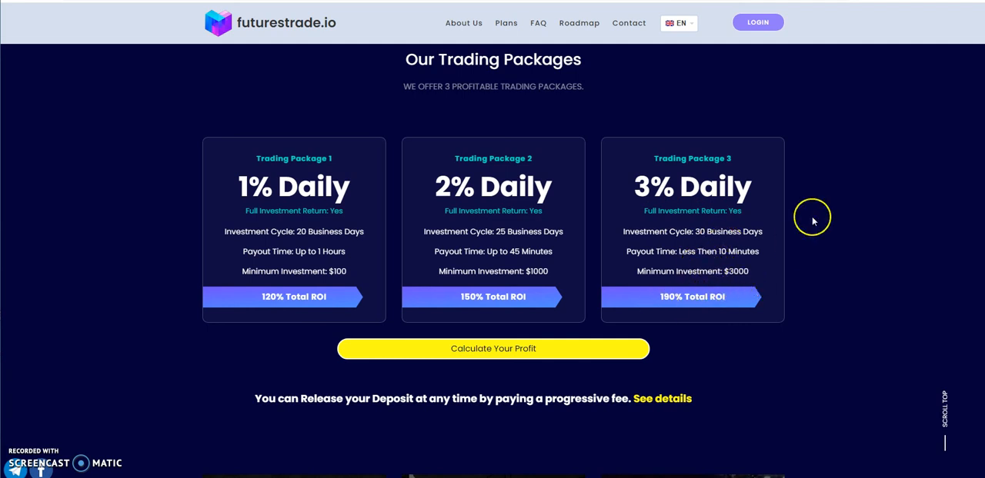
mouse_move(696, 230)
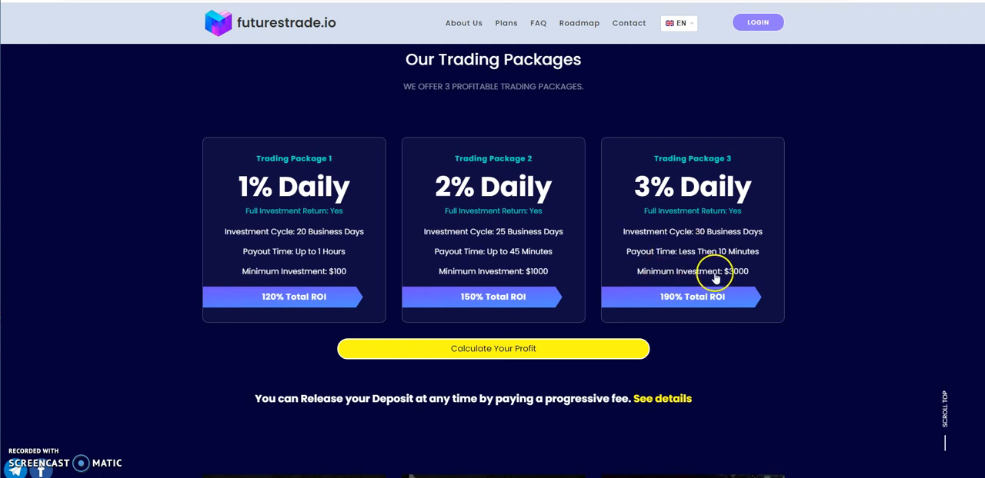
mouse_move(530, 286)
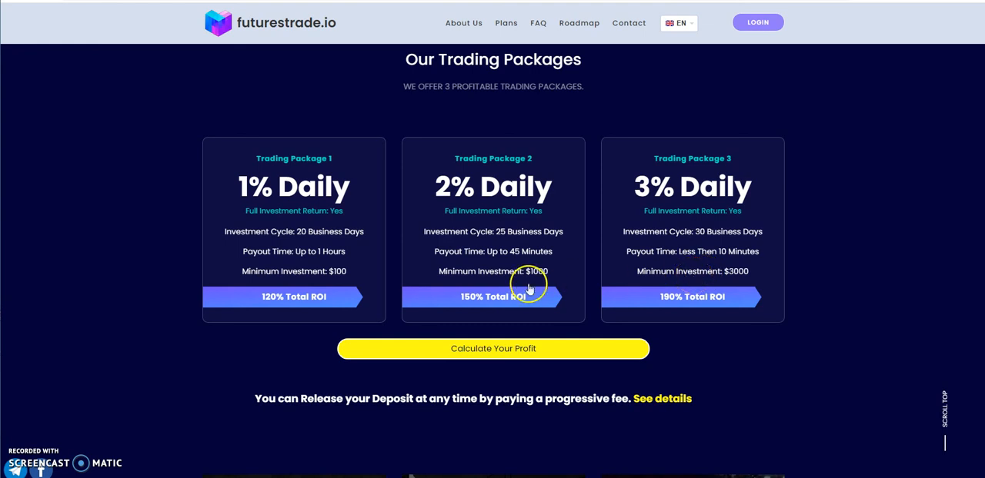
mouse_move(644, 264)
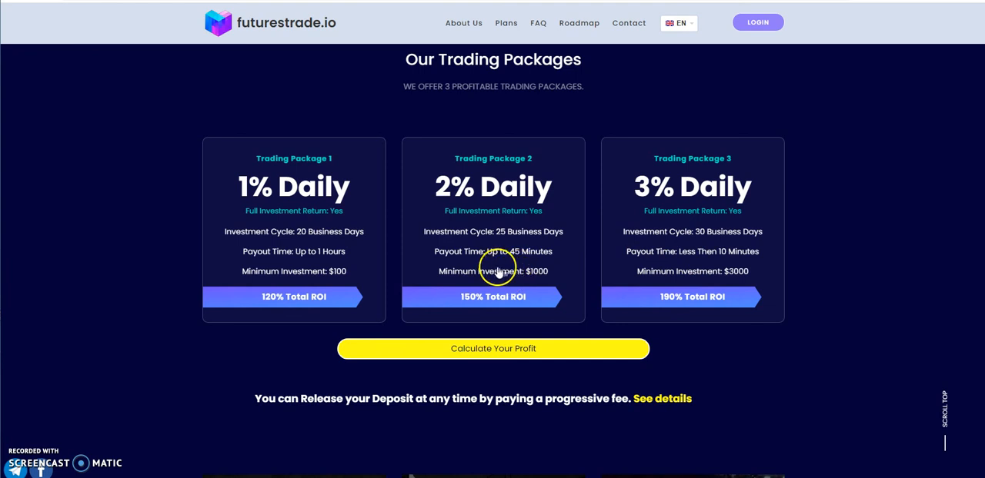
mouse_move(611, 272)
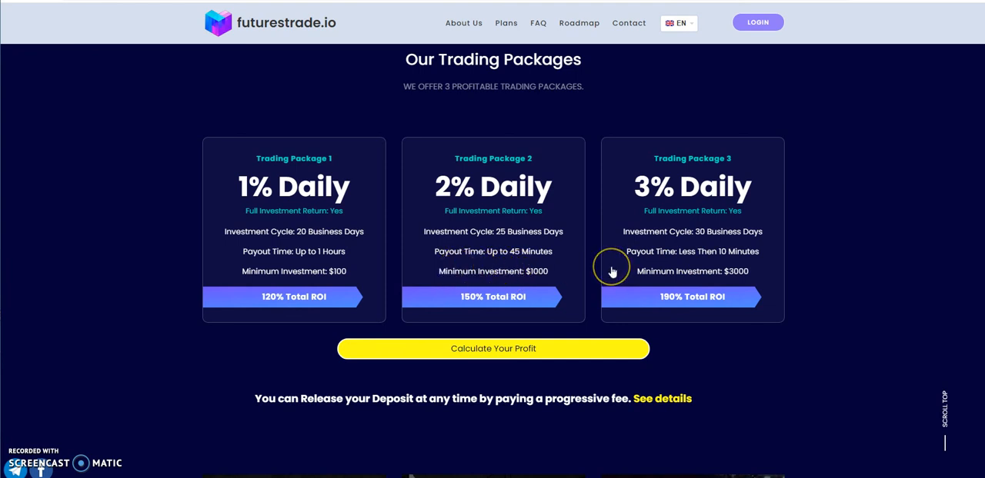
mouse_move(552, 248)
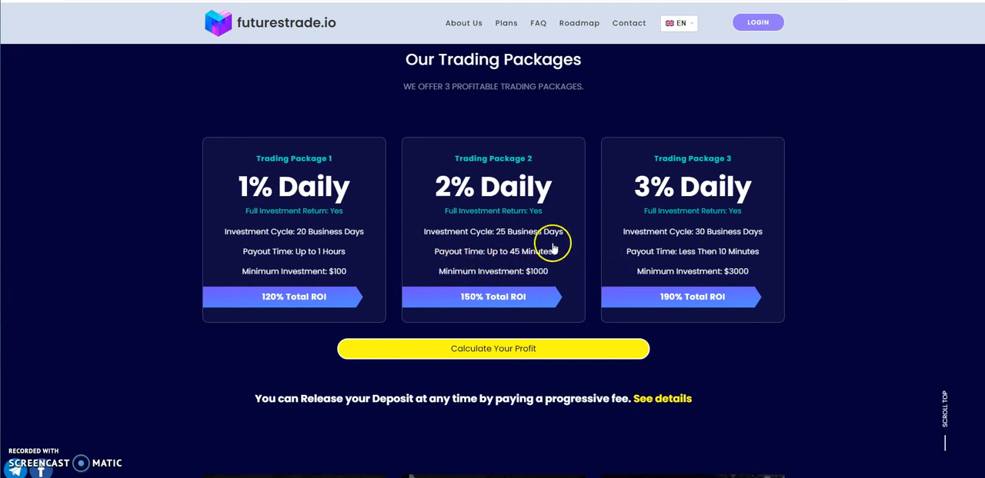
mouse_move(561, 252)
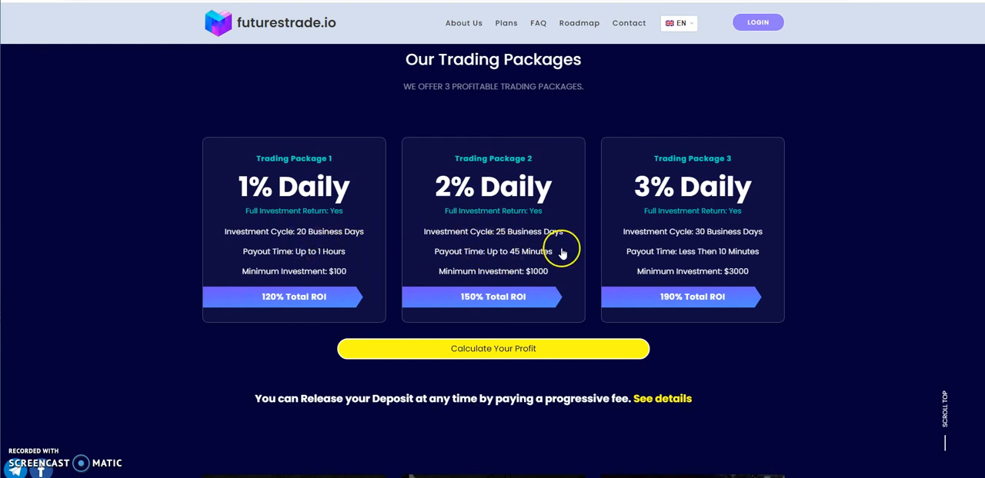
mouse_move(536, 258)
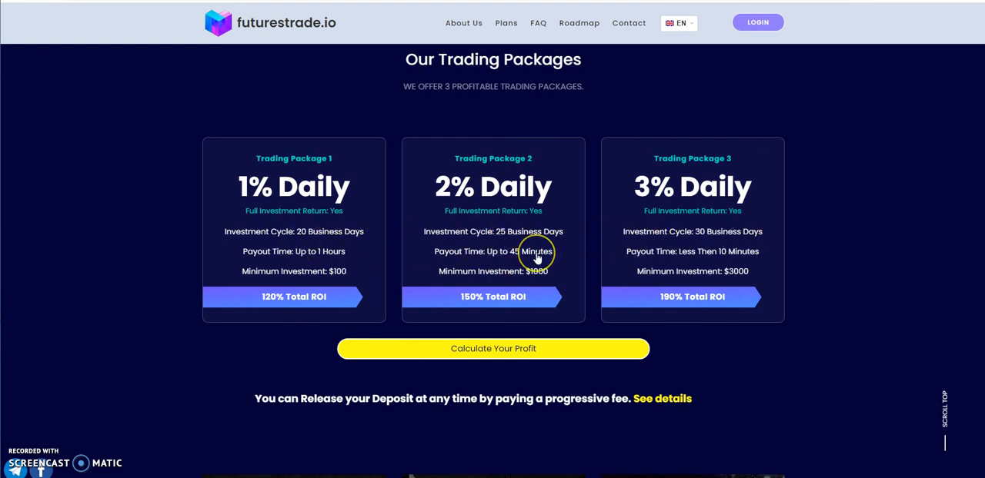
mouse_move(472, 280)
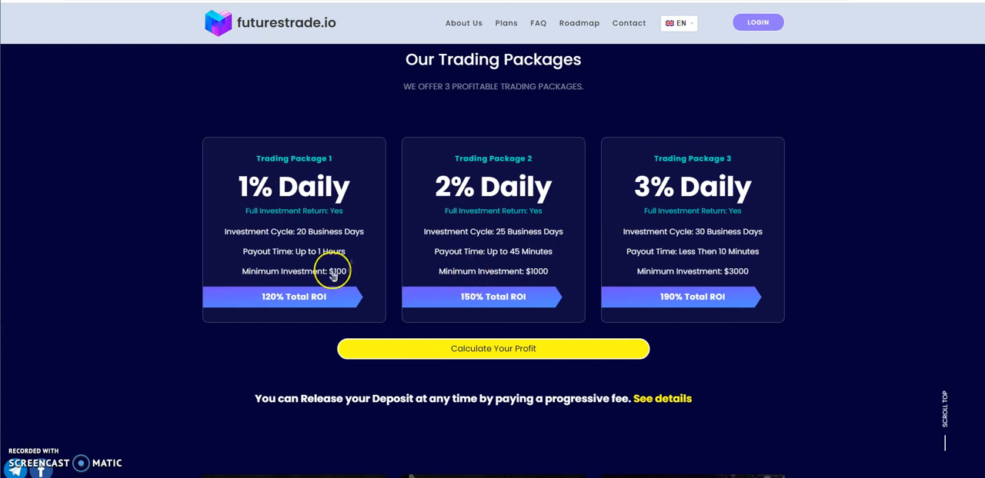
mouse_move(496, 267)
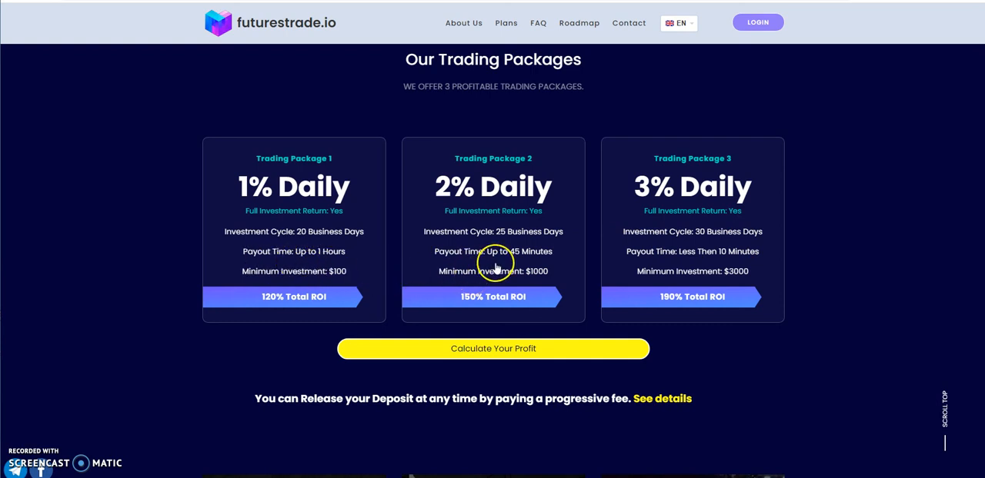
mouse_move(773, 268)
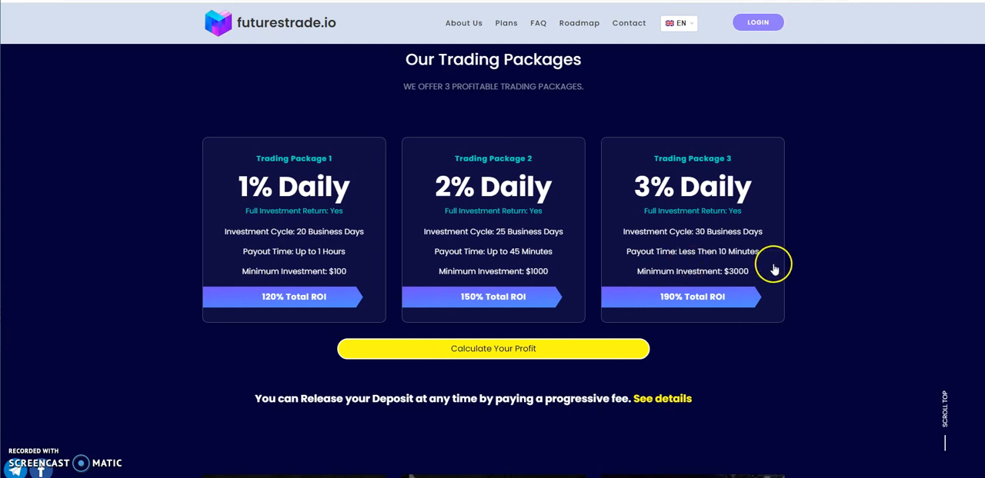
mouse_move(650, 236)
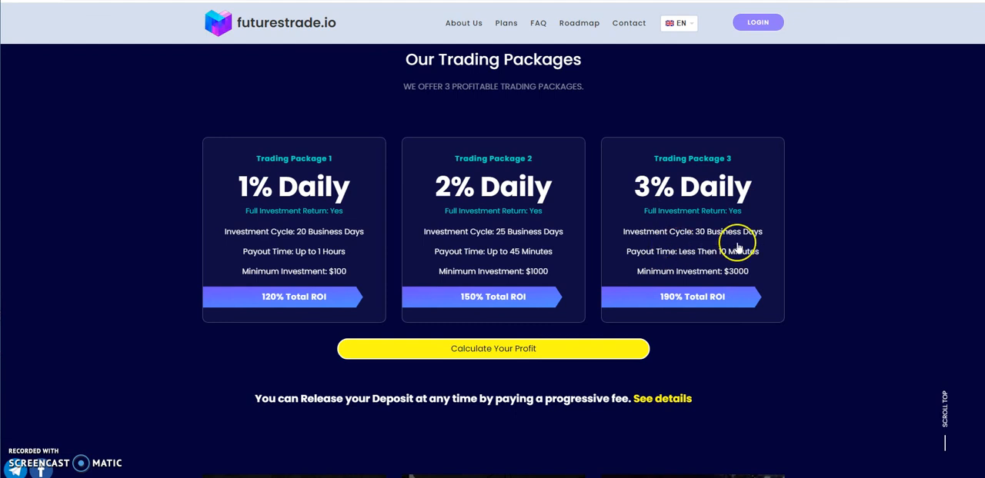
mouse_move(658, 286)
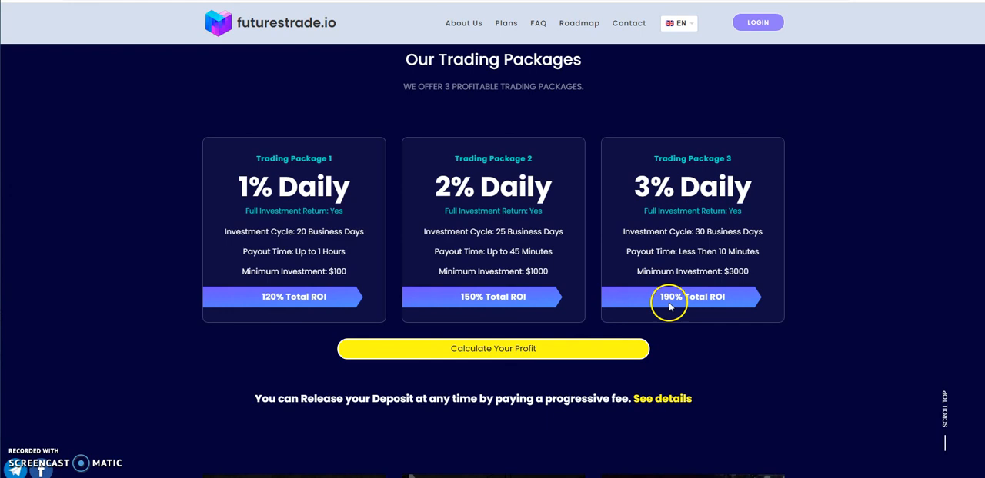
mouse_move(723, 305)
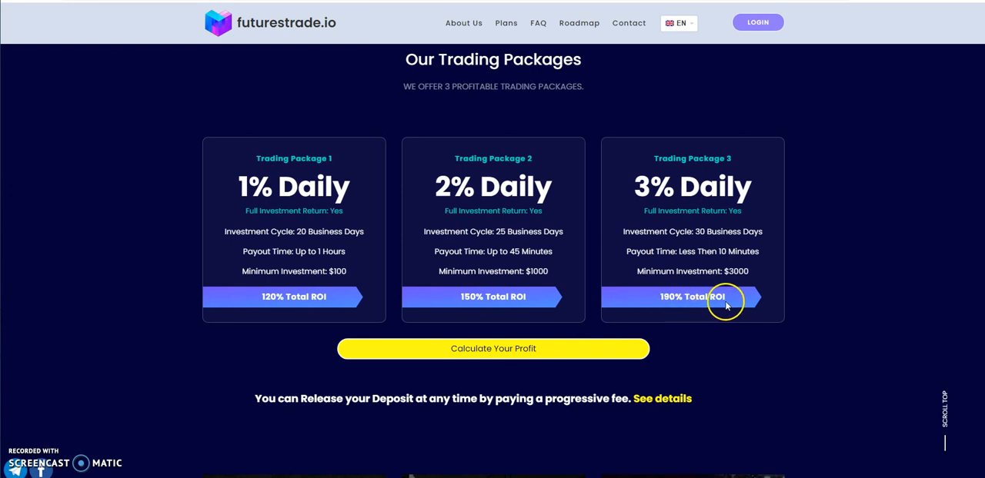
mouse_move(698, 308)
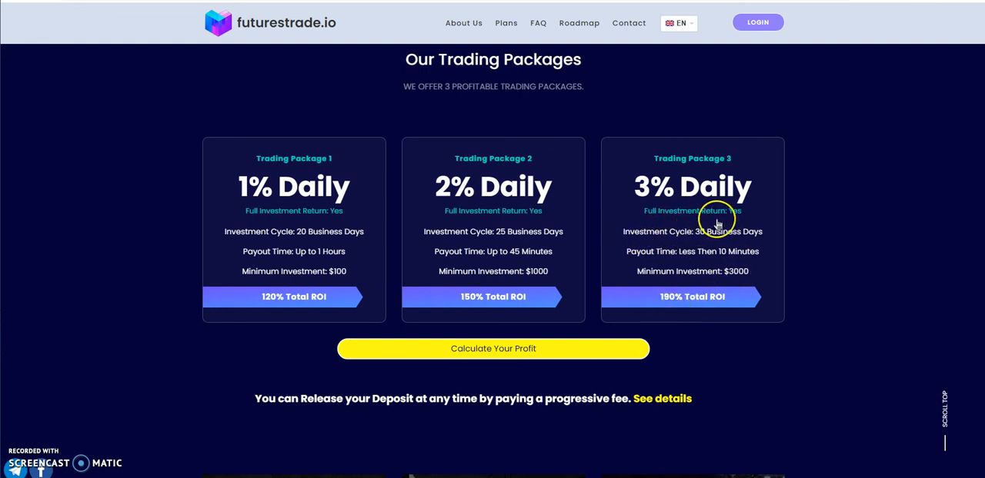
mouse_move(369, 226)
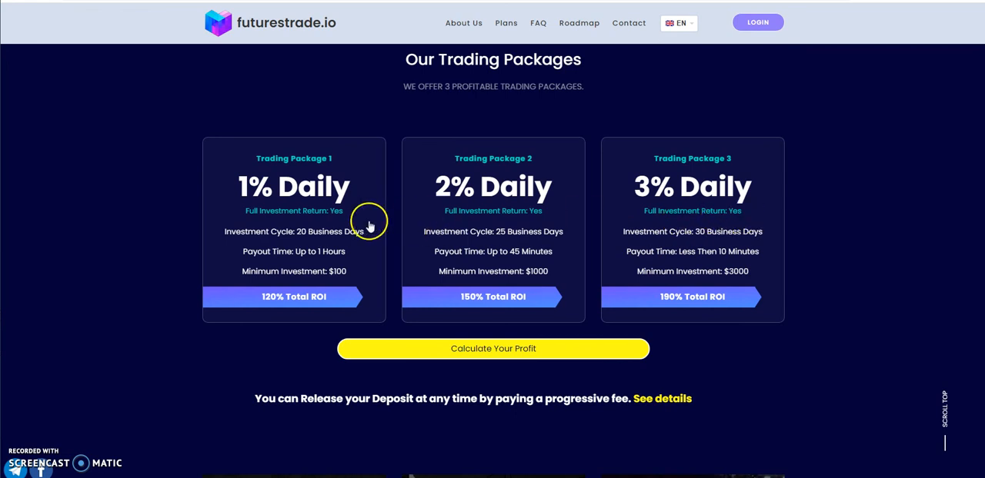
Scroll slightly to the deposit release note and the referral, sign-up and withdrawal tutorial videos.
scroll(down, 3)
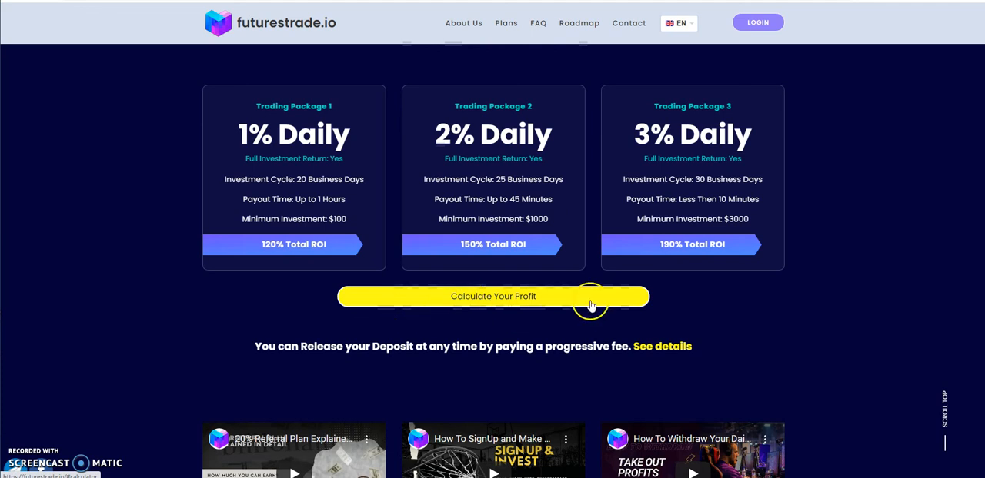
mouse_move(500, 356)
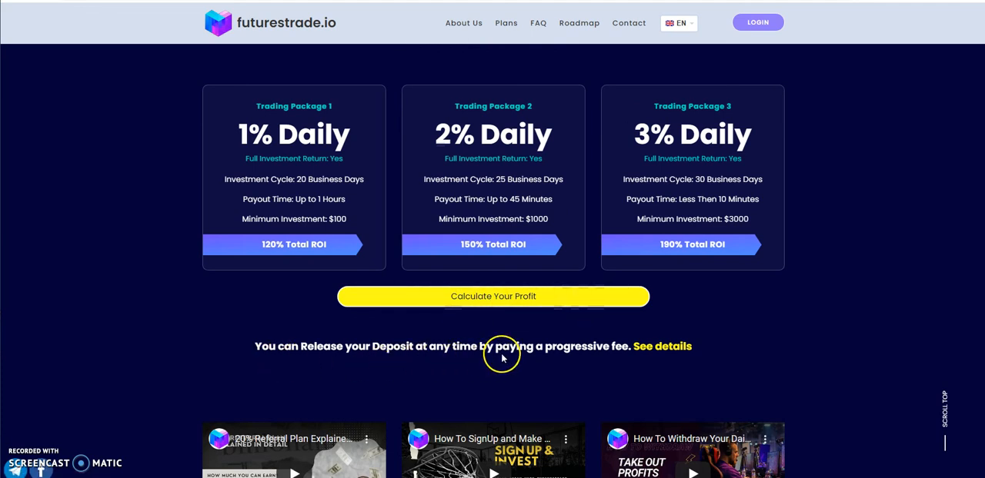
mouse_move(650, 353)
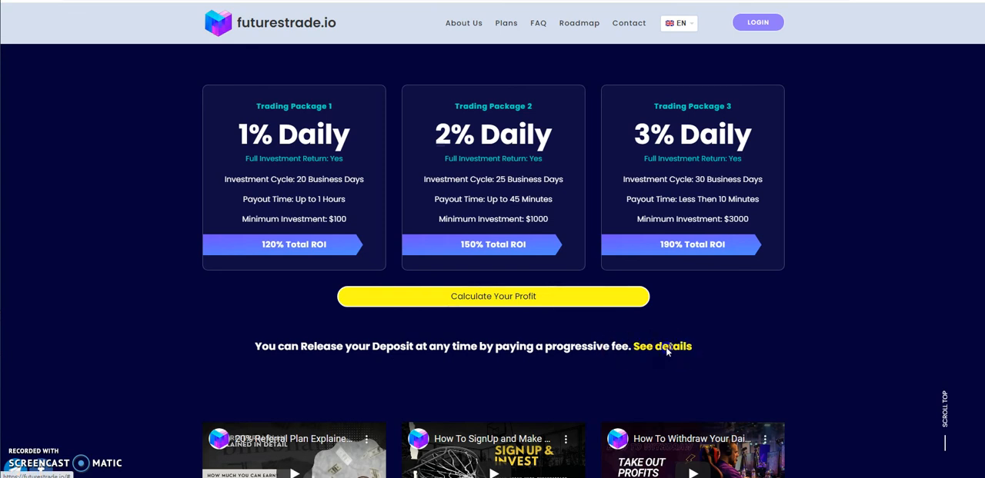
click(661, 346)
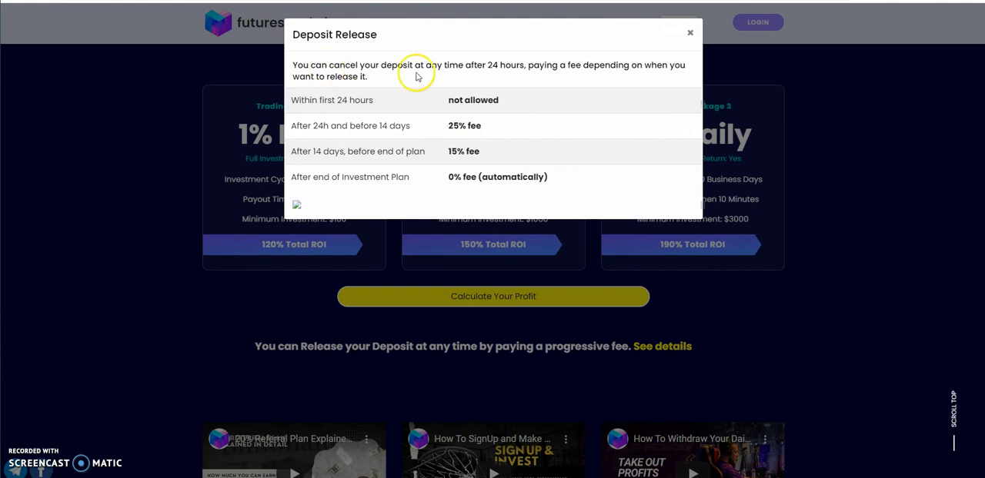
mouse_move(499, 77)
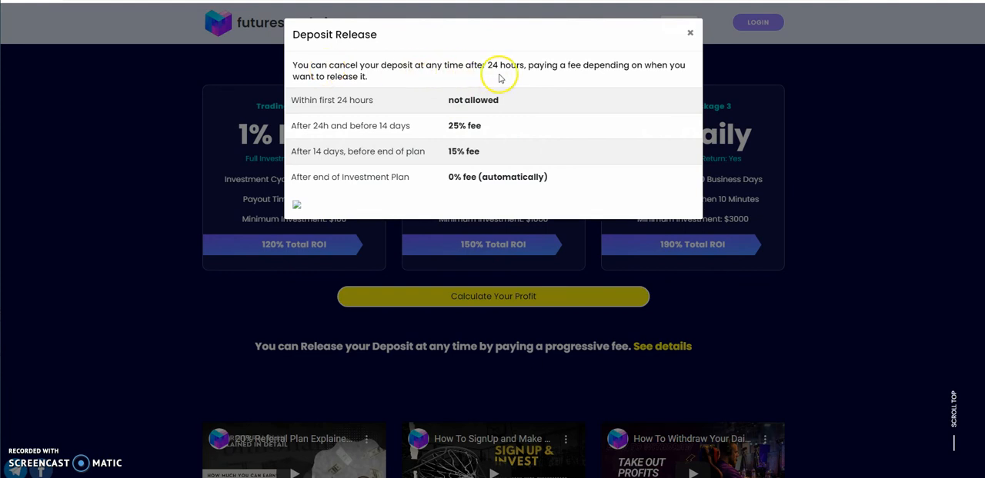
mouse_move(573, 81)
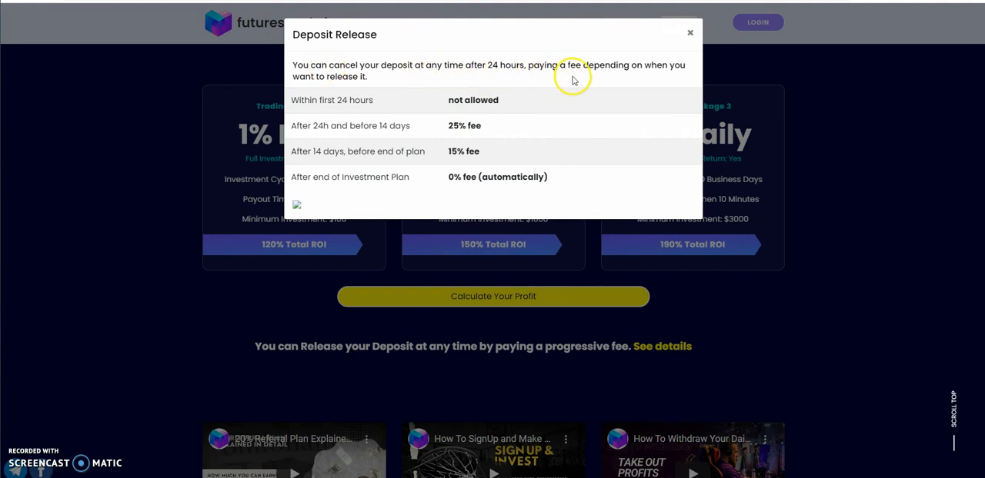
mouse_move(303, 81)
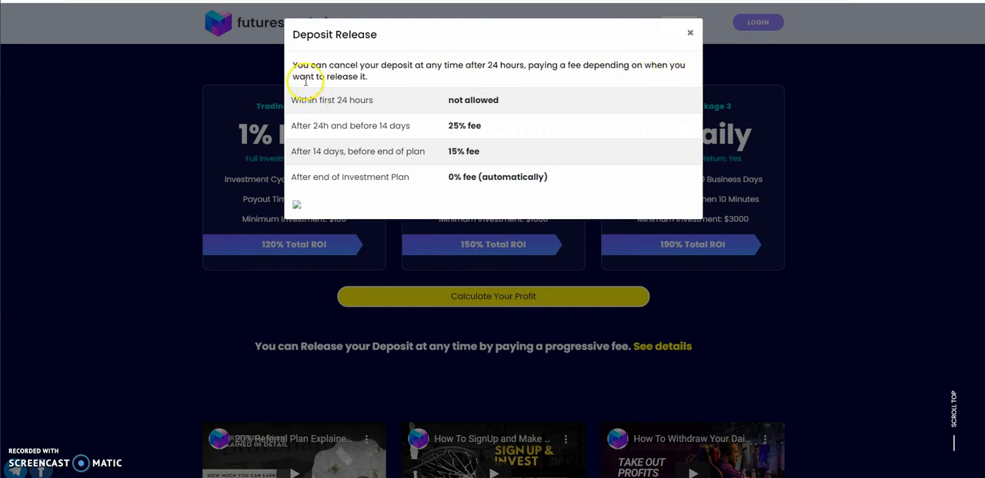
mouse_move(354, 111)
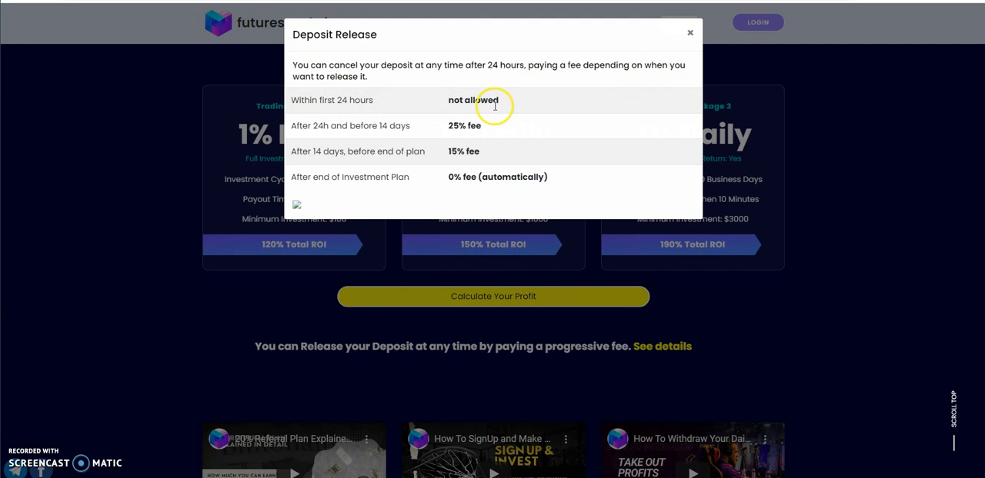
mouse_move(337, 139)
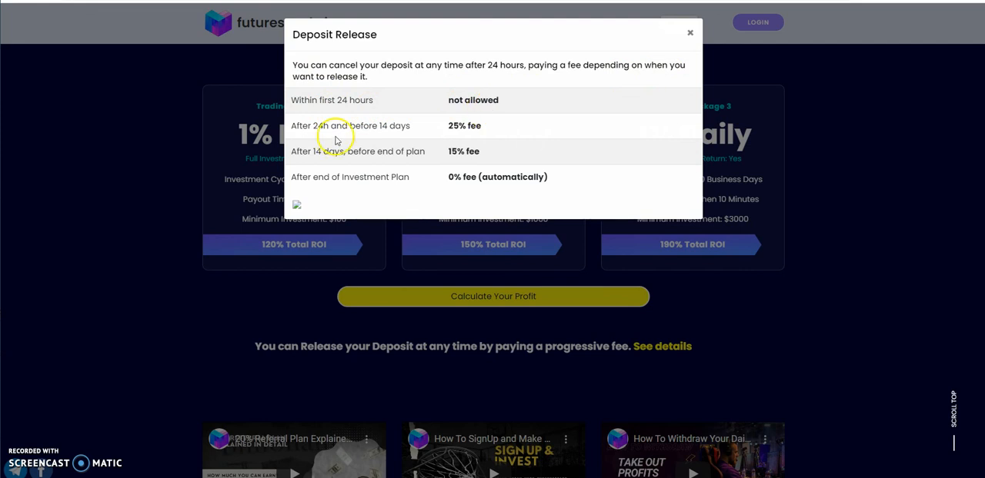
mouse_move(471, 132)
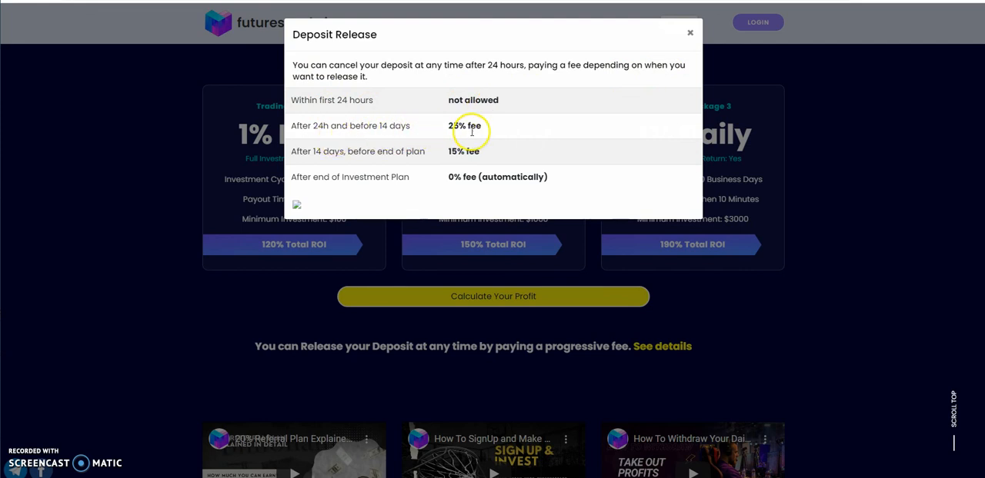
mouse_move(457, 137)
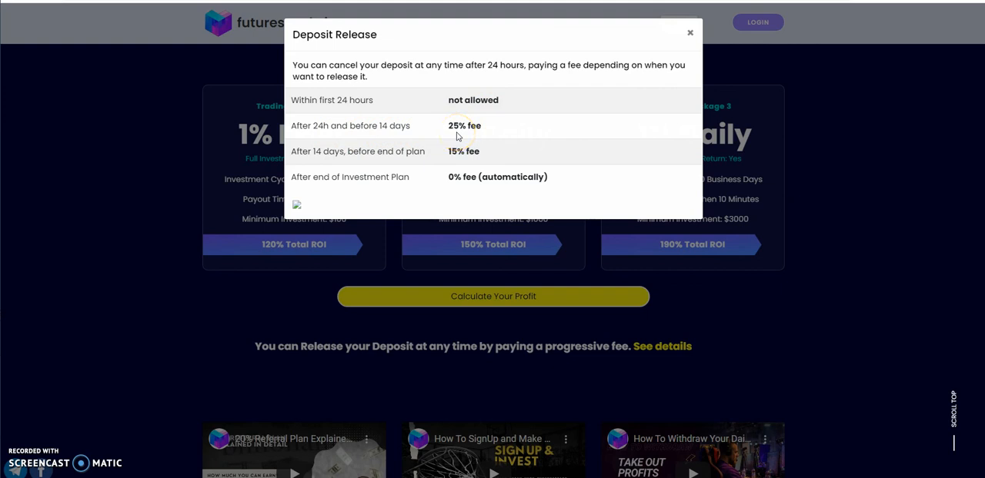
mouse_move(456, 137)
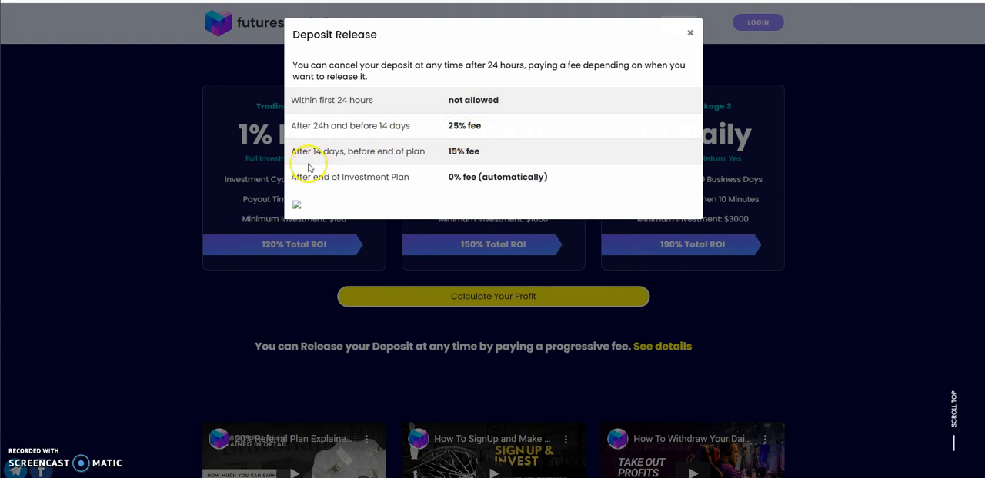
mouse_move(361, 165)
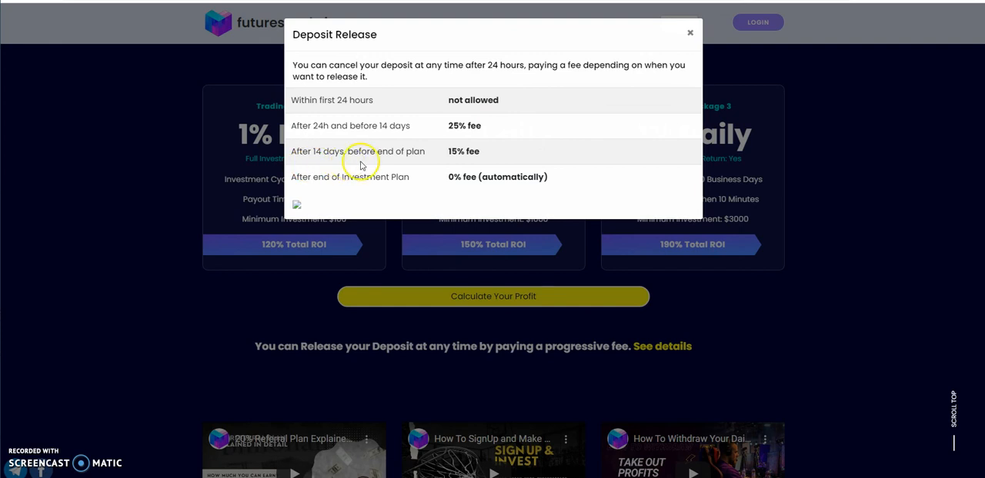
mouse_move(472, 165)
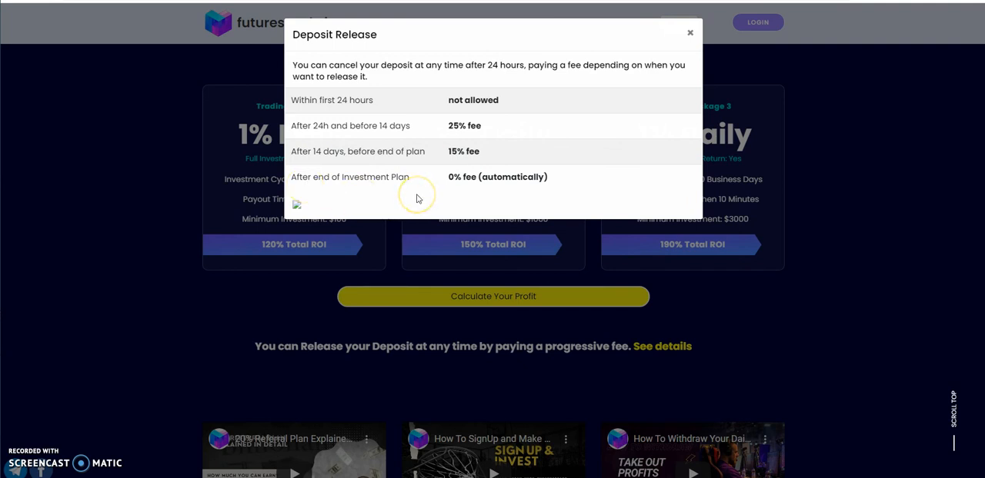
mouse_move(495, 172)
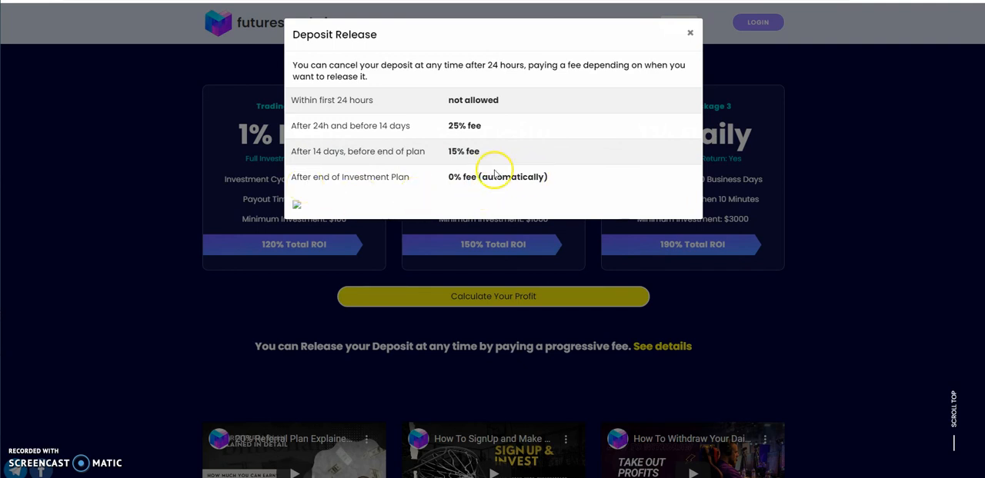
mouse_move(458, 210)
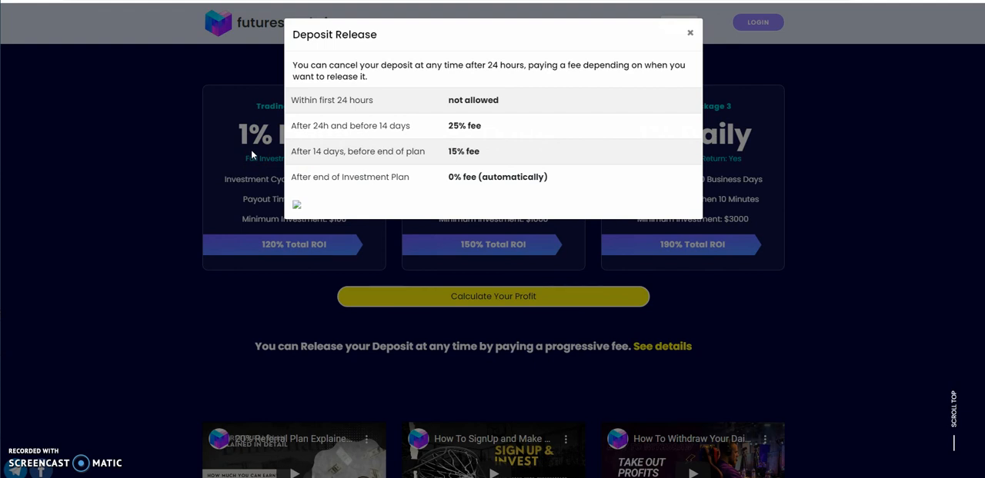
mouse_move(722, 153)
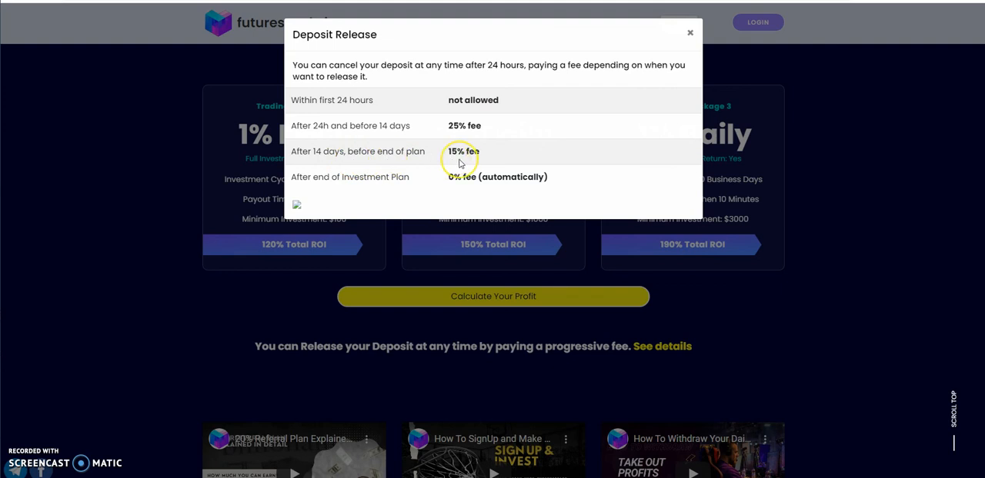
mouse_move(461, 157)
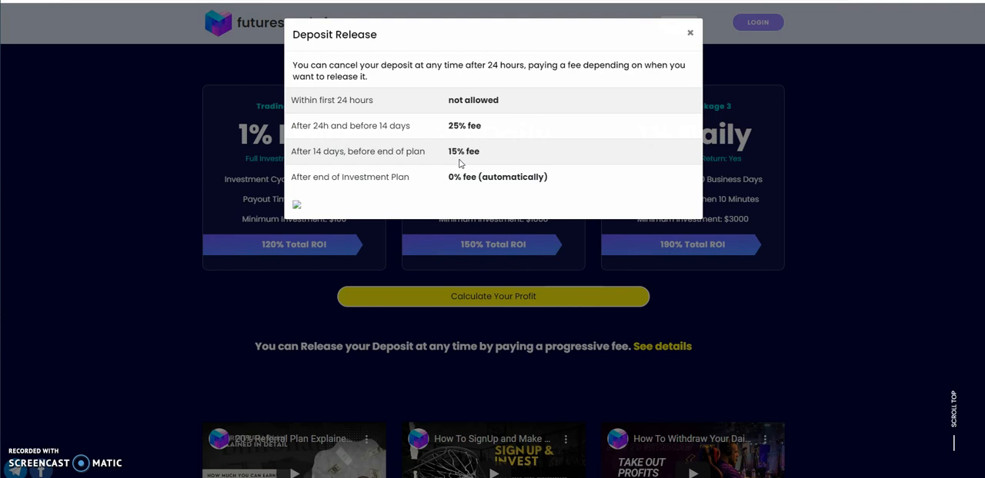
click(689, 32)
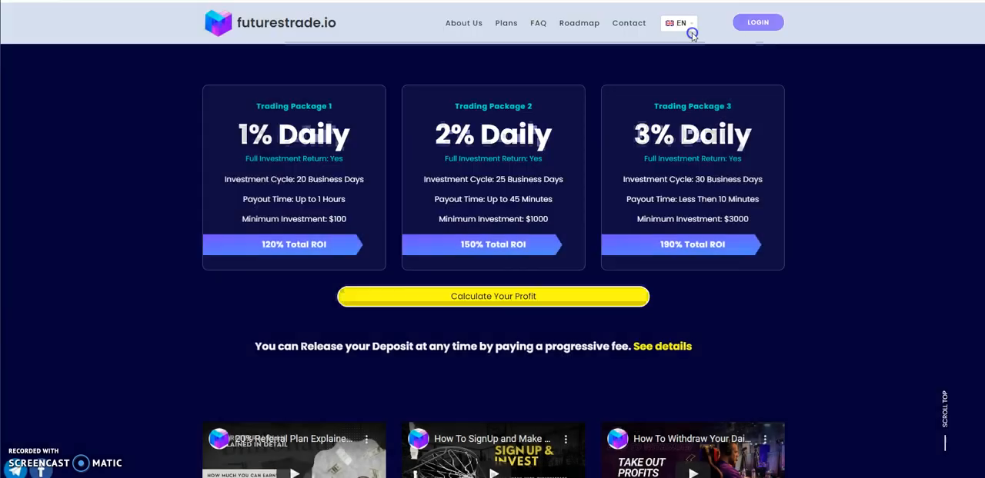
Check the Bitcoin, Ethereum, Litecoin and Dash price cards, then scroll to Our Main Features.
scroll(down, 3)
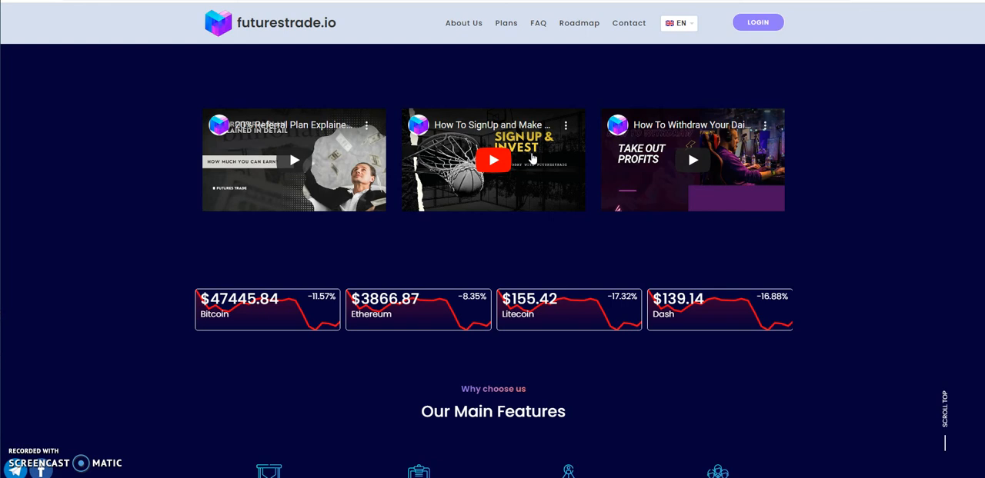
click(493, 160)
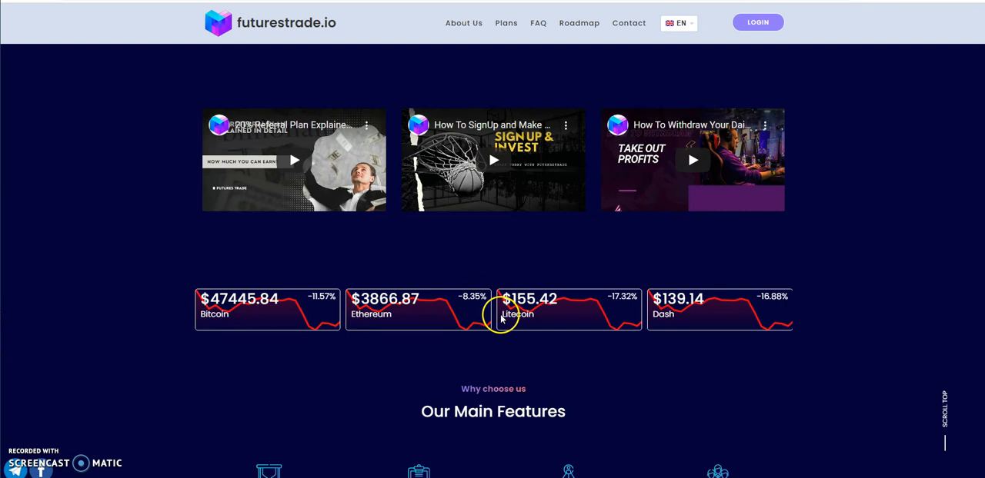
mouse_move(589, 311)
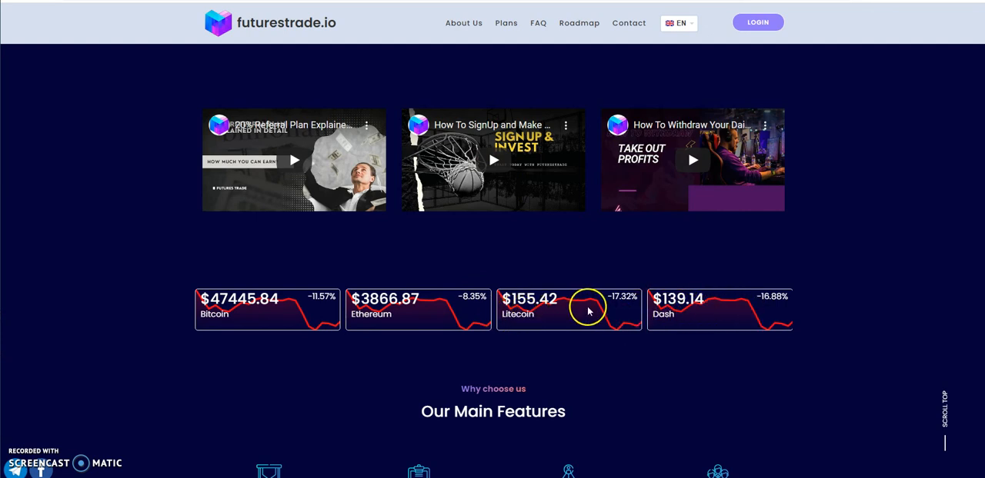
mouse_move(463, 307)
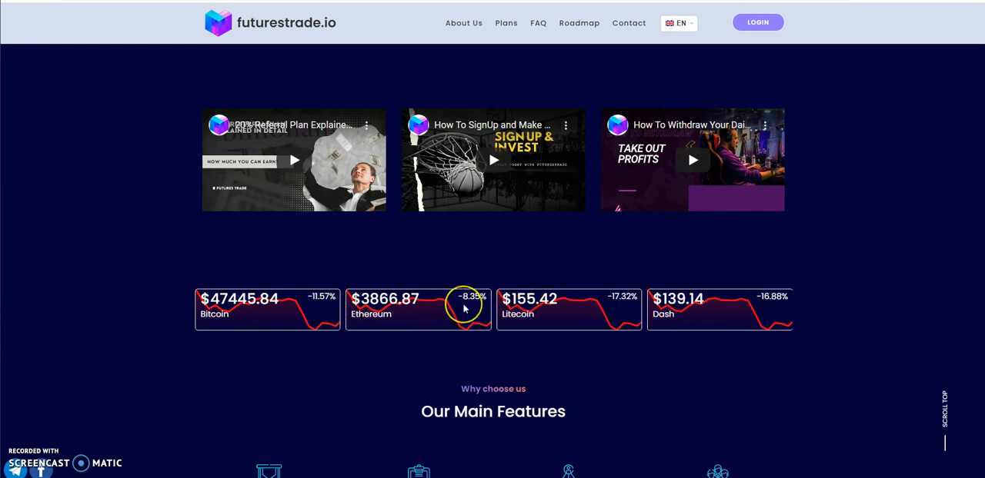
mouse_move(314, 308)
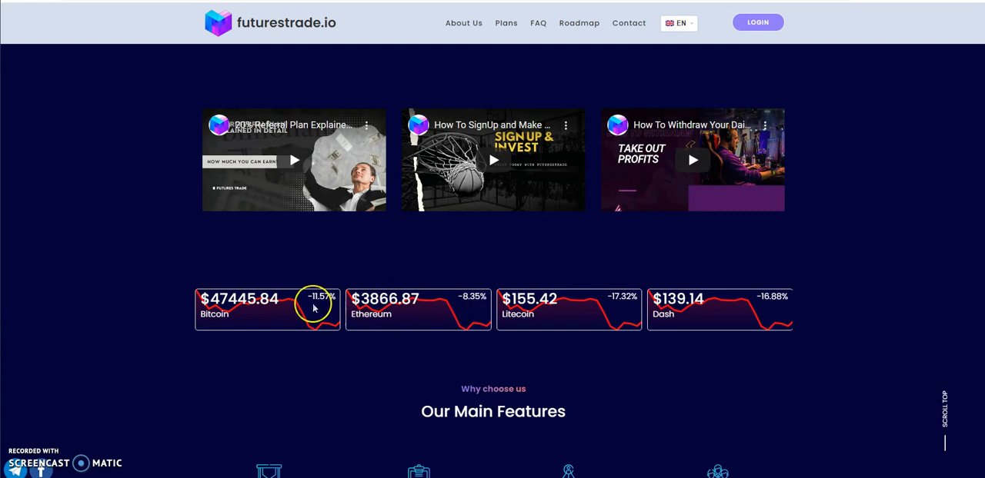
mouse_move(490, 307)
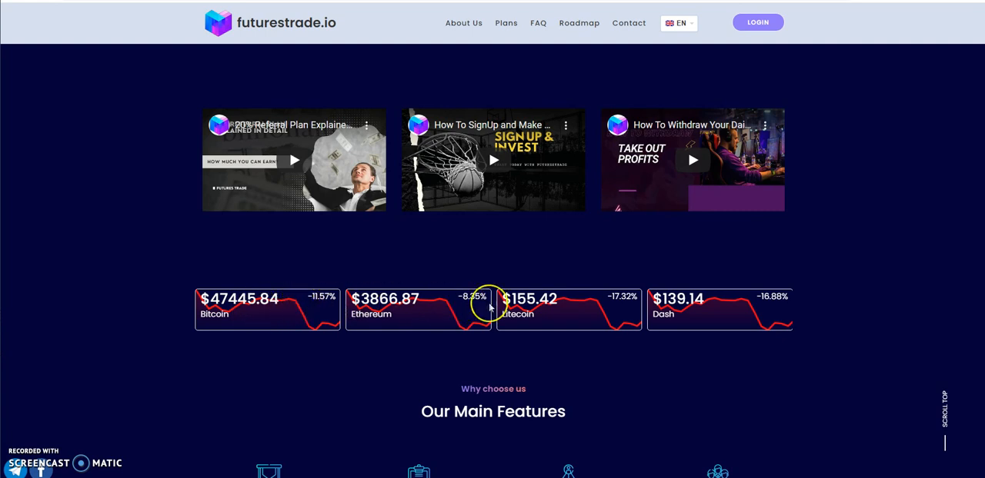
mouse_move(766, 308)
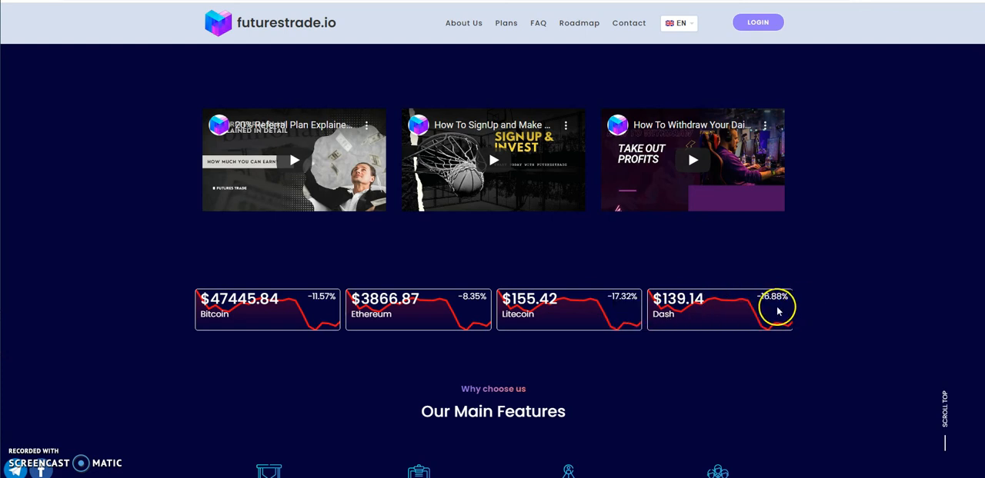
mouse_move(610, 312)
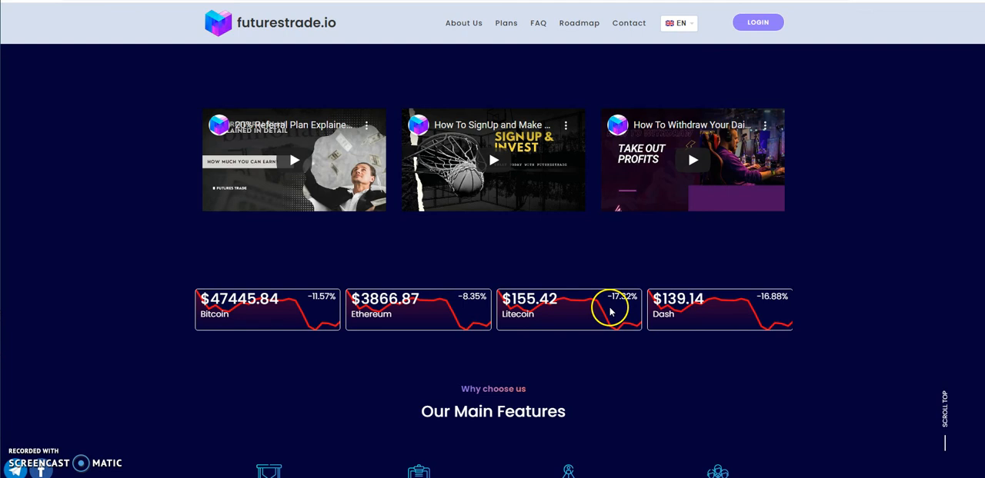
mouse_move(319, 307)
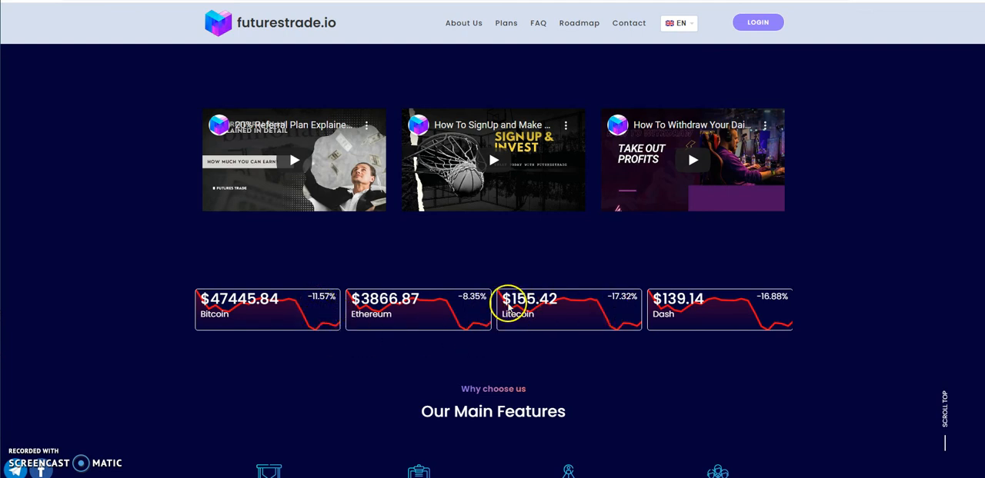
mouse_move(669, 311)
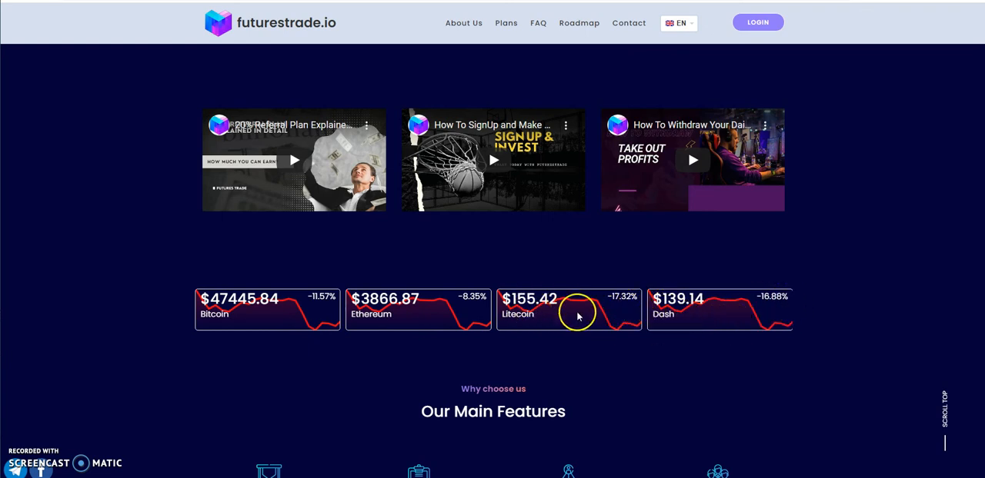
mouse_move(539, 311)
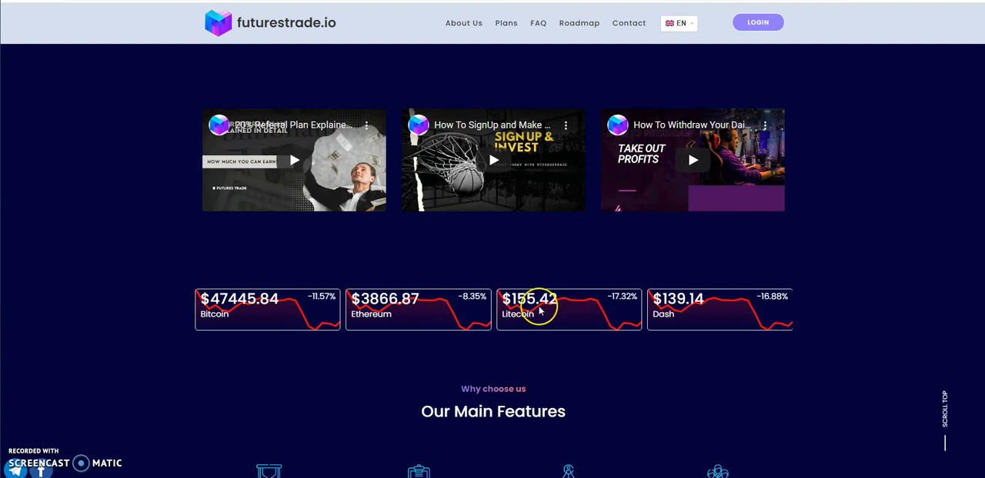
mouse_move(517, 315)
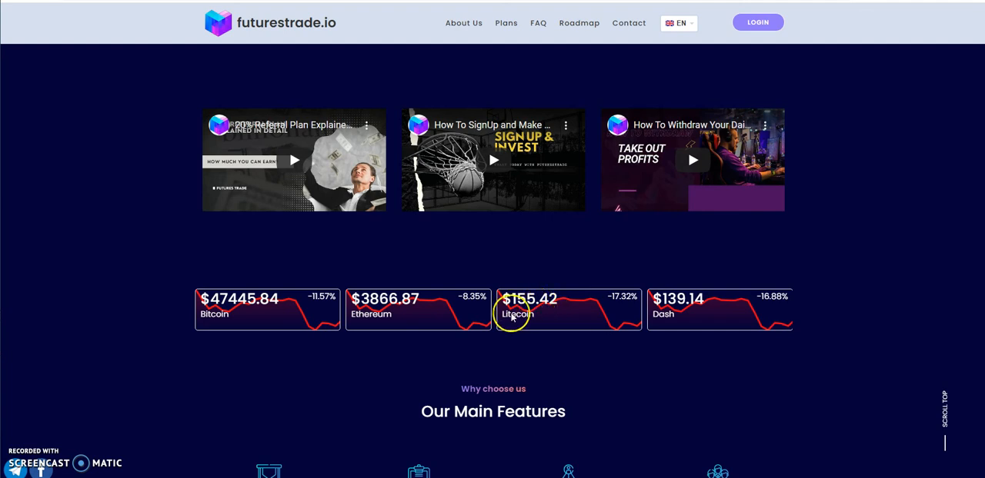
mouse_move(373, 312)
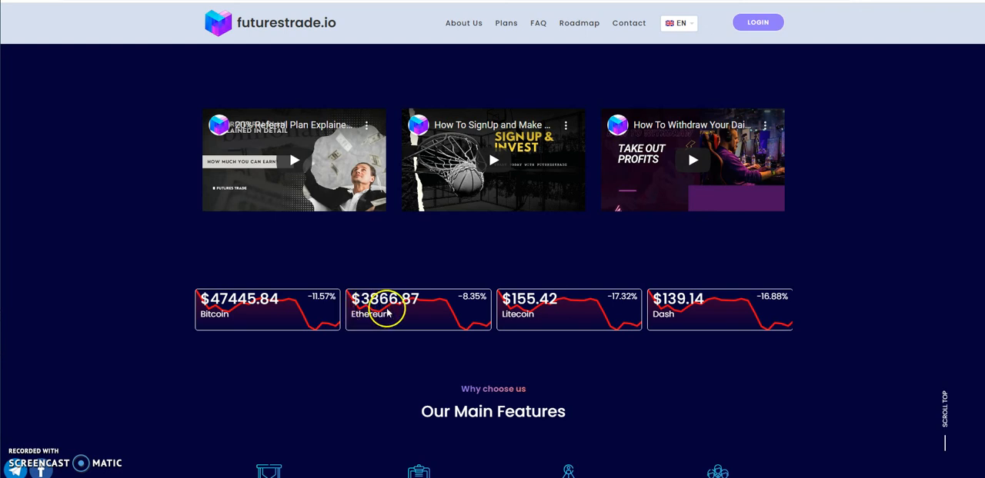
mouse_move(400, 317)
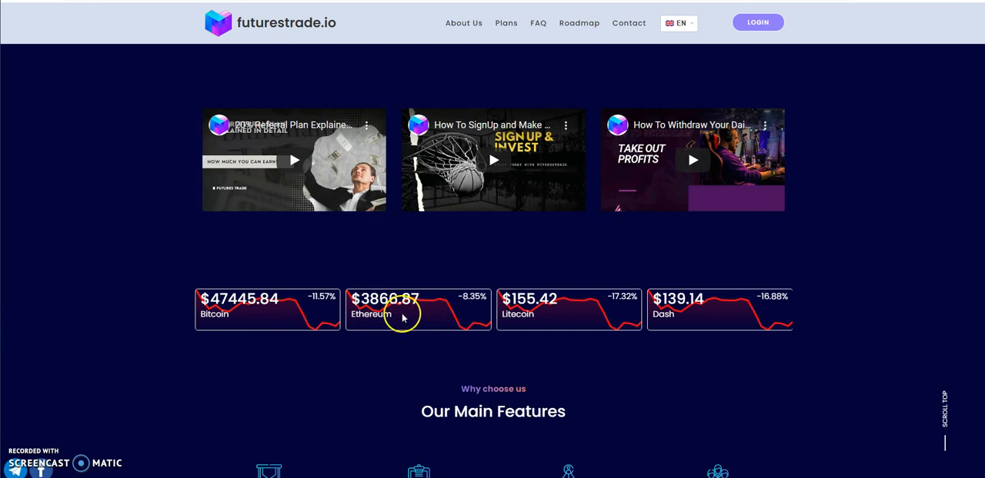
mouse_move(407, 317)
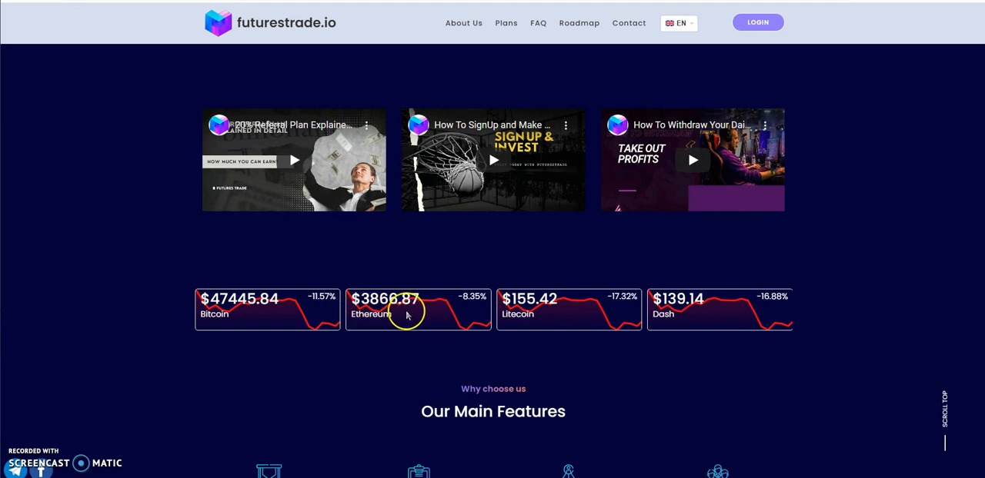
mouse_move(217, 317)
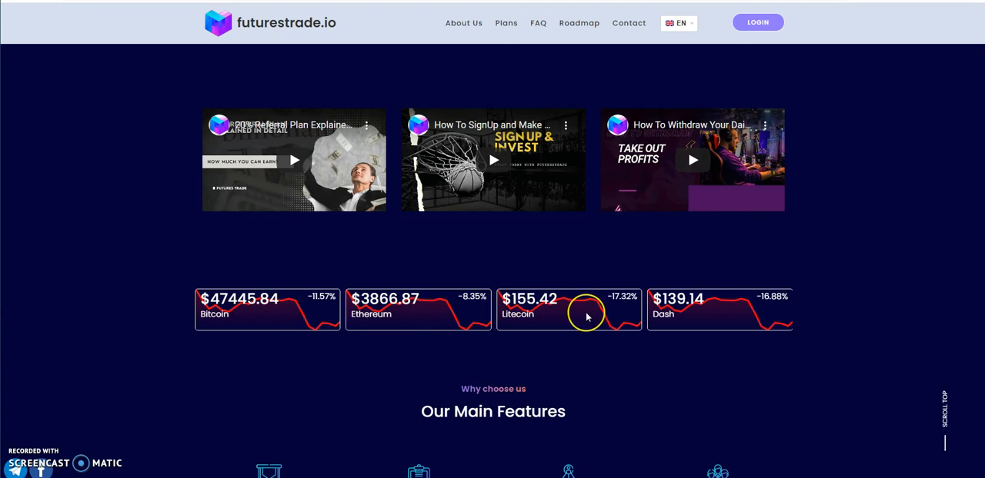
scroll(down, 3)
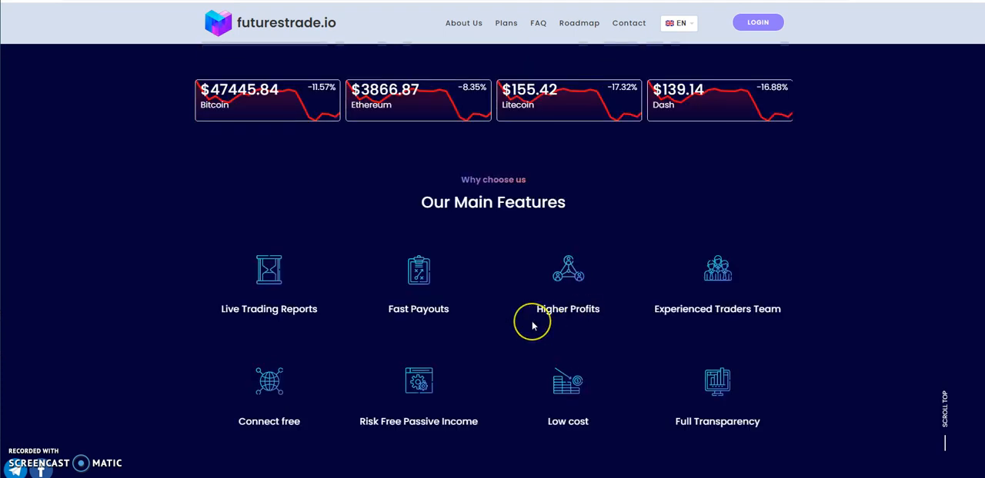
mouse_move(533, 326)
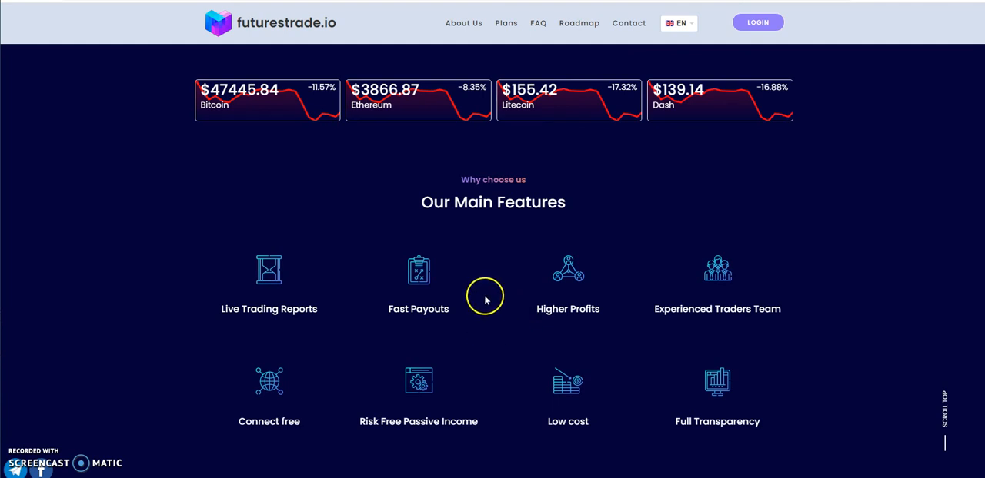
mouse_move(485, 298)
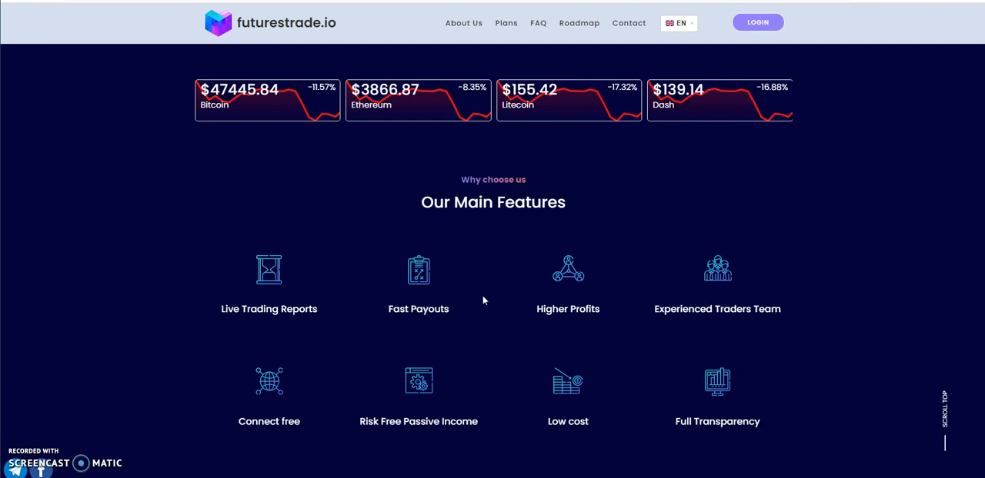
mouse_move(479, 300)
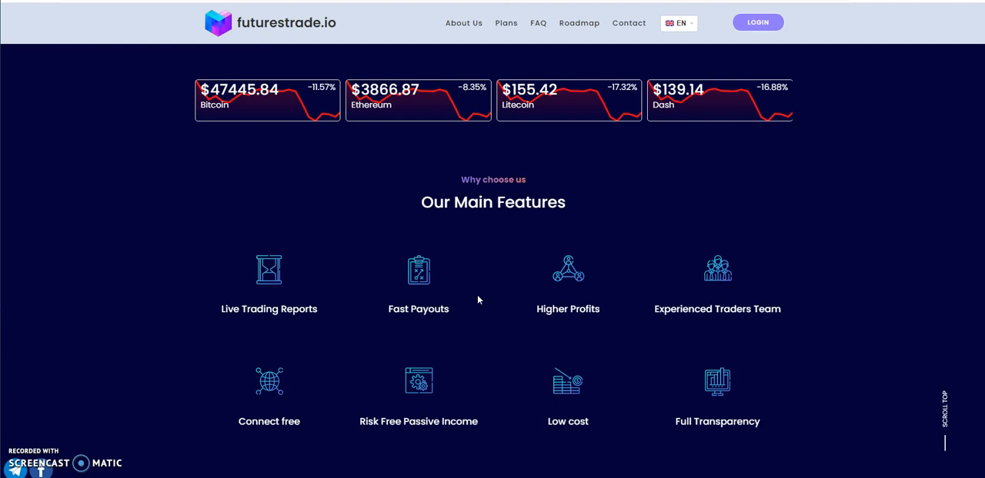
scroll(down, 3)
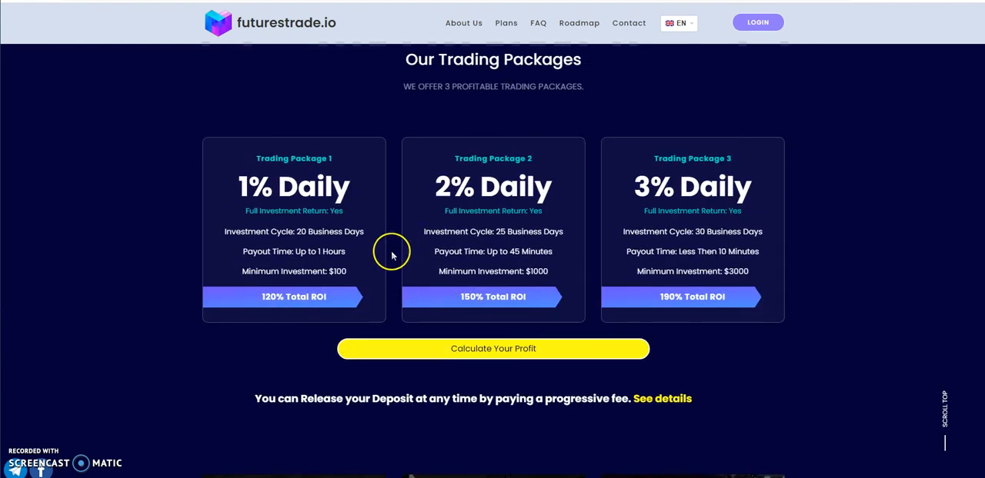
mouse_move(141, 294)
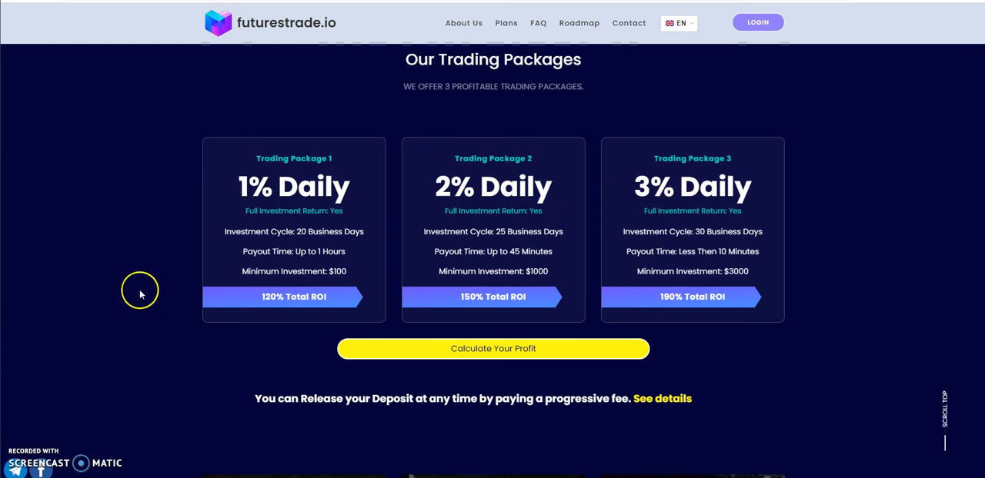
scroll(down, 3)
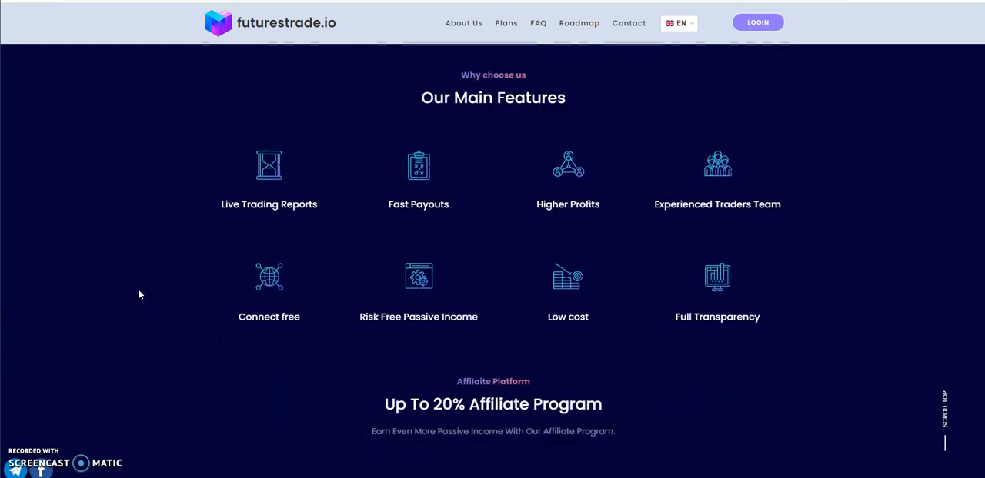
scroll(down, 3)
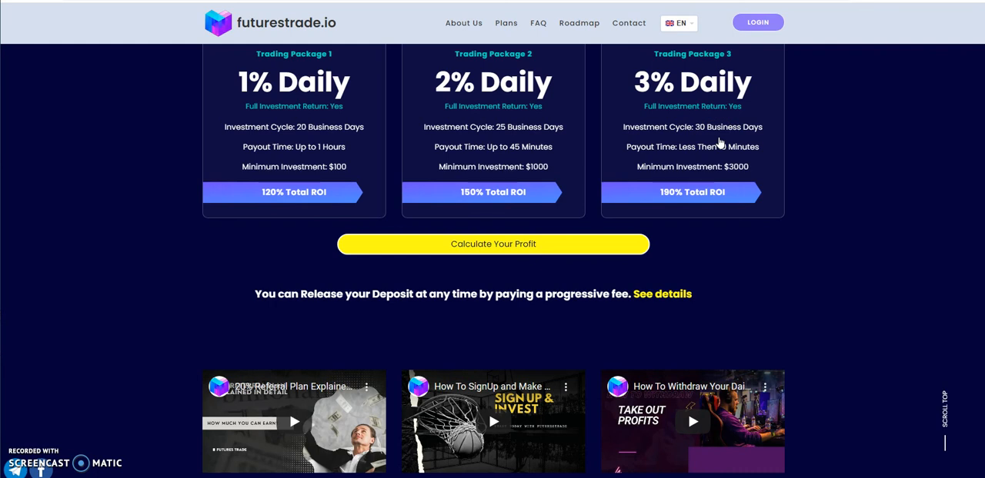
mouse_move(850, 157)
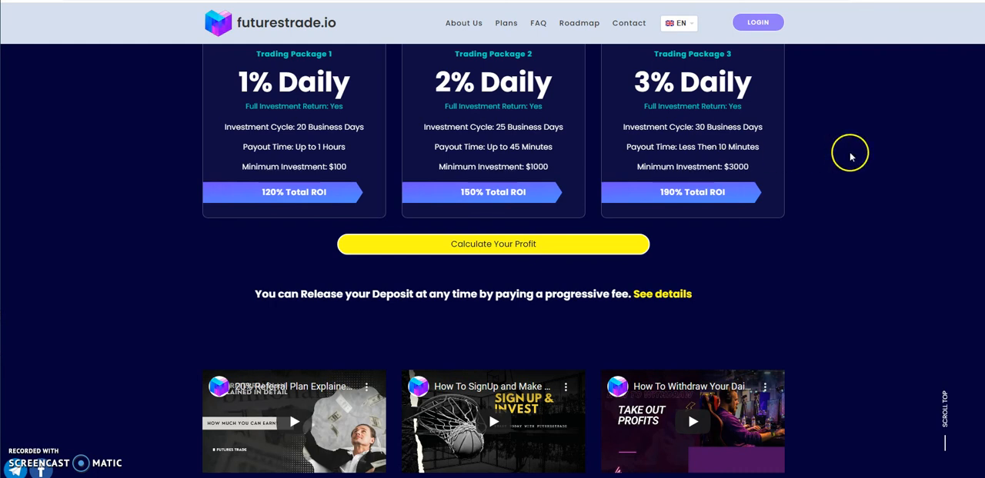
mouse_move(681, 158)
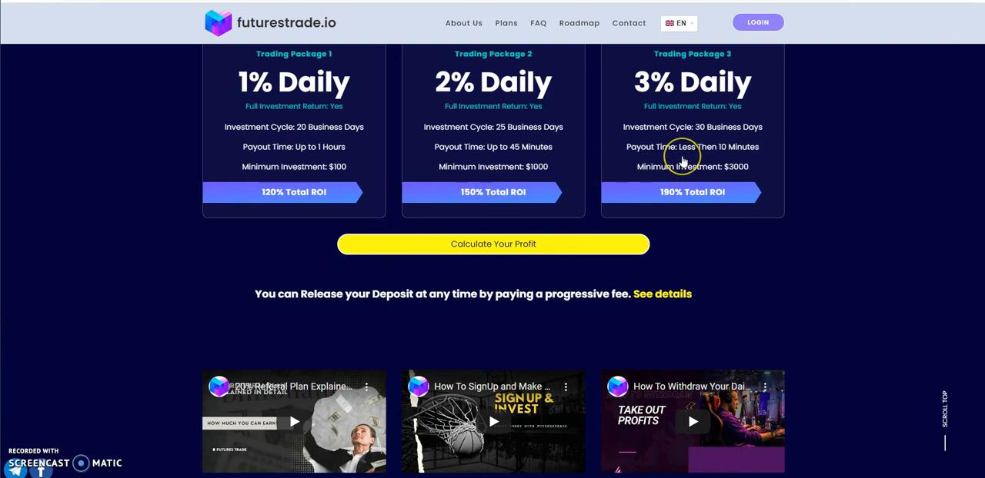
mouse_move(834, 156)
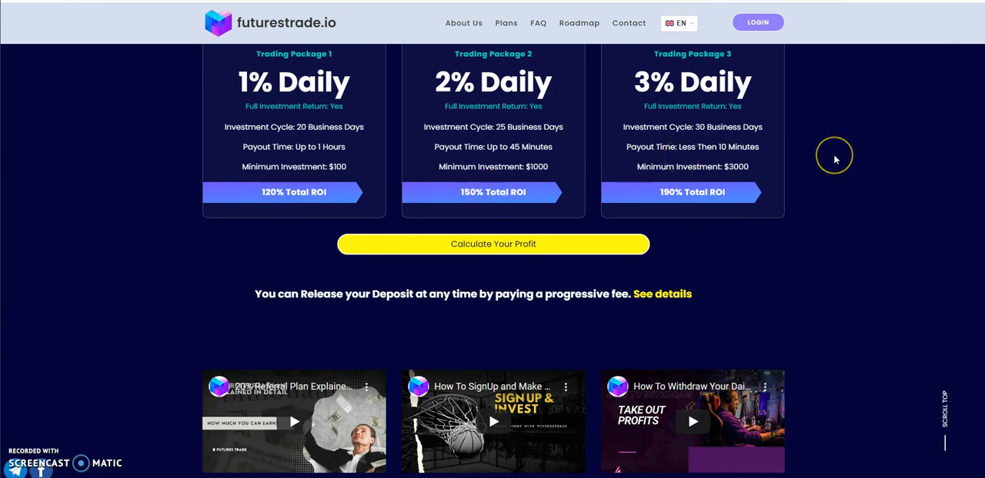
scroll(down, 3)
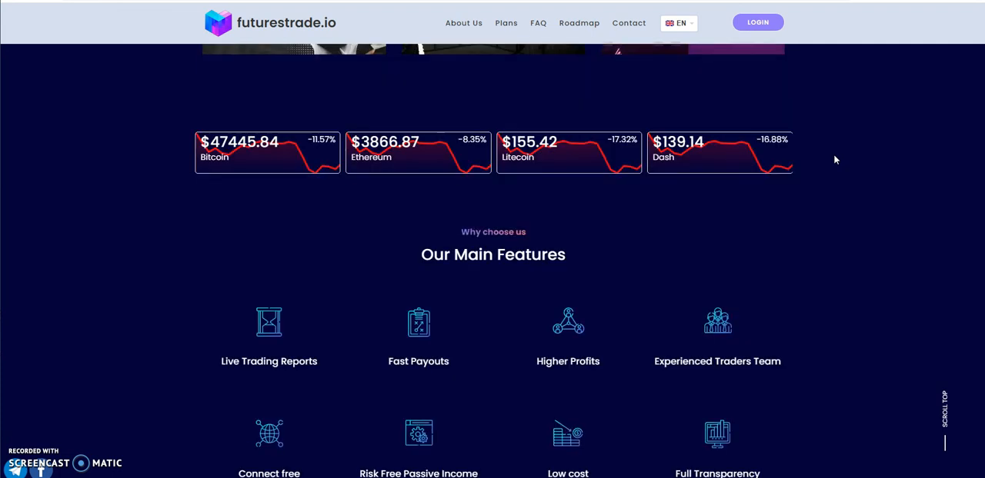
Scroll past the eight features to the Affiliate Program's Beginner-to-Elite commission tiers.
scroll(down, 3)
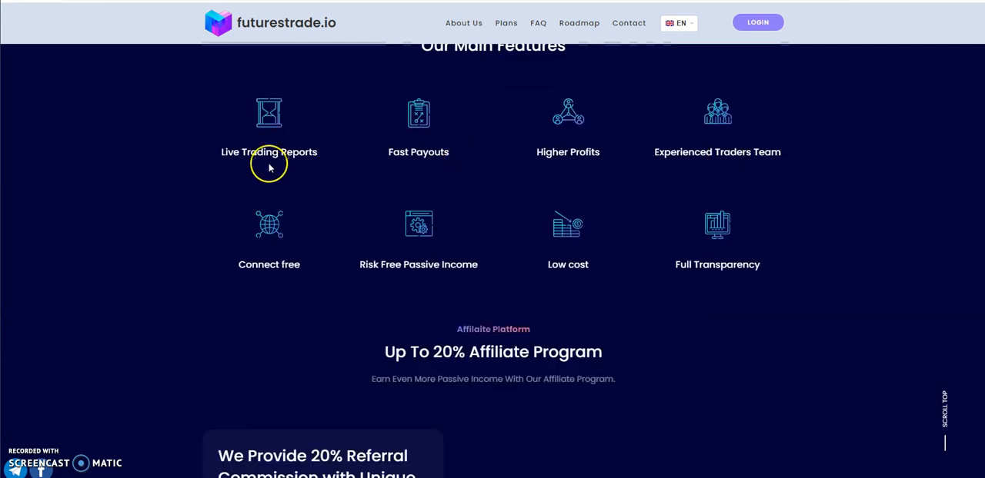
mouse_move(736, 168)
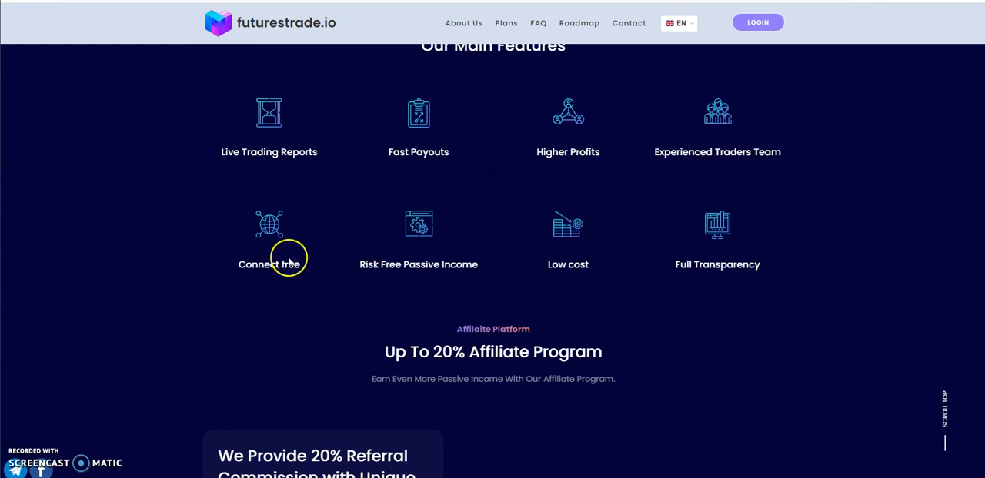
mouse_move(468, 275)
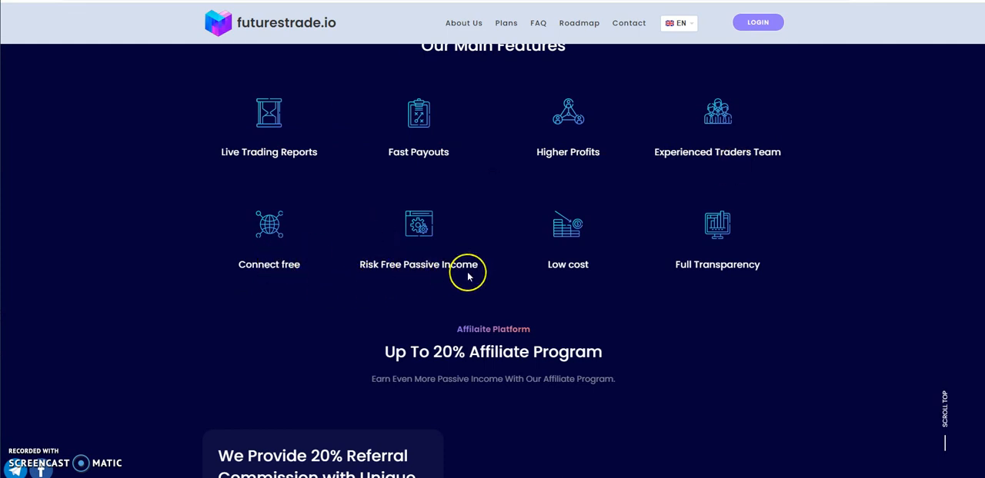
mouse_move(709, 260)
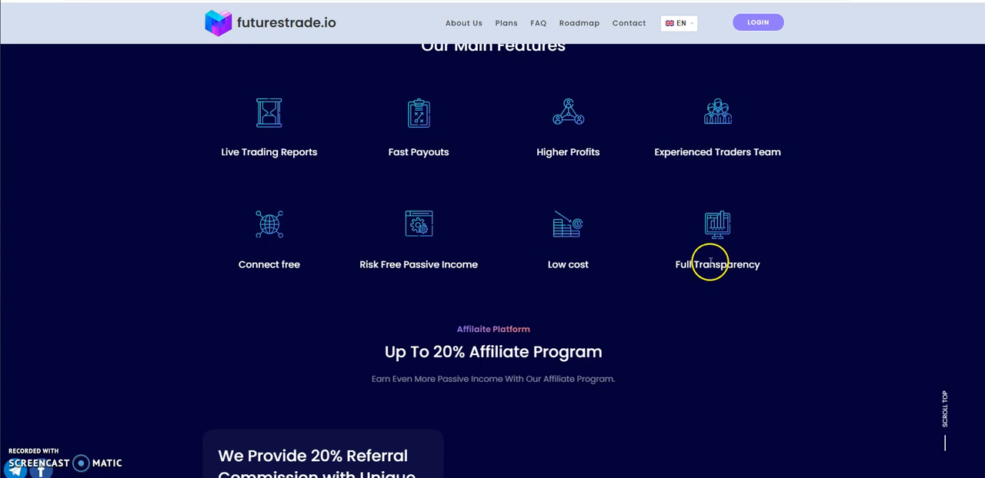
scroll(down, 3)
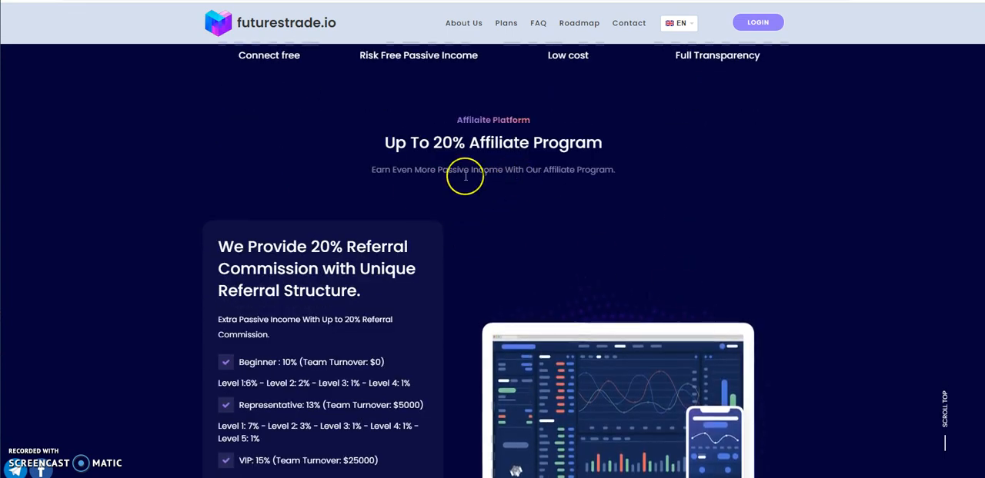
scroll(down, 3)
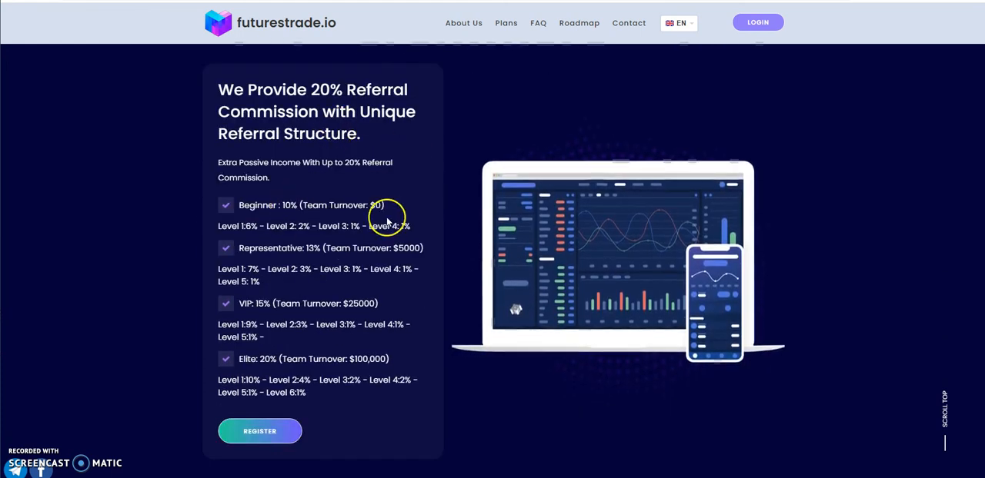
mouse_move(340, 282)
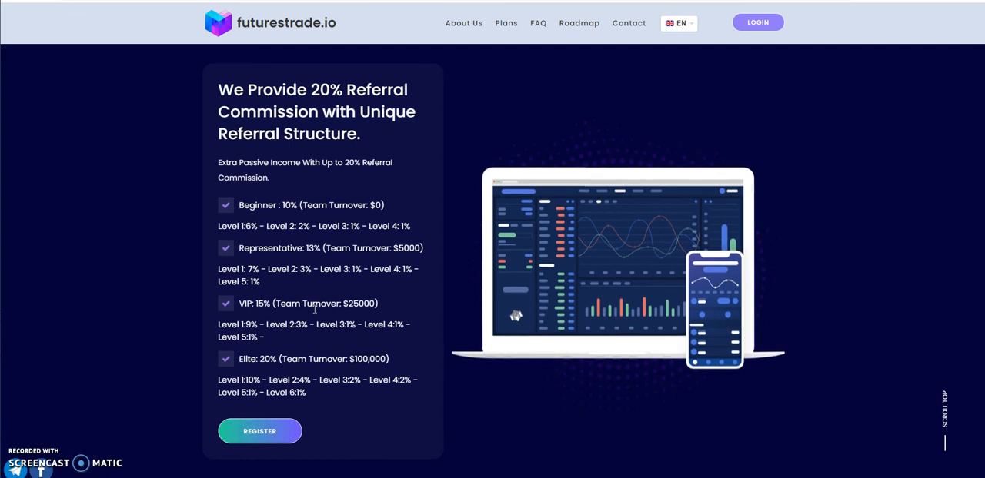
scroll(down, 3)
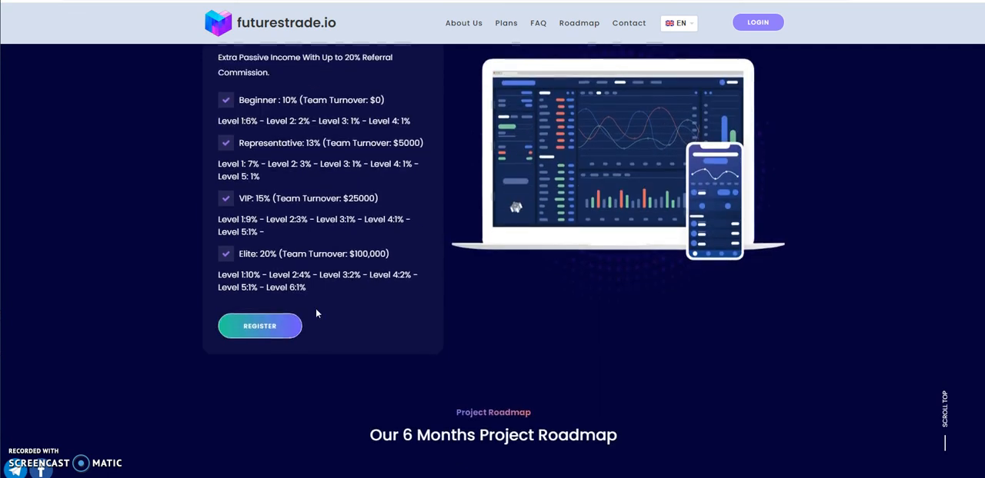
scroll(down, 3)
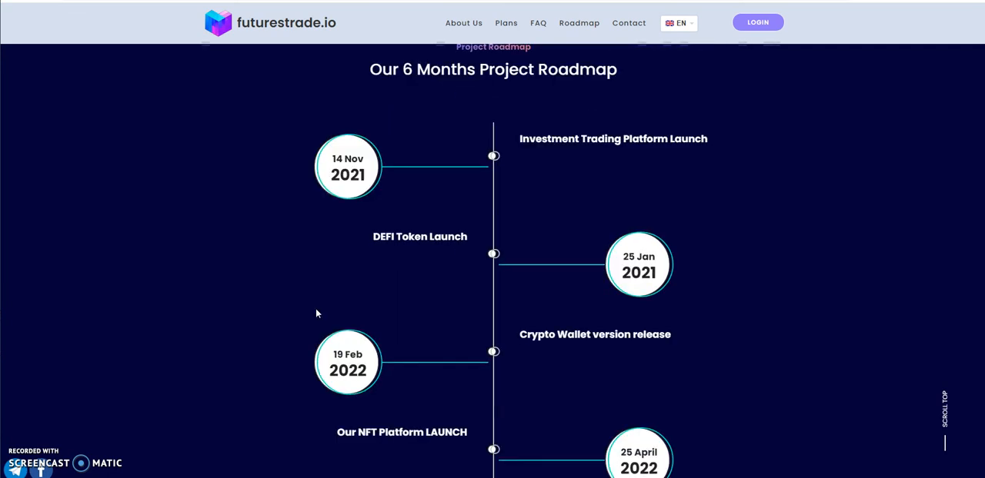
scroll(down, 3)
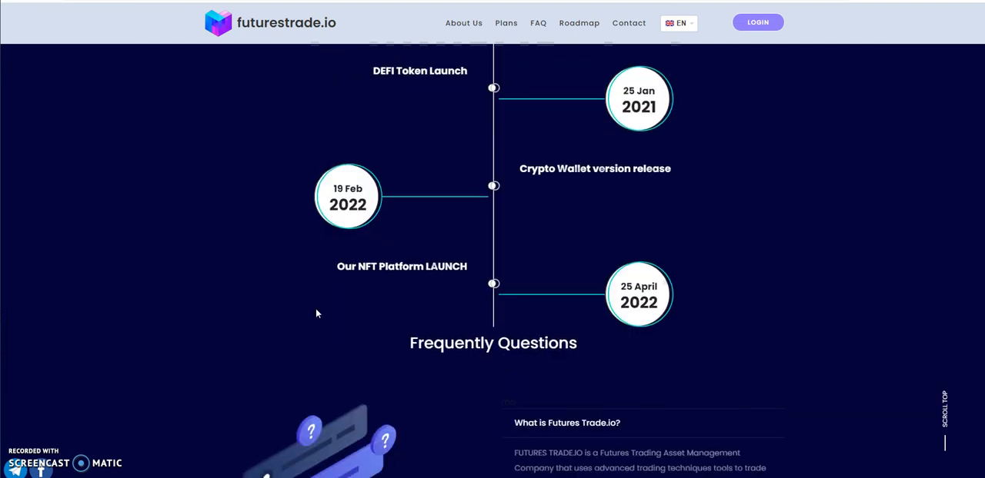
scroll(up, 3)
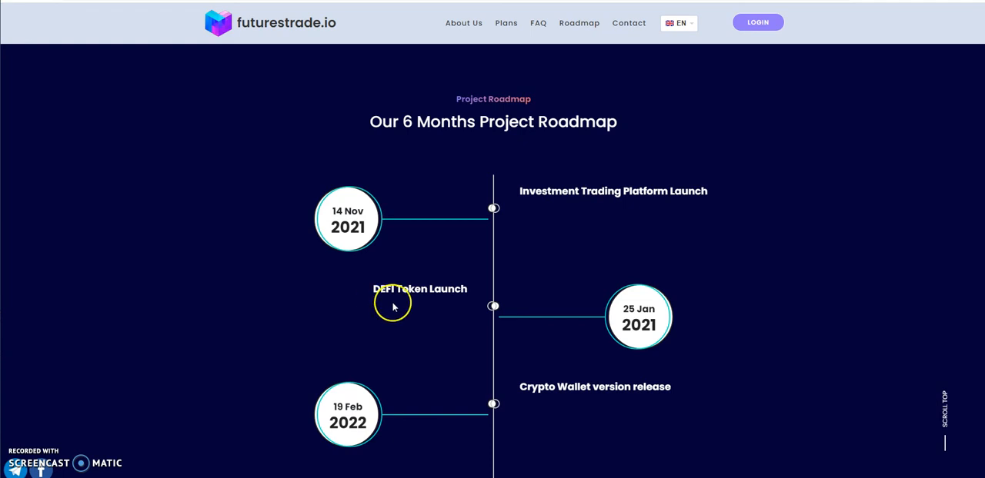
mouse_move(464, 310)
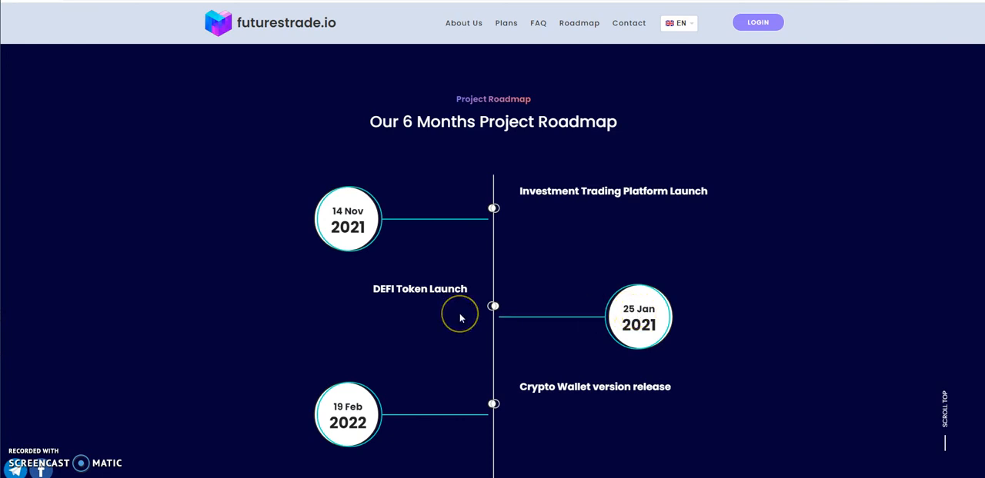
scroll(down, 3)
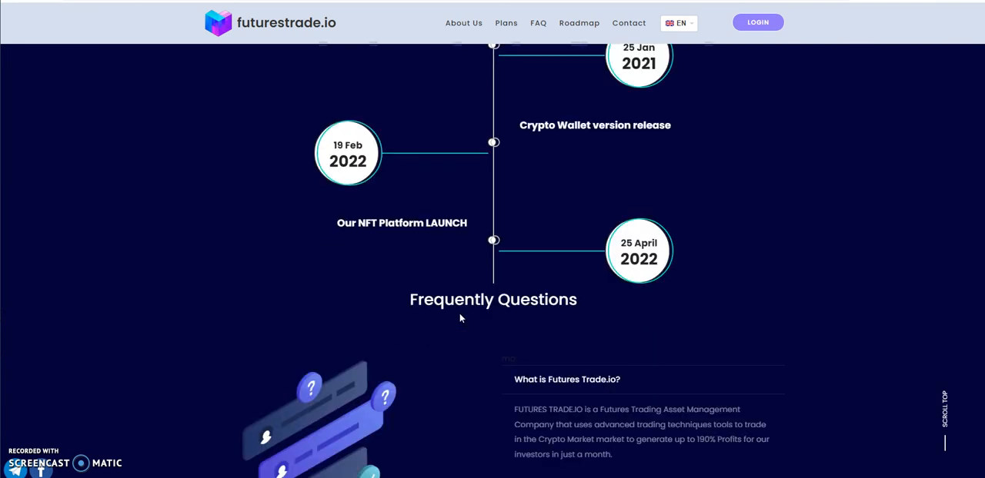
mouse_move(557, 154)
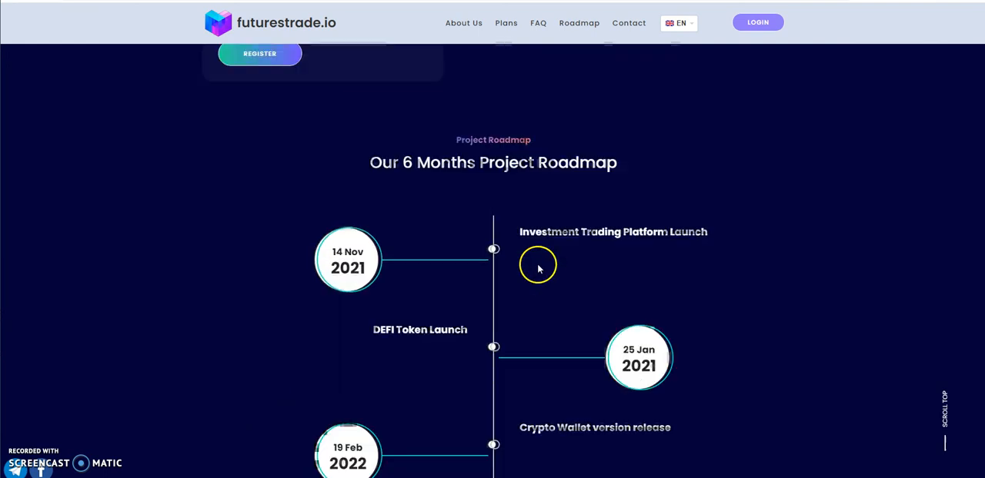
scroll(down, 3)
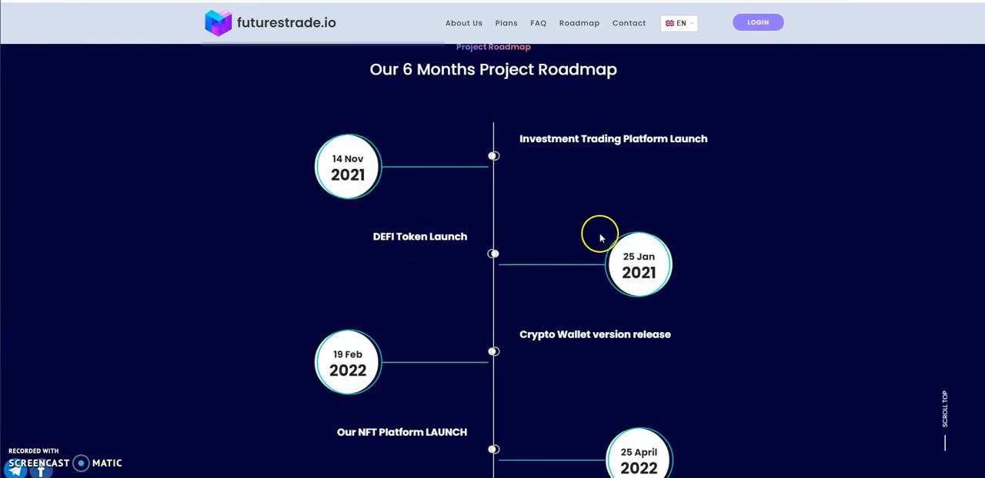
scroll(down, 3)
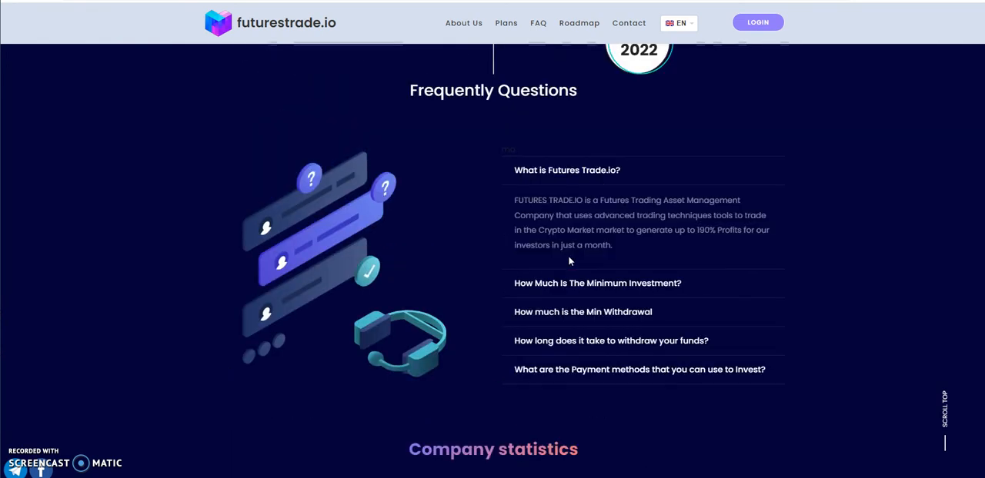
Read the FAQ answers on $50 minimum withdrawal and 2-hour payout, reaching Company statistics.
scroll(down, 3)
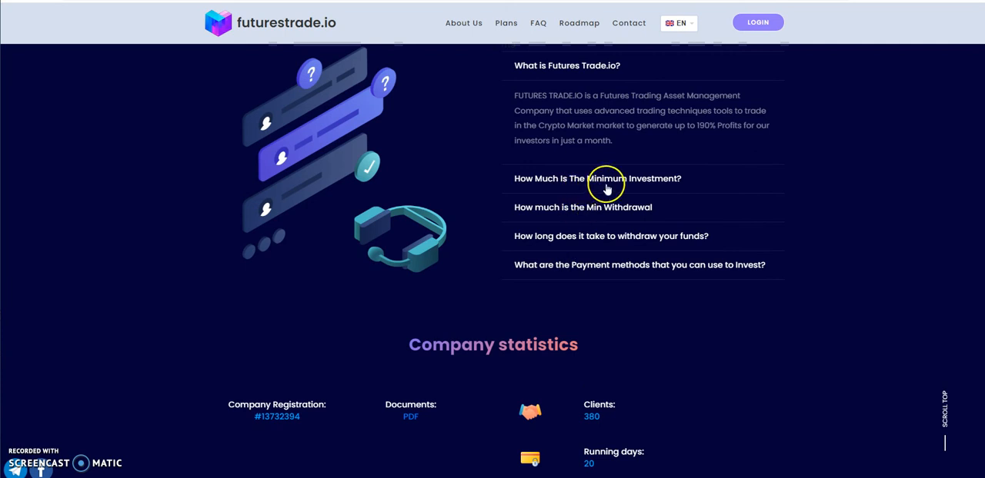
mouse_move(671, 190)
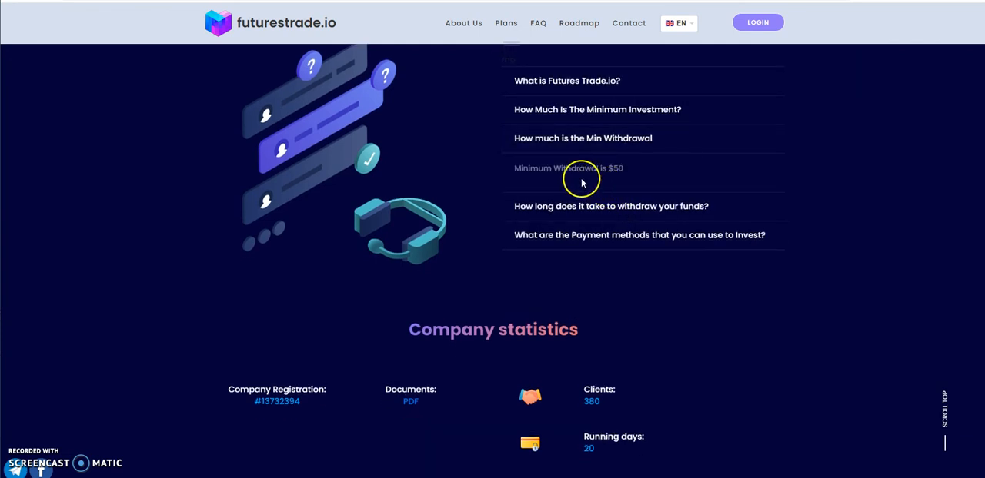
mouse_move(629, 205)
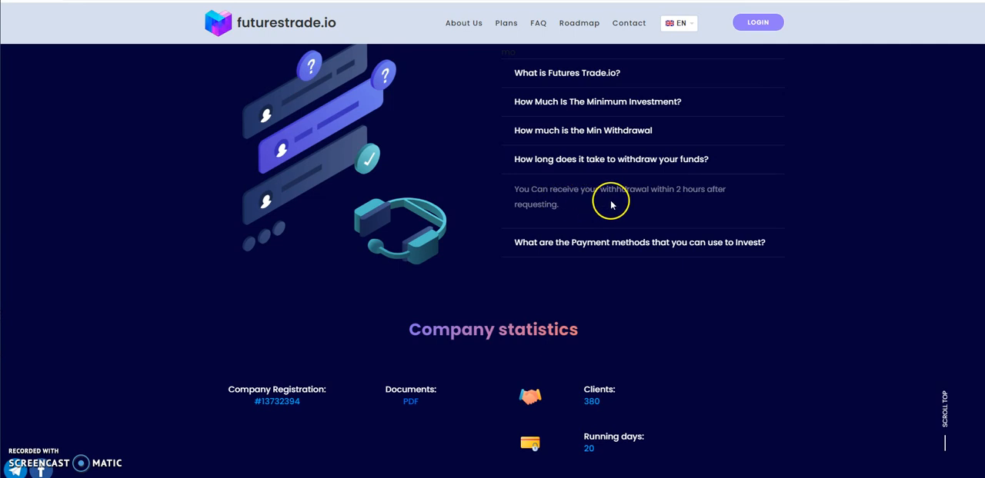
mouse_move(618, 213)
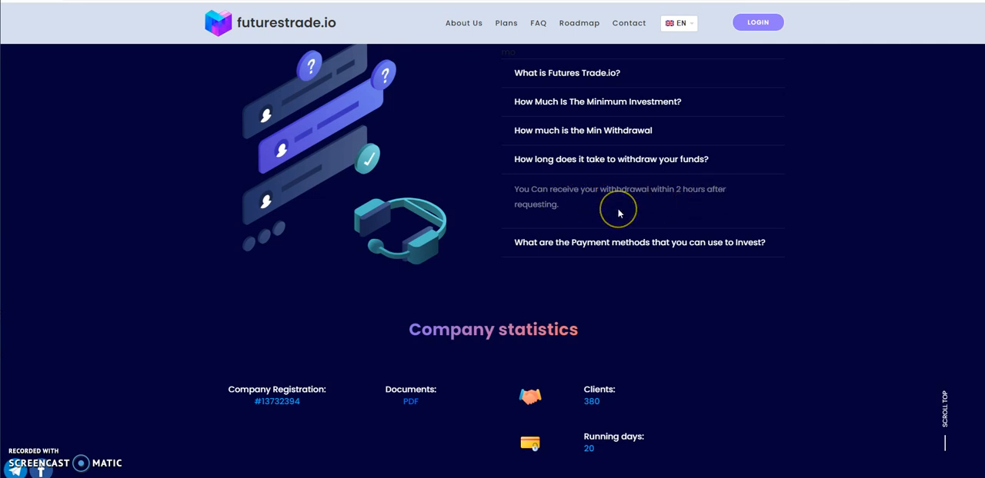
scroll(down, 3)
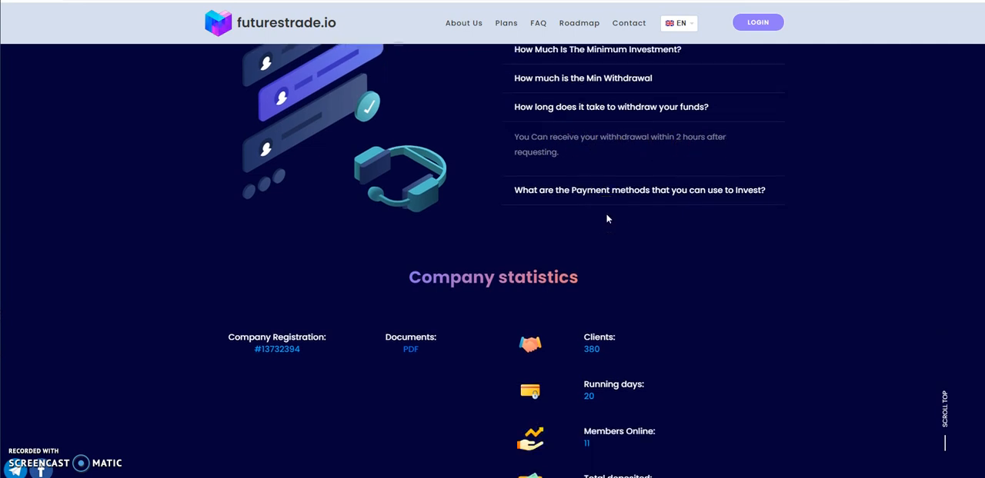
scroll(down, 3)
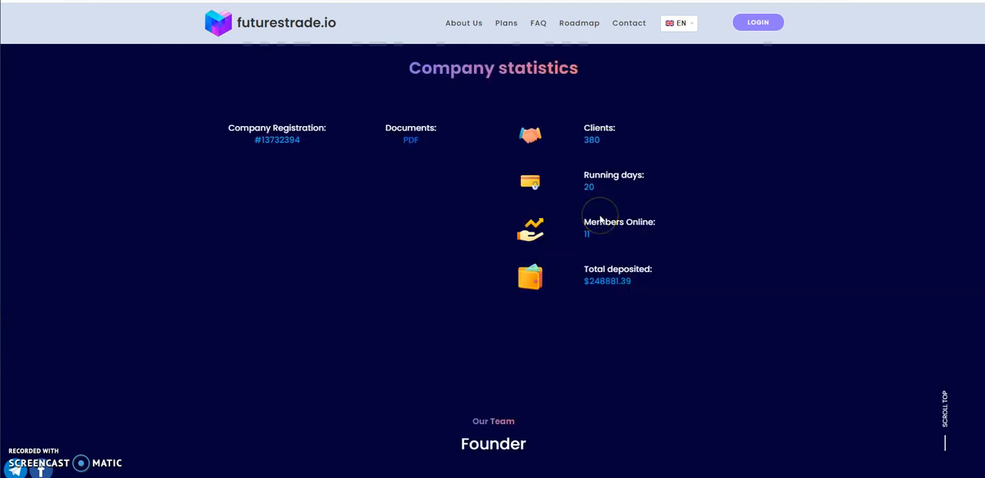
mouse_move(611, 147)
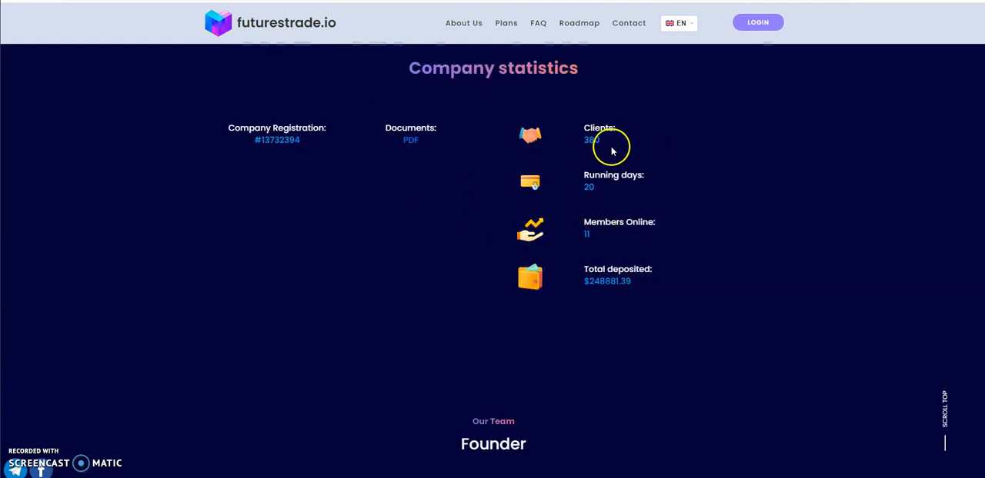
mouse_move(584, 198)
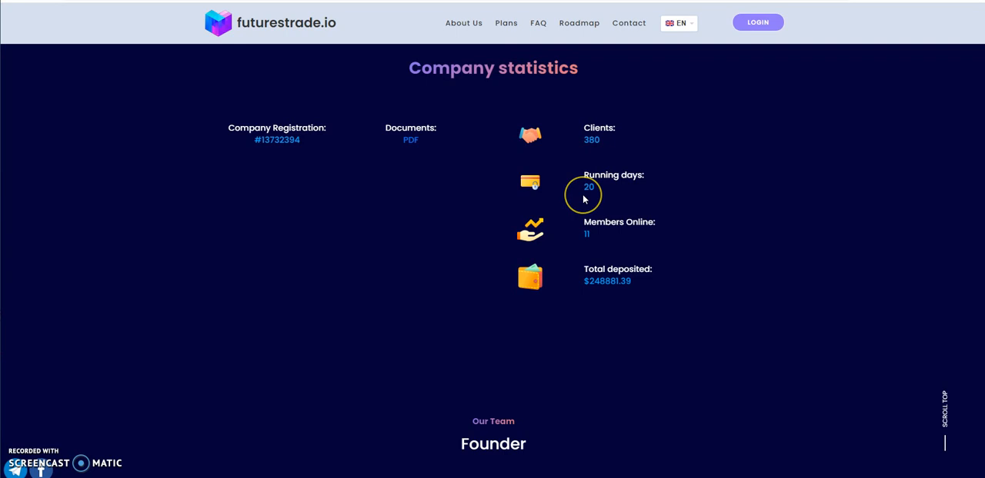
mouse_move(618, 291)
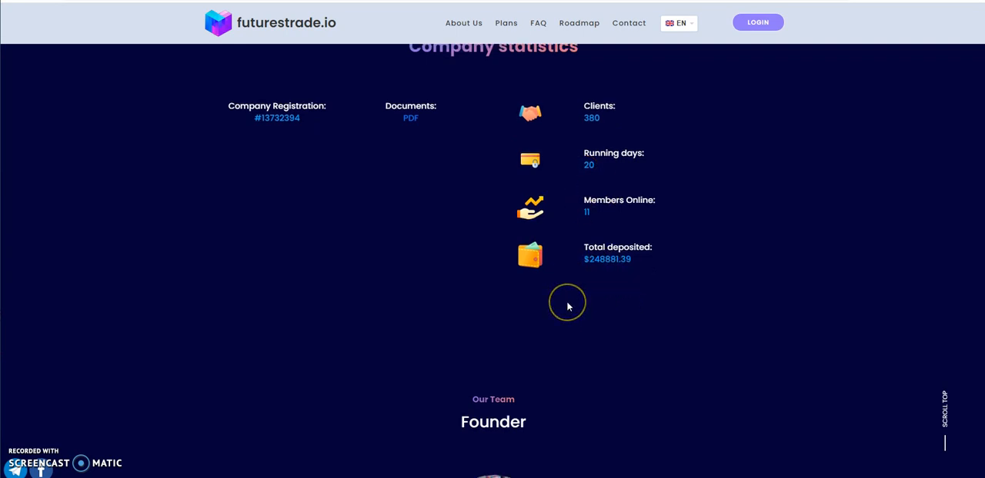
scroll(up, 3)
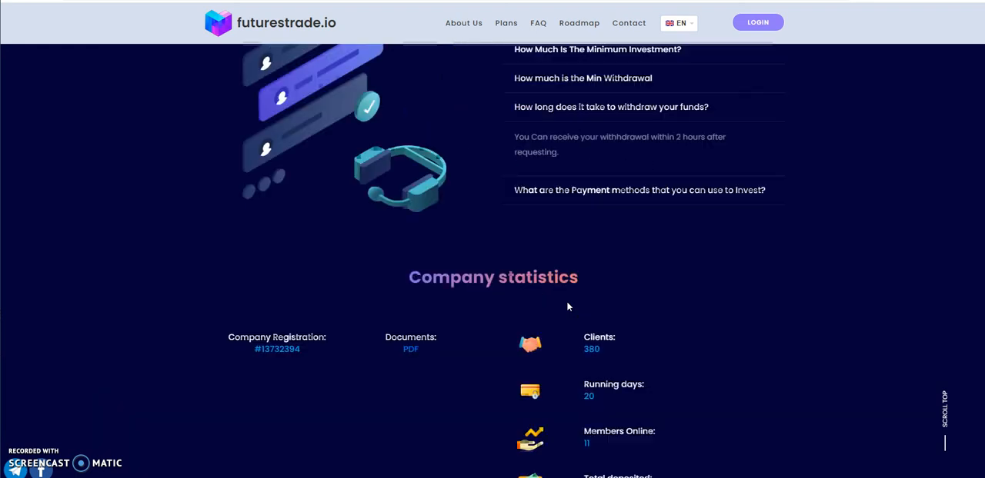
scroll(up, 3)
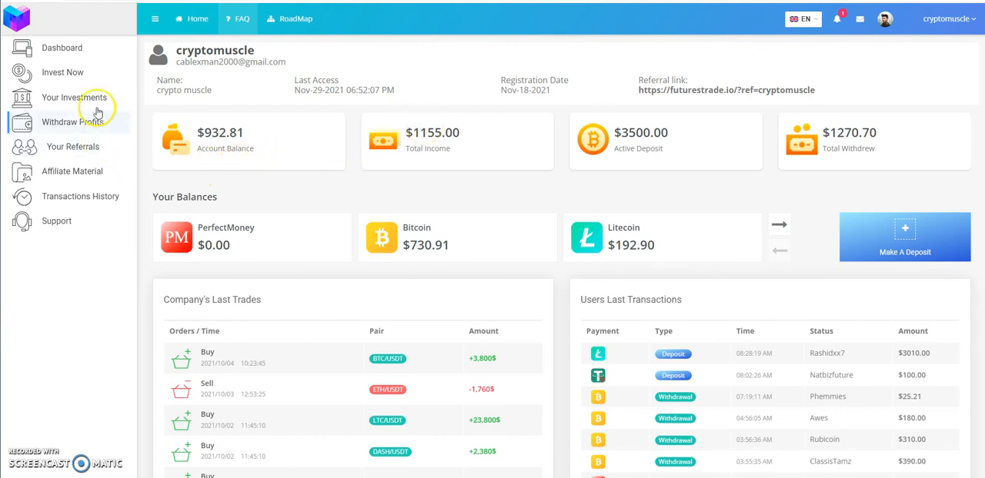
mouse_move(421, 168)
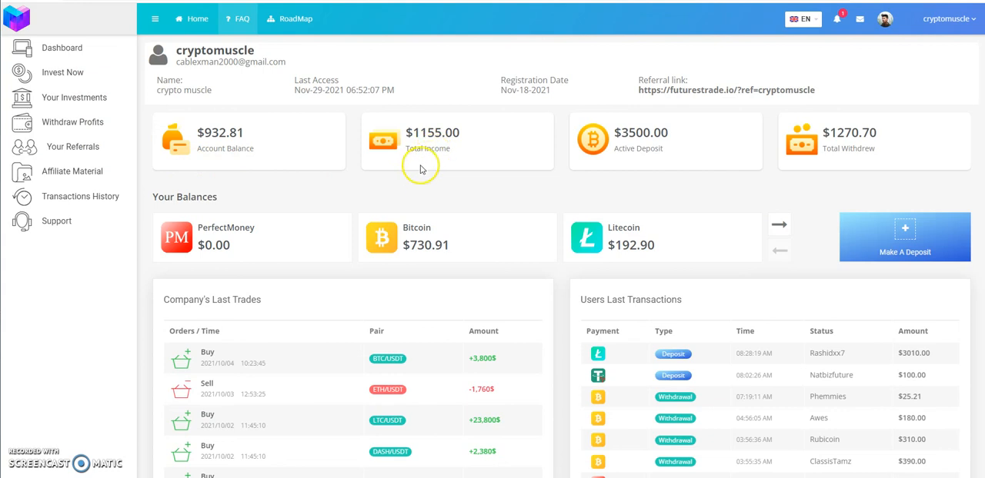
mouse_move(797, 214)
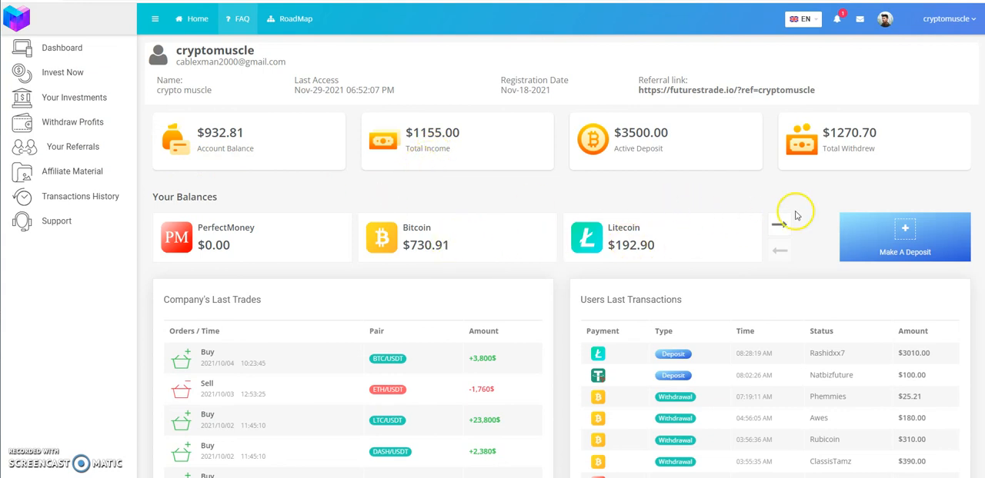
Page the balance cards twice to show Bitcoin, Litecoin and Ethereum at $3.00.
click(779, 225)
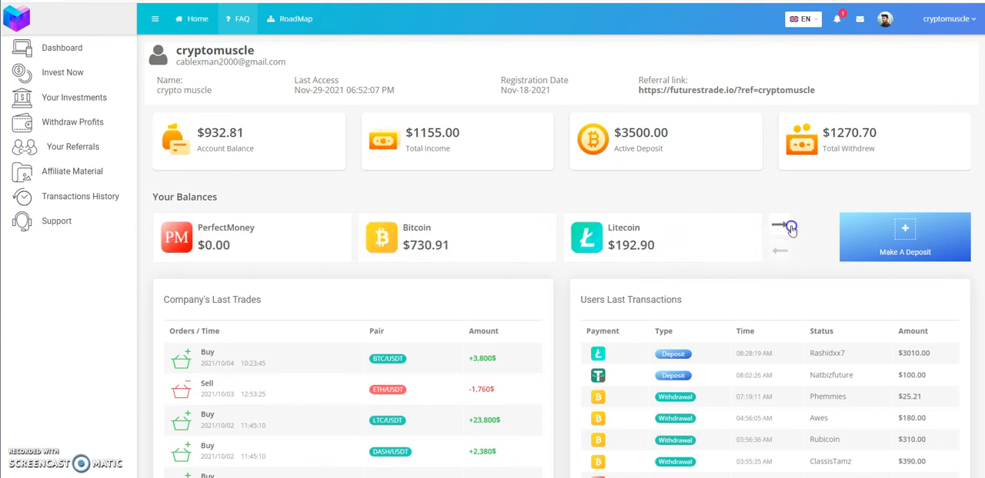
click(779, 225)
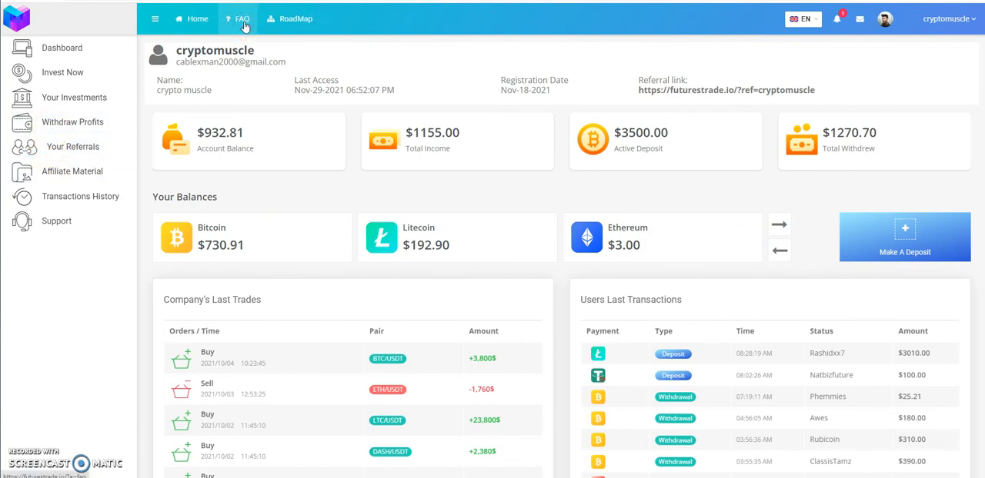
Read through the FAQ page, then return to the dashboard's PerfectMoney, Bitcoin and Litecoin balances.
click(242, 18)
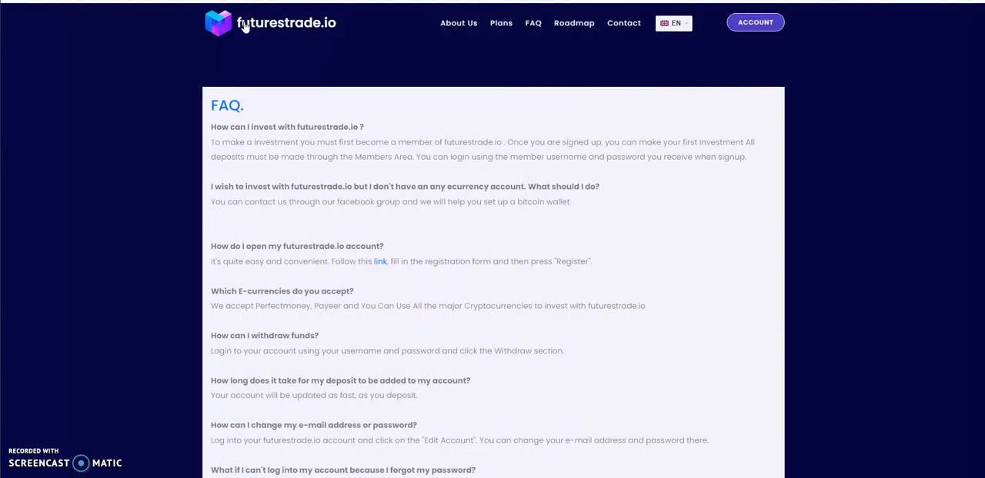
scroll(down, 3)
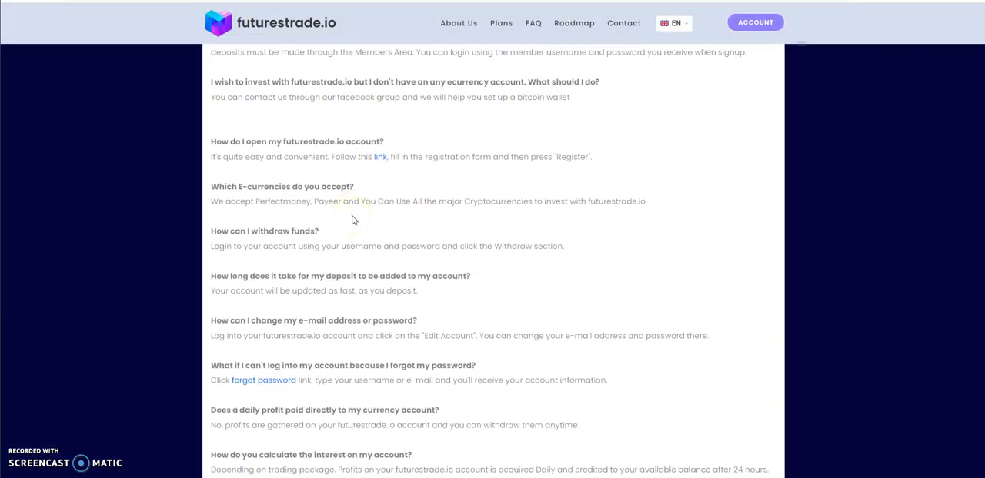
scroll(down, 3)
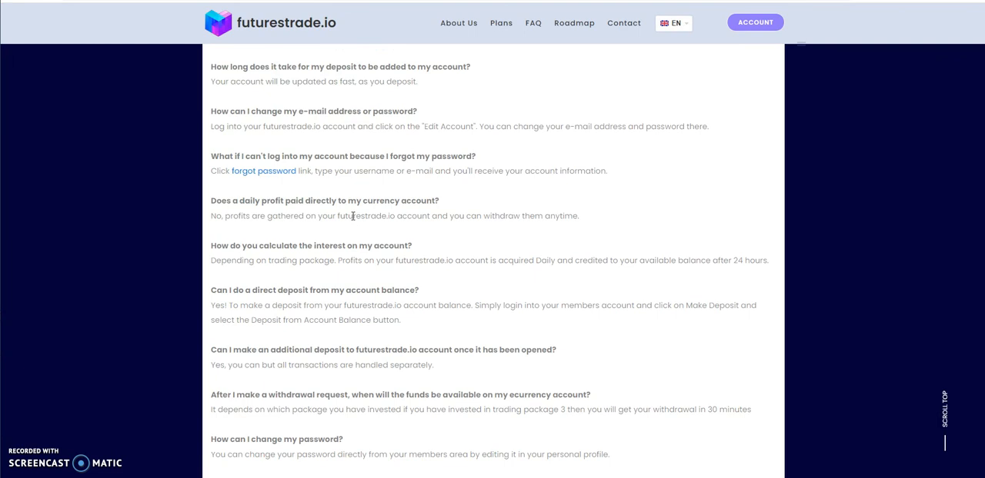
scroll(down, 3)
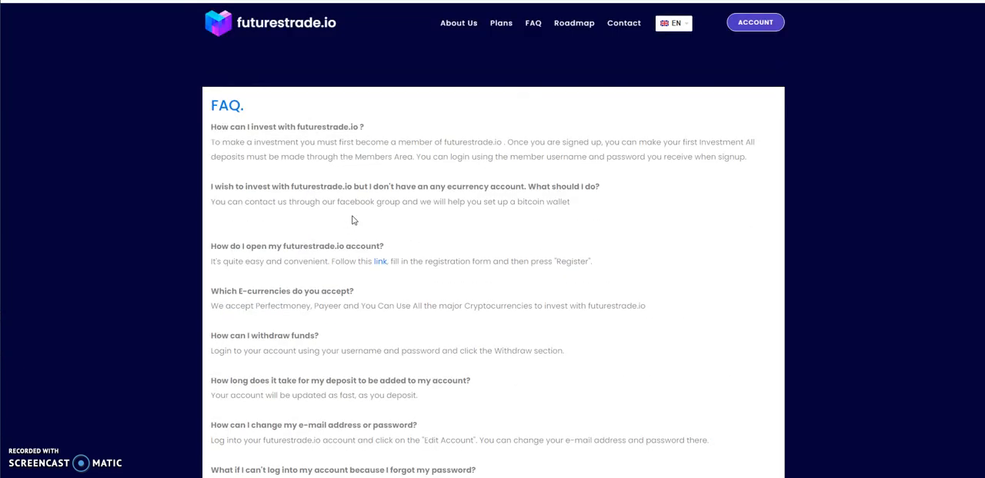
mouse_move(705, 80)
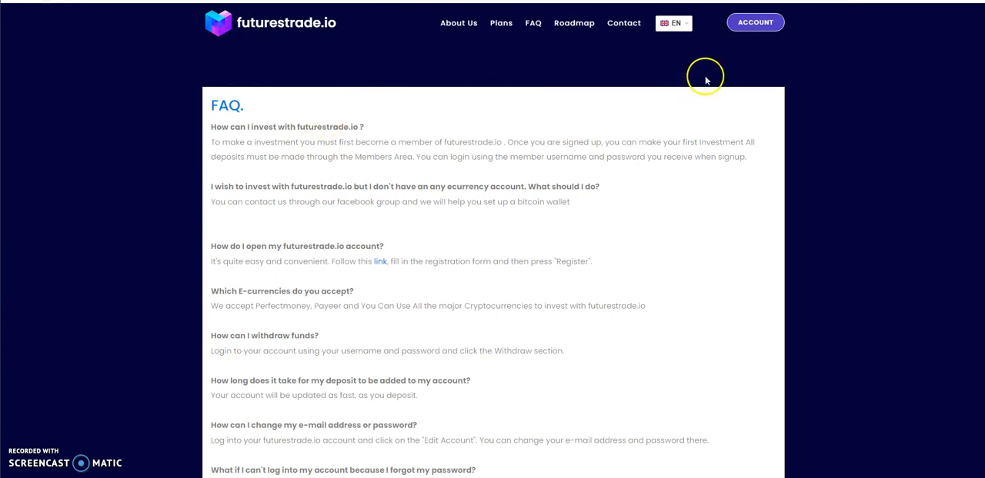
click(754, 22)
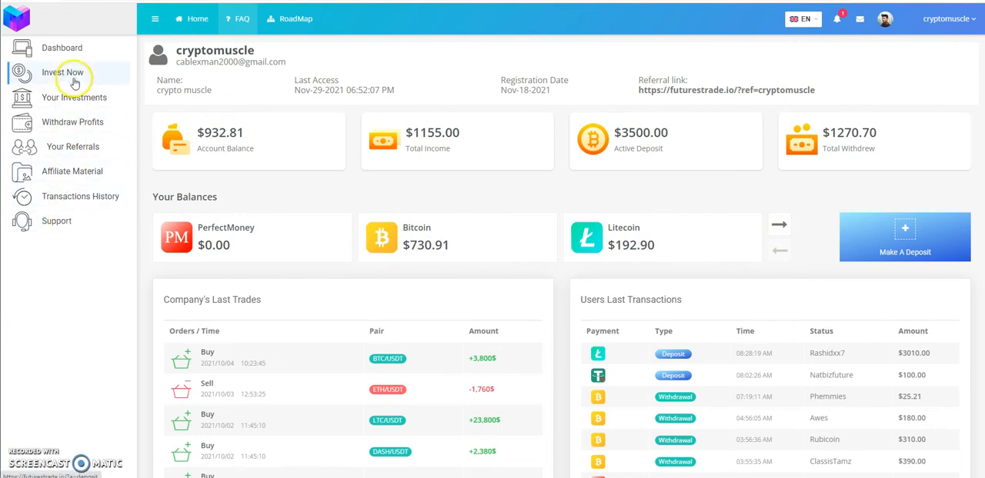
View the Invest Now page's three trading packages, payment balances and $50.00 spend amount.
click(62, 73)
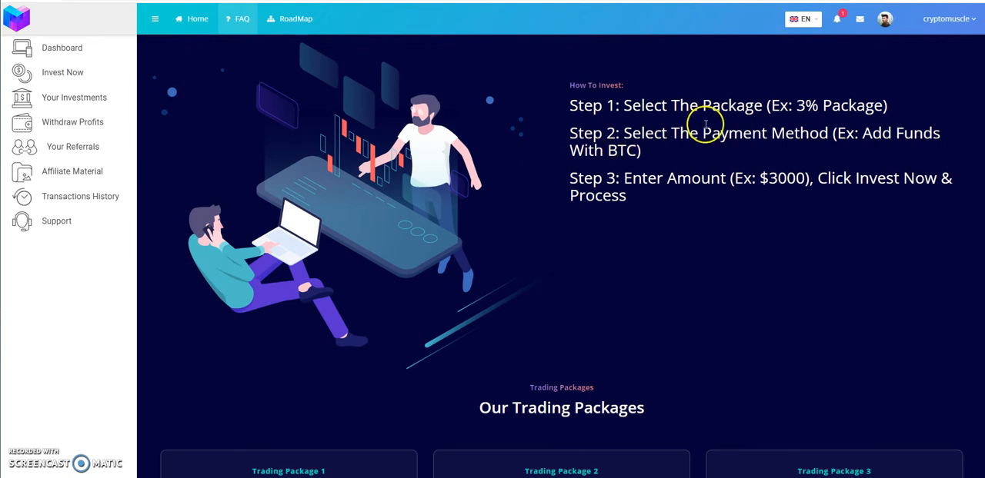
scroll(down, 3)
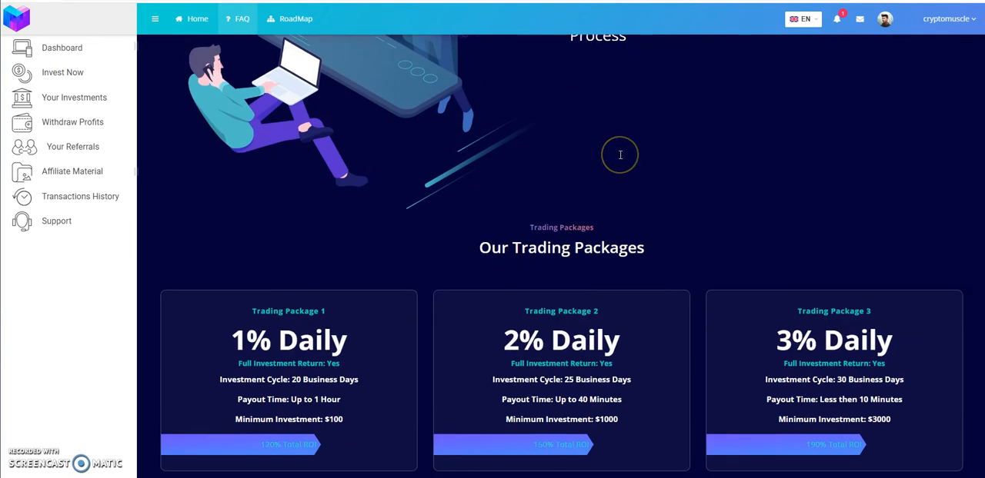
scroll(down, 3)
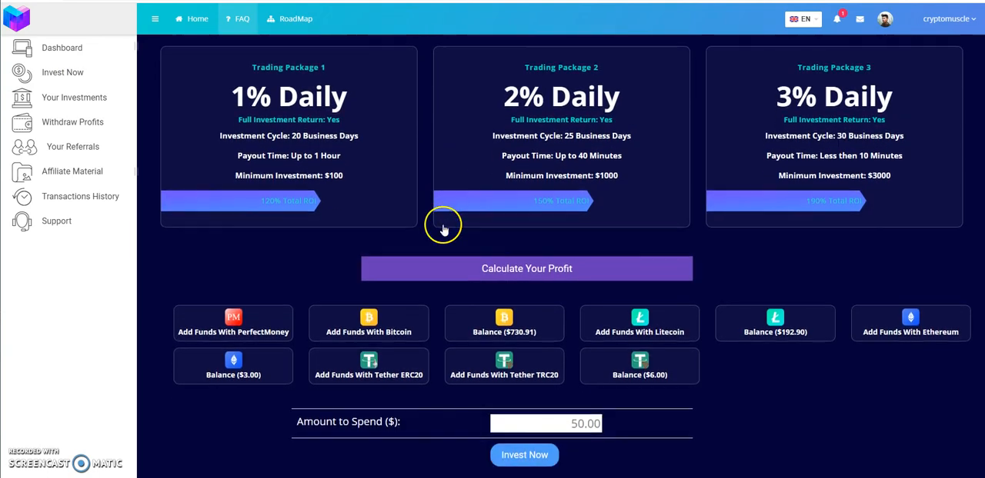
mouse_move(408, 325)
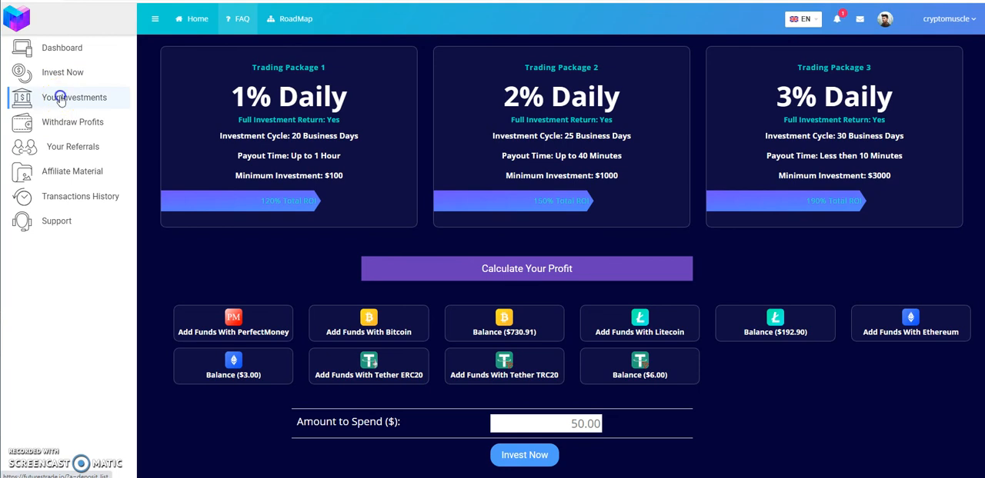
Check the $3,500 3% daily deposit with $1,155 profit, then return to Dashboard.
click(73, 97)
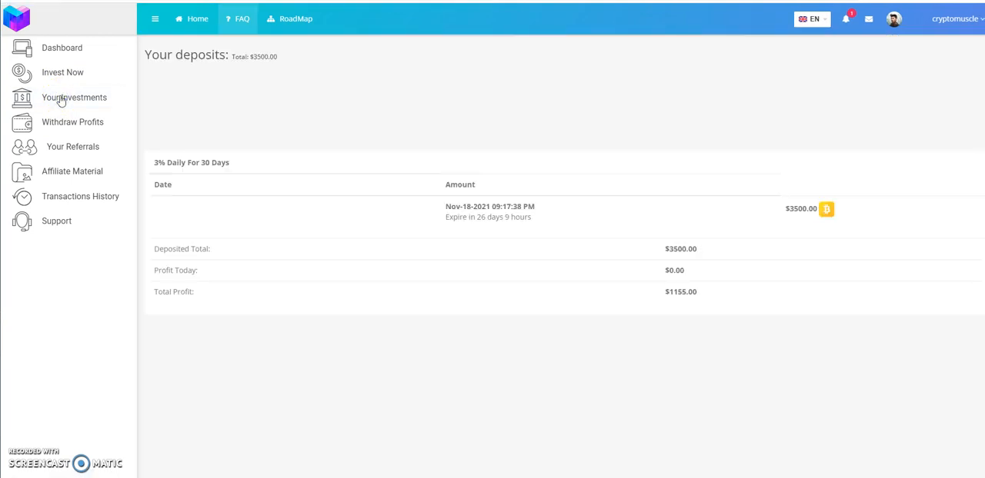
mouse_move(498, 230)
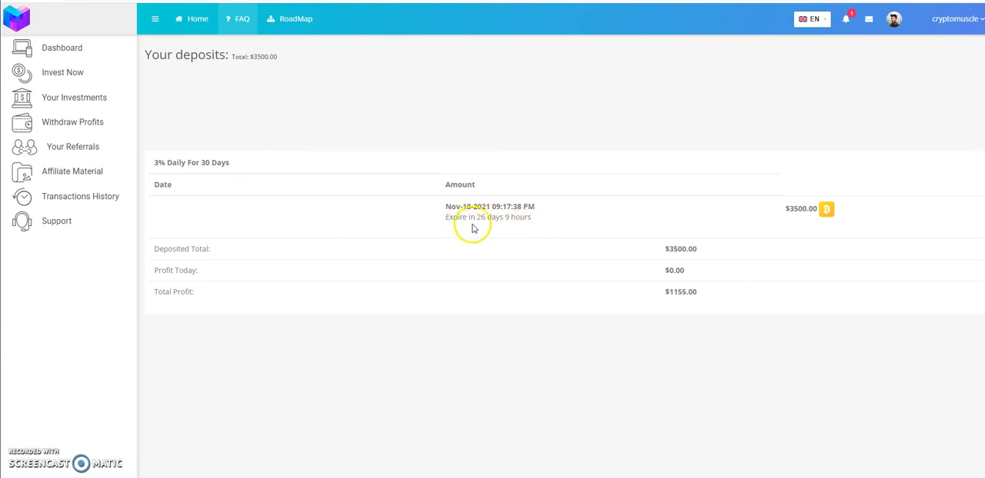
mouse_move(62, 72)
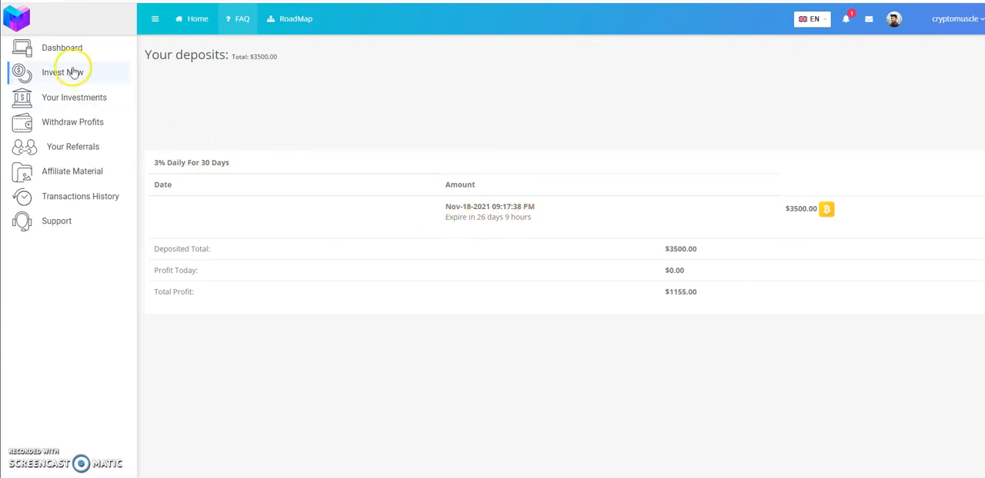
click(62, 48)
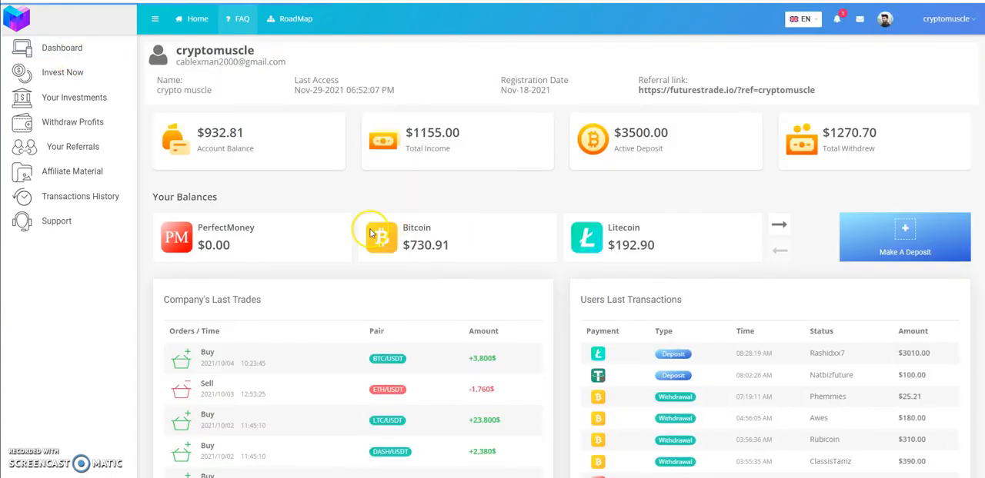
mouse_move(128, 186)
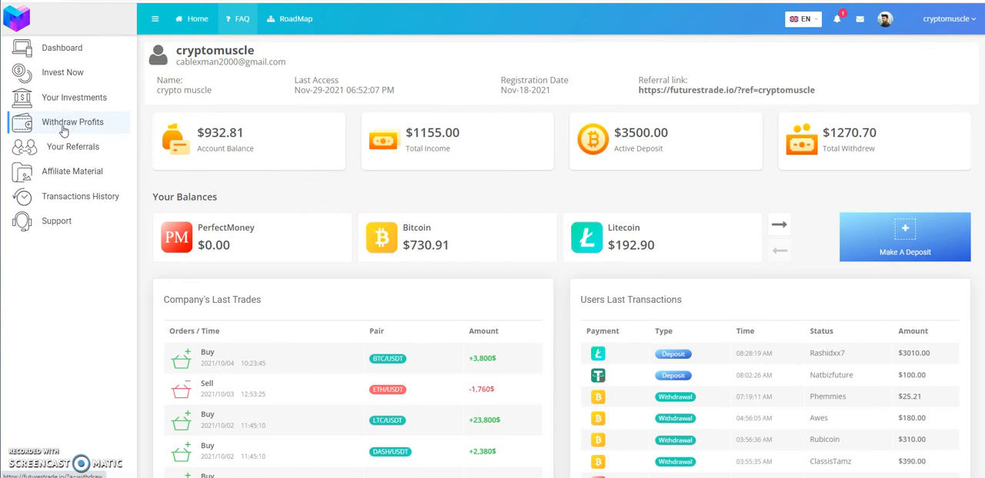
Withdraw 3.00 from the Ethereum balance and confirm, leaving $929.81 with $3.00 pending.
click(72, 121)
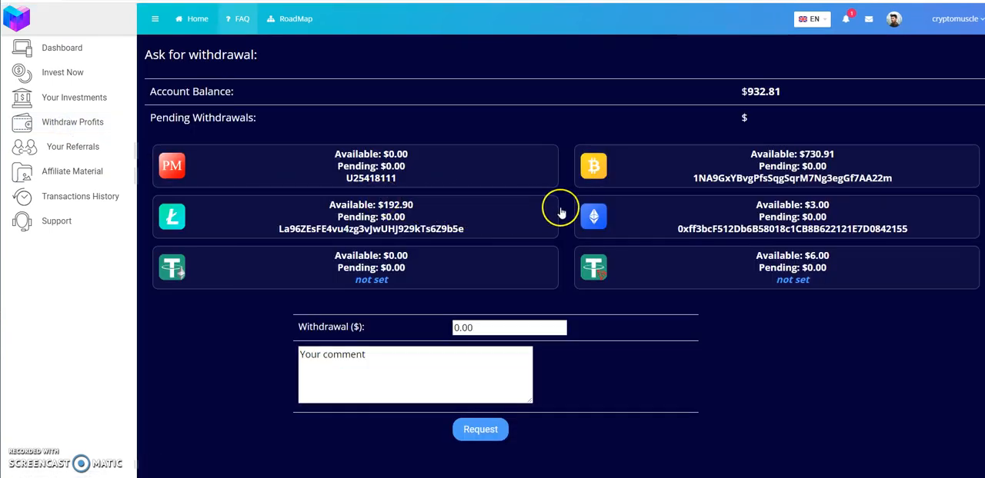
click(508, 327)
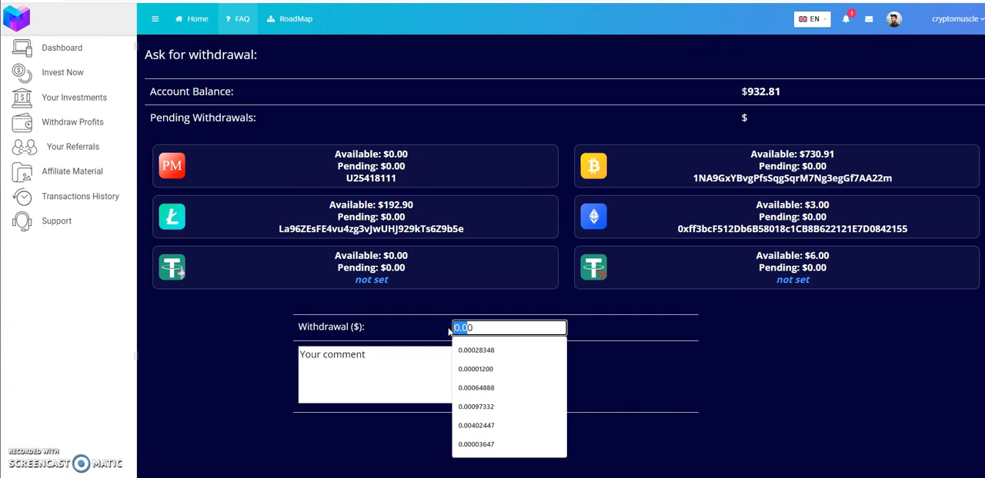
text(3.000)
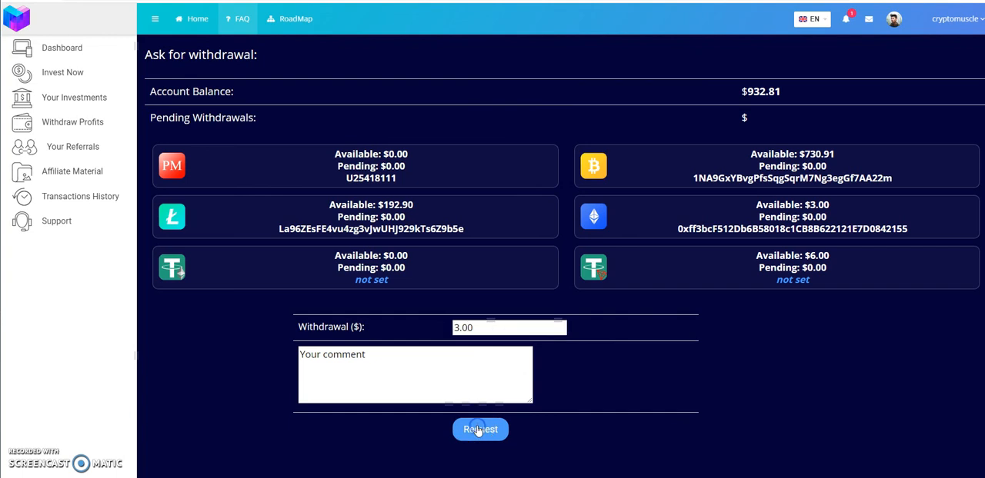
click(480, 430)
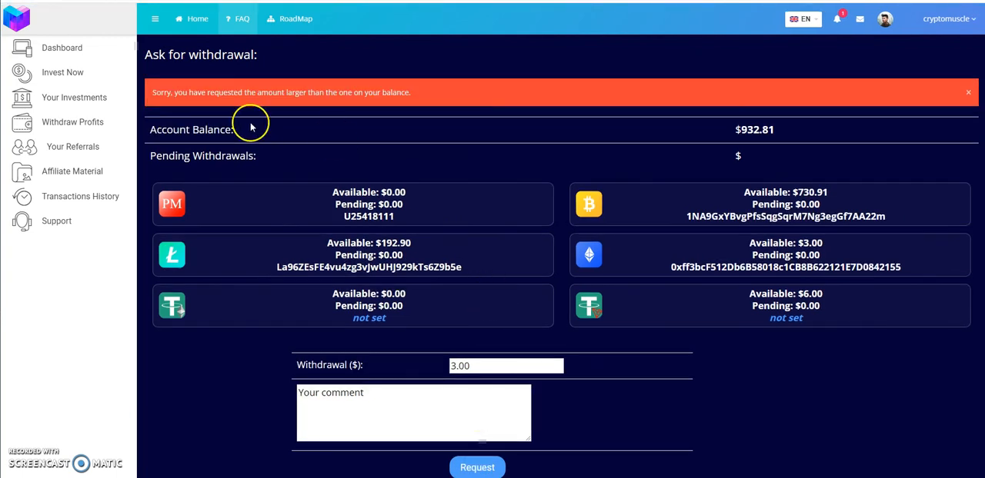
click(770, 255)
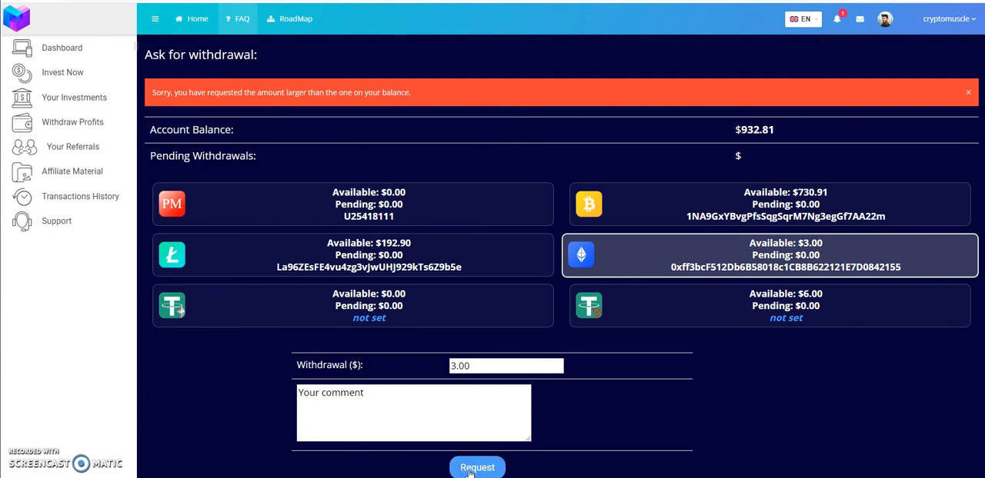
click(476, 468)
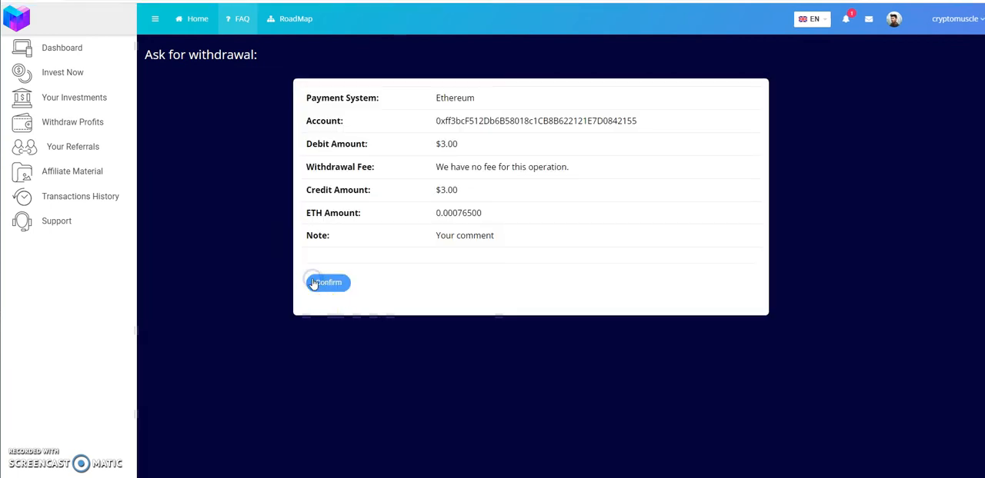
click(326, 283)
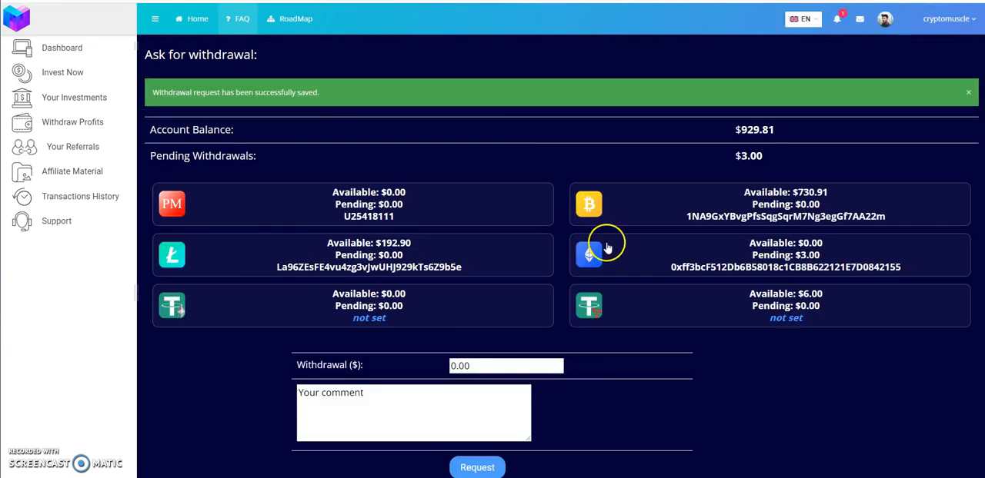
mouse_move(664, 241)
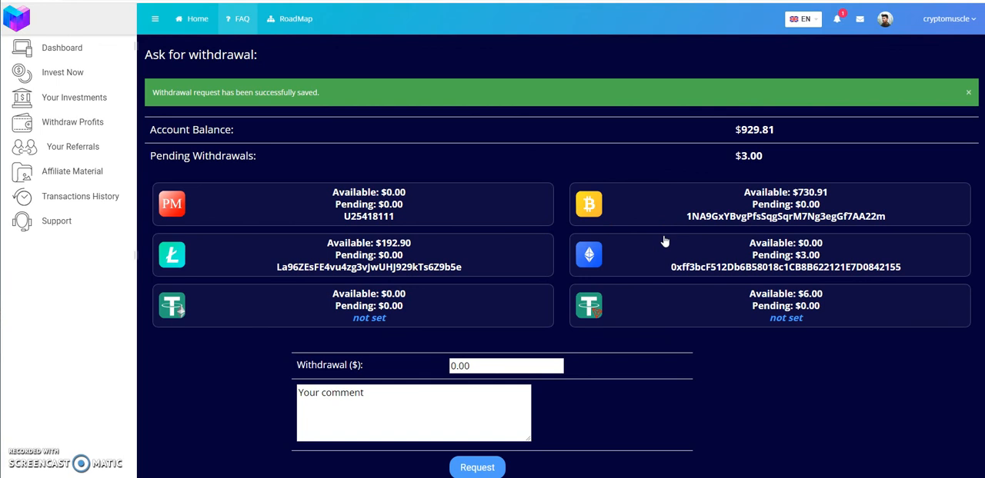
mouse_move(178, 258)
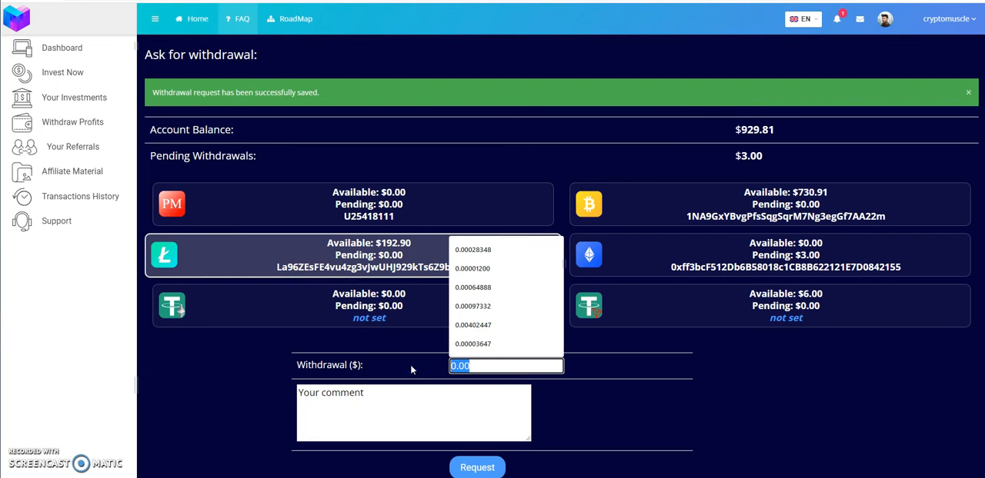
Withdraw $192.90 from the Litecoin balance and confirm the request.
text(192.90)
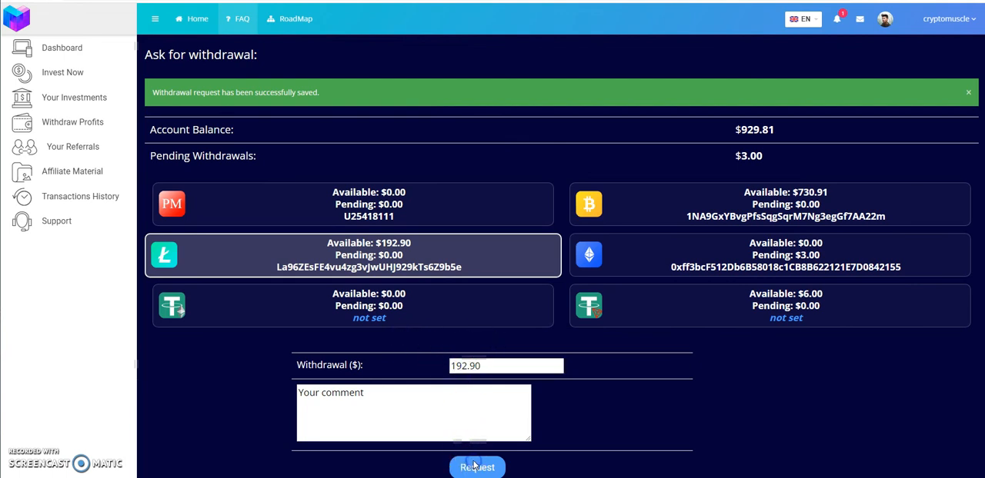
click(477, 467)
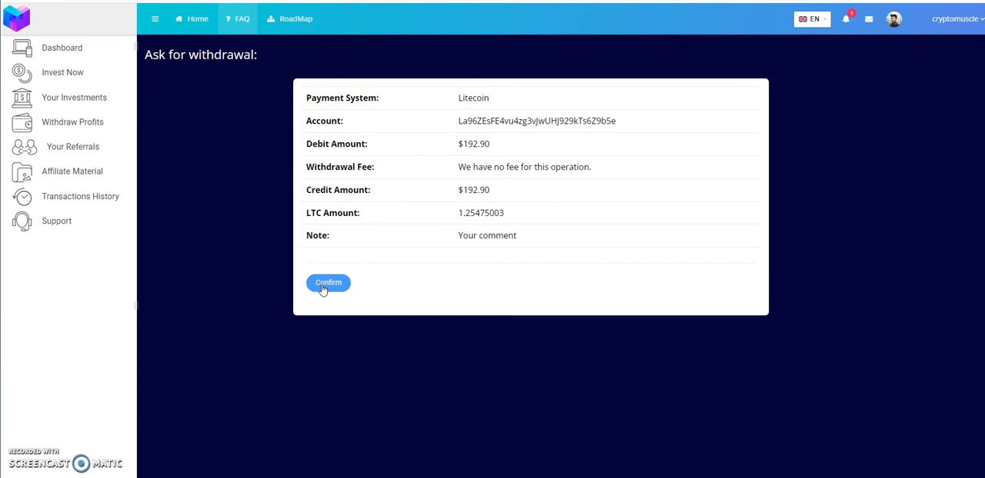
click(327, 283)
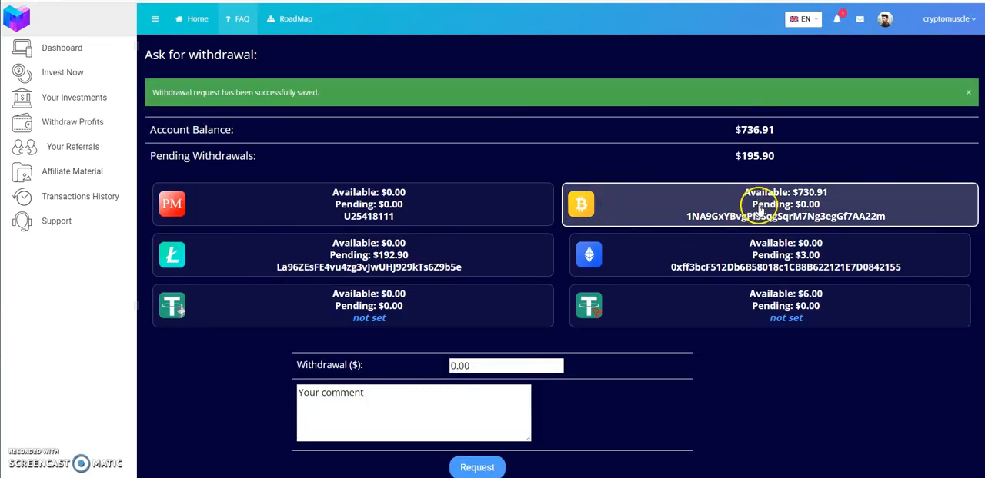
Withdraw $730.91 from the Bitcoin balance and confirm, leaving $6.00.
click(505, 365)
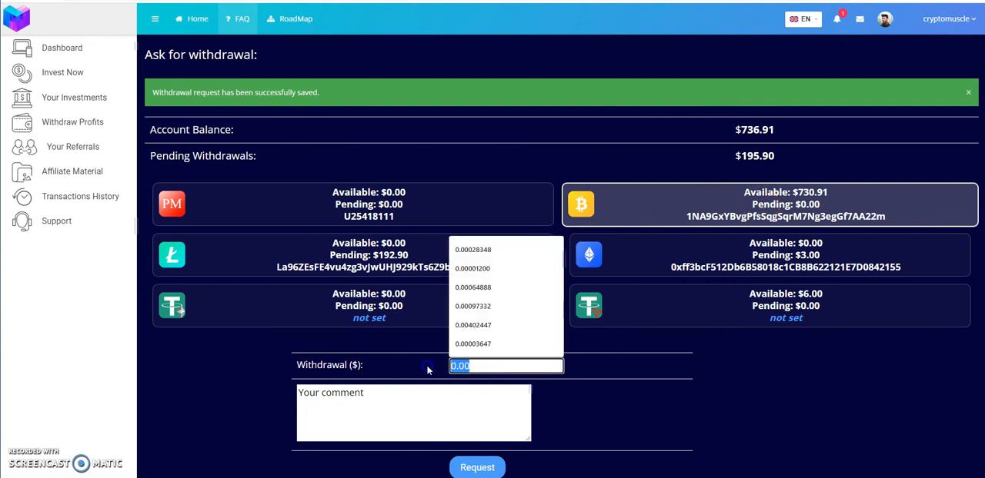
text(73)
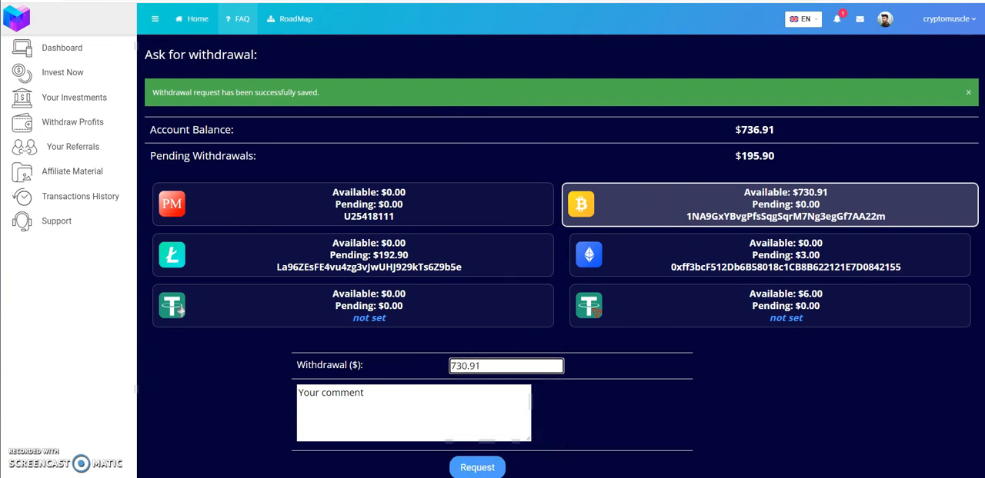
click(477, 468)
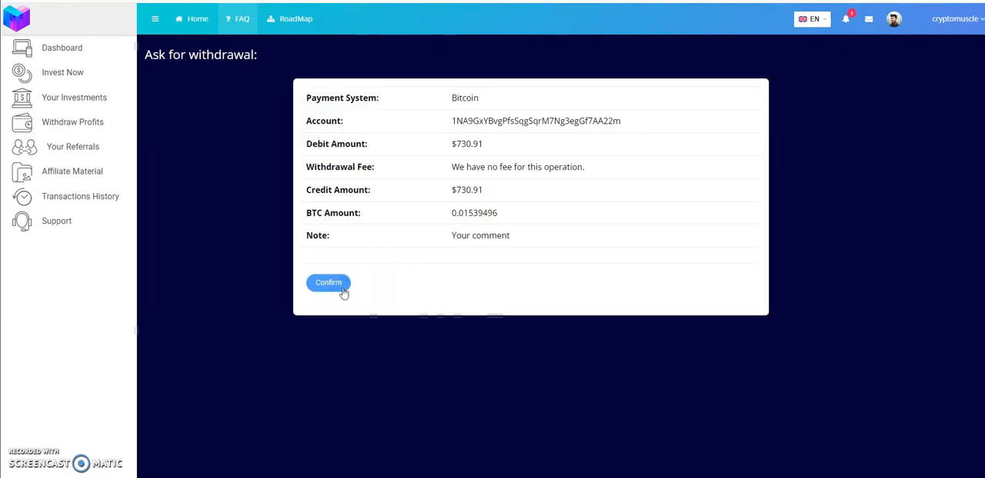
click(328, 282)
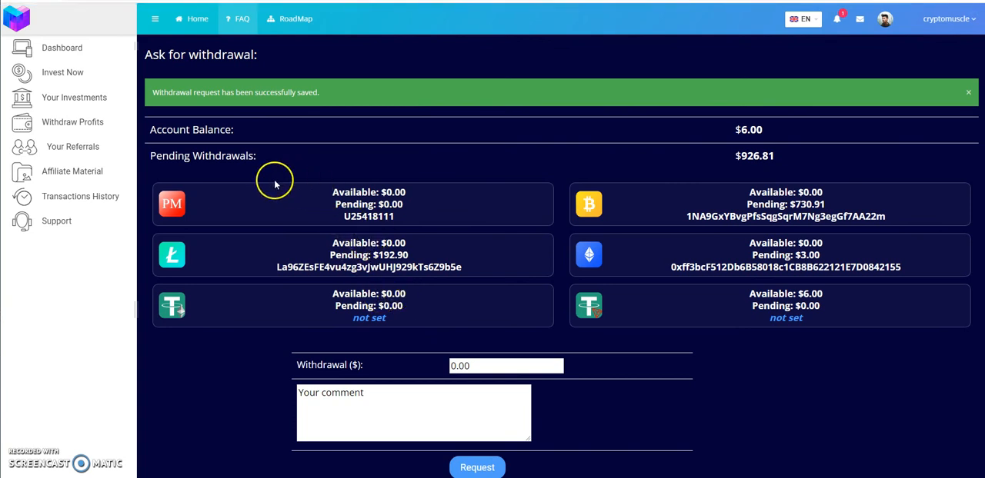
mouse_move(262, 154)
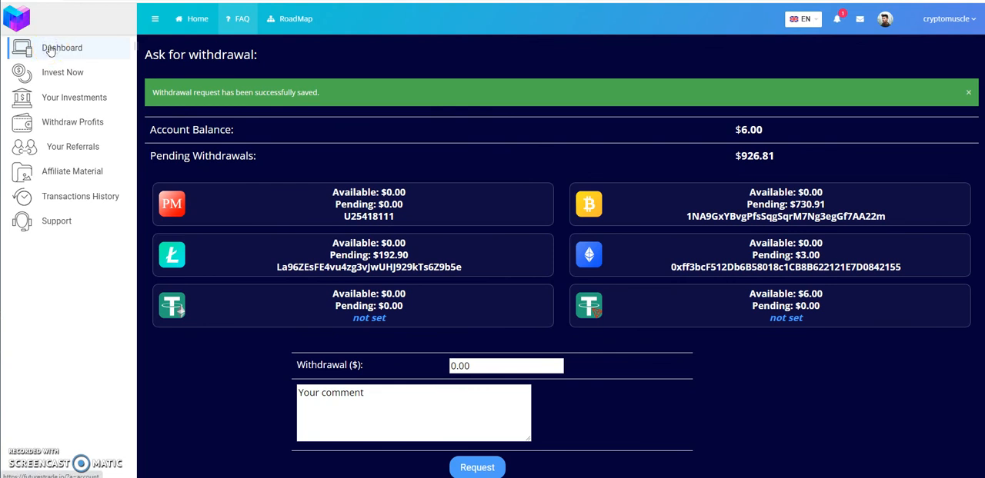
Go back to the Dashboard to view the $6 balance and $1270.70 withdrawn.
click(62, 48)
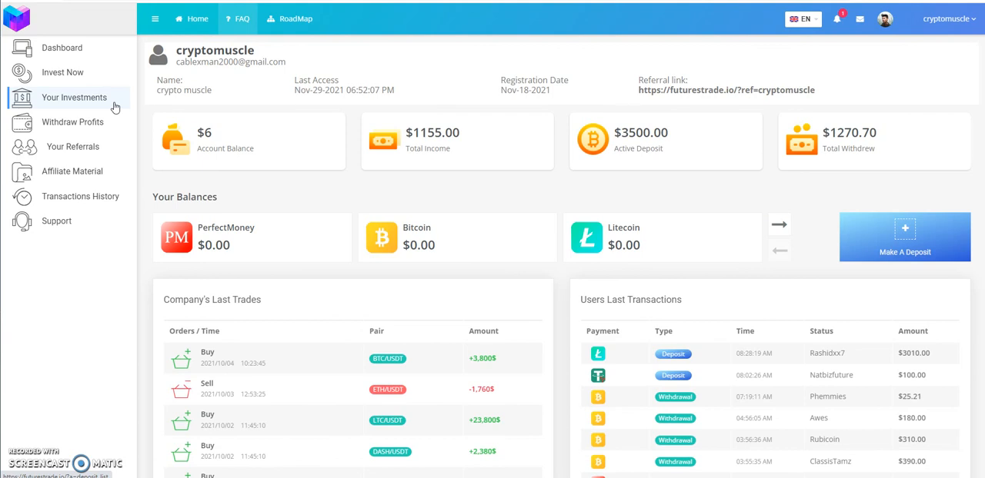
mouse_move(153, 114)
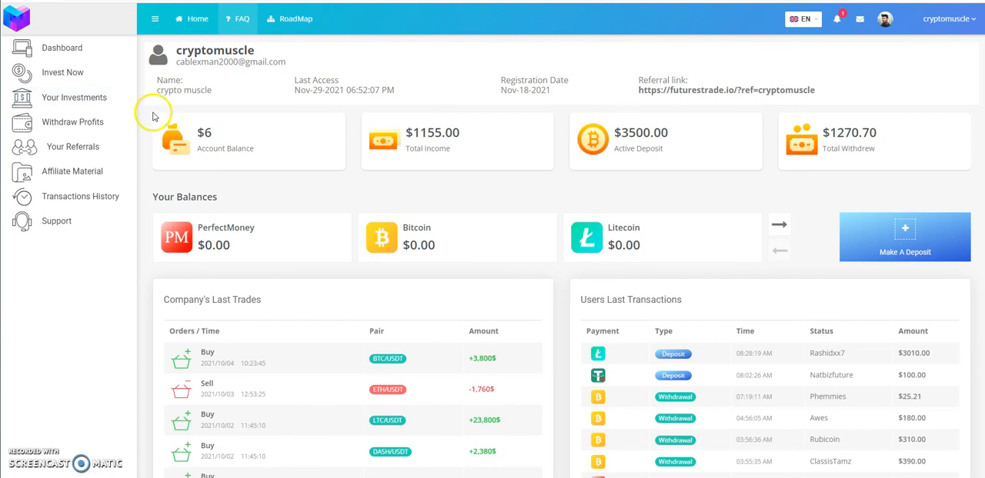